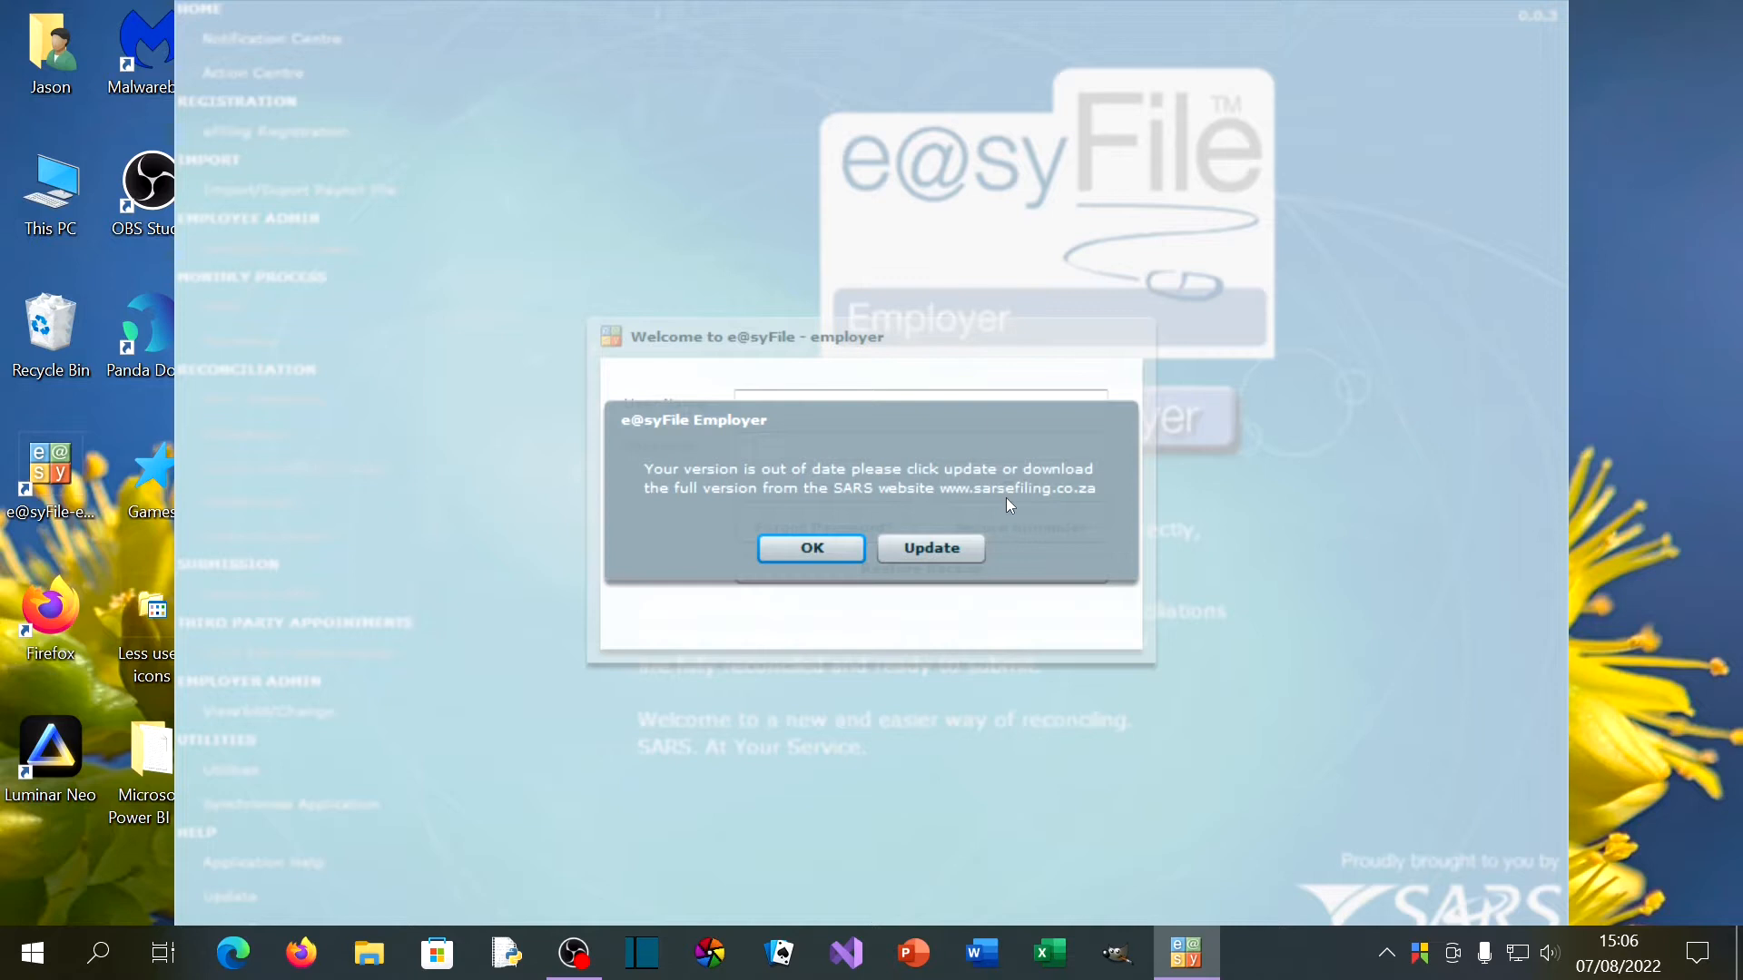
mouse_move(1056, 552)
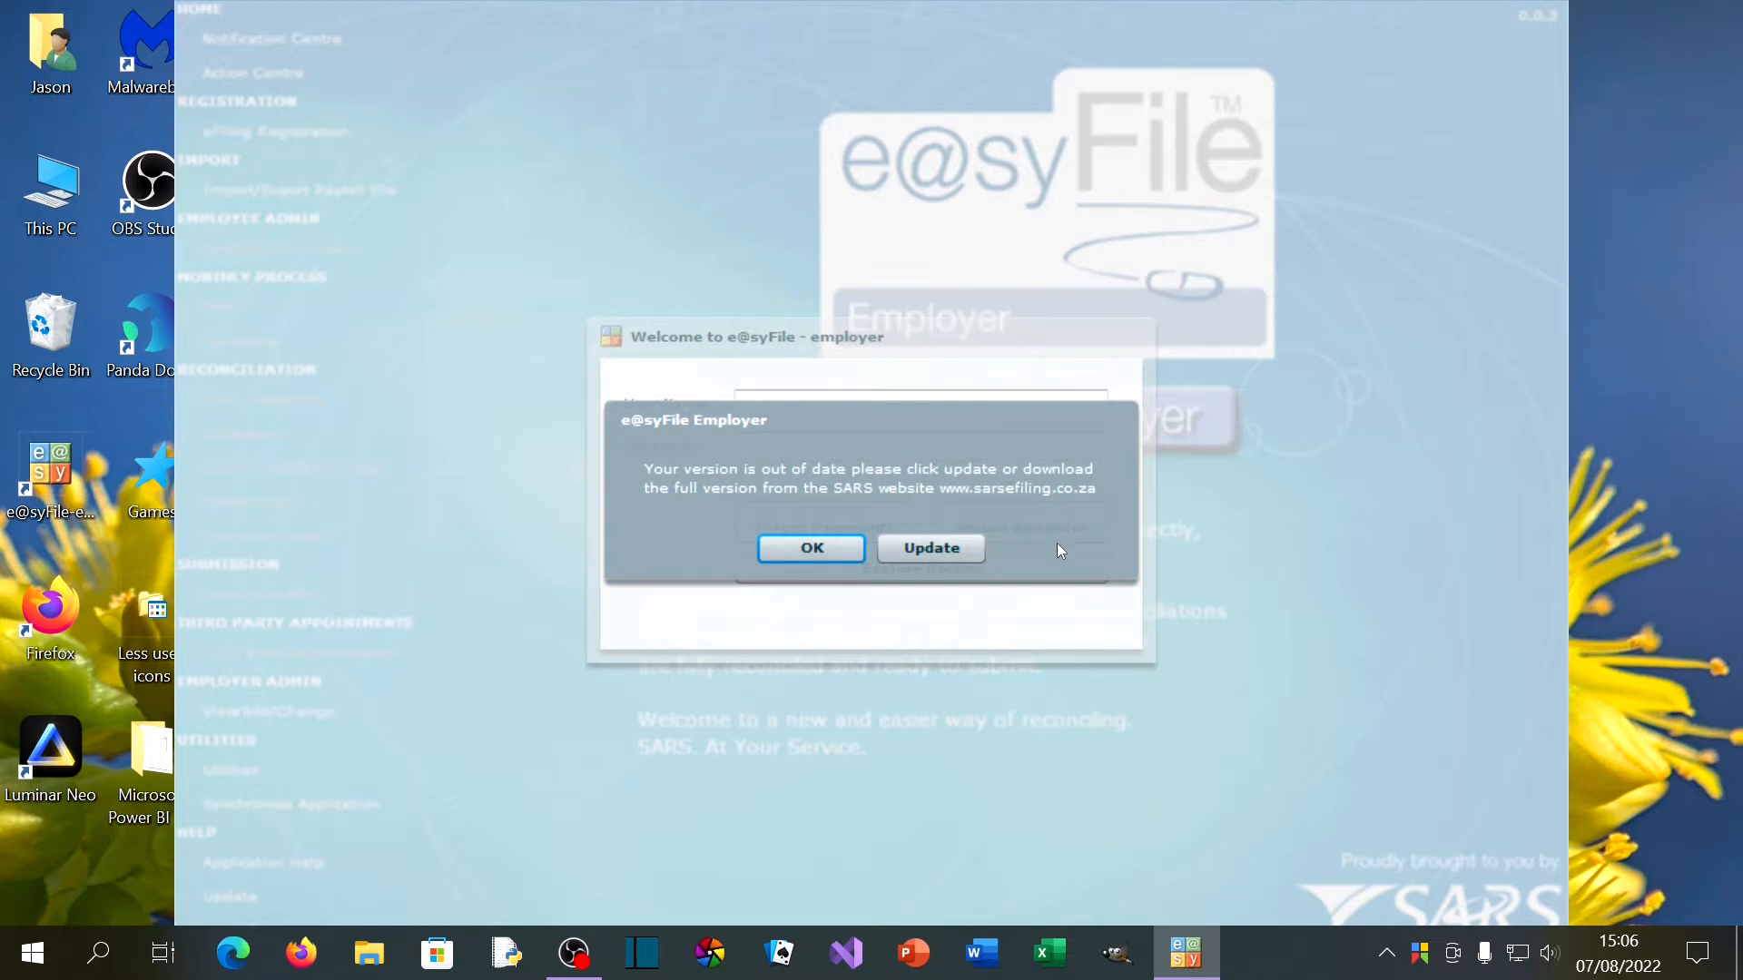
Accept the out-of-date prompt and confirm installing the 7.2.7 update, ending in a certificate error.
left_click(930, 546)
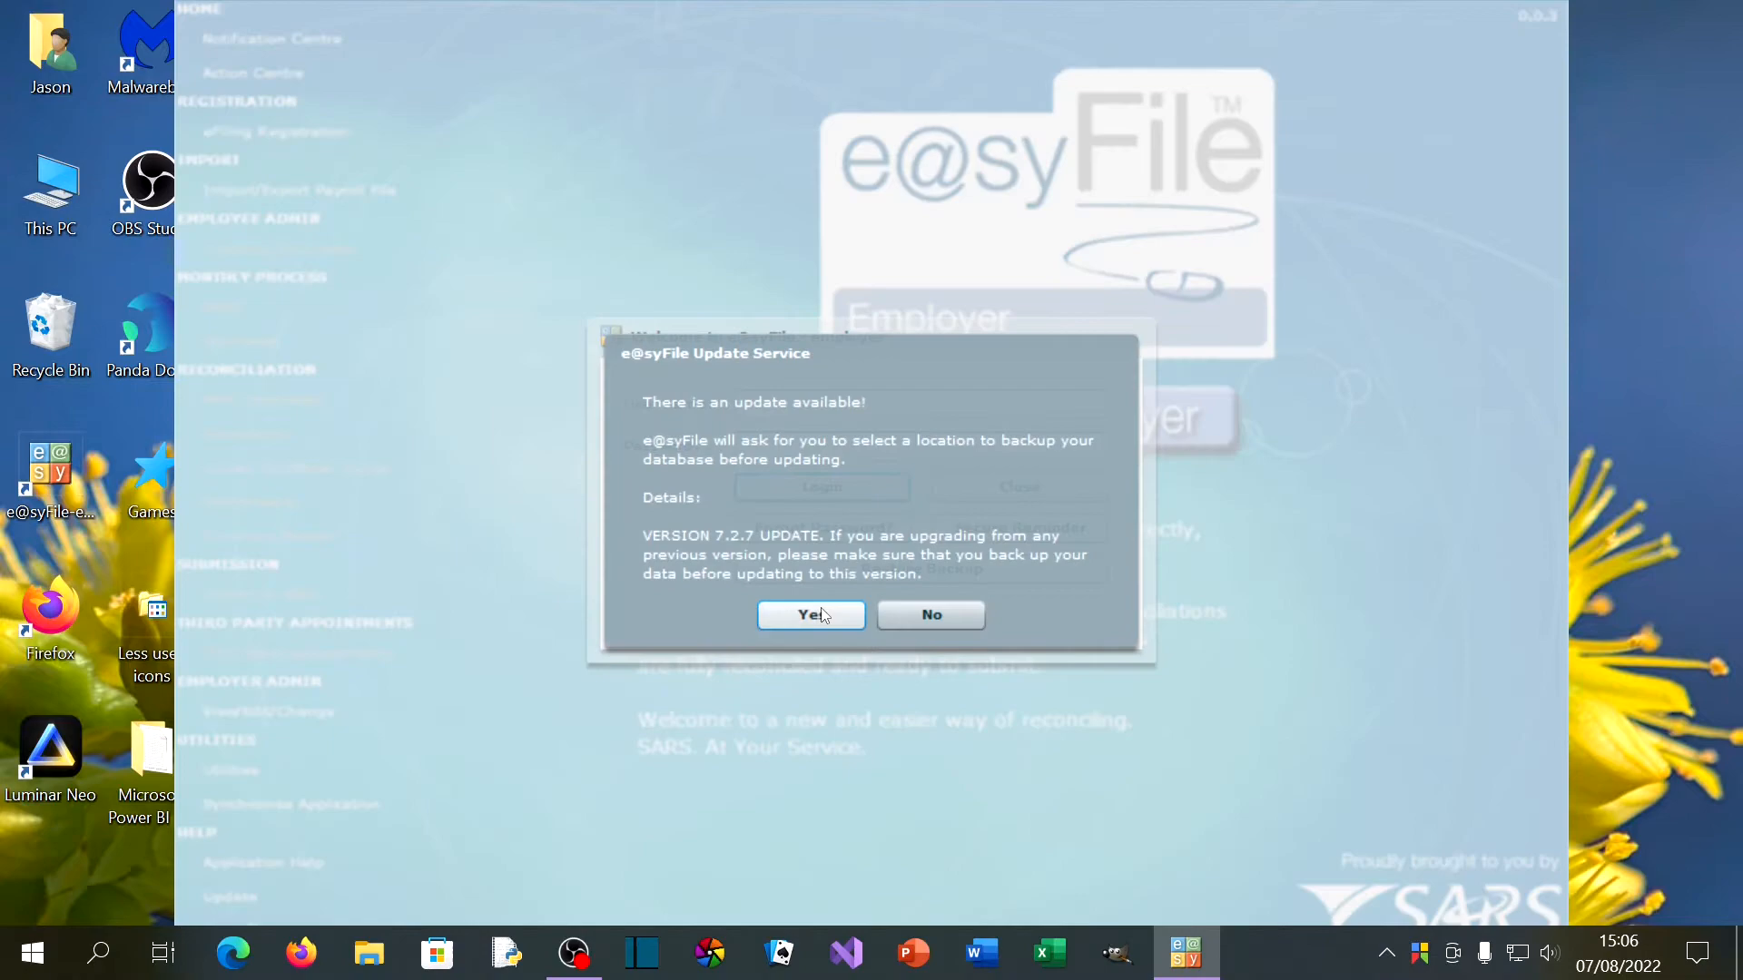
left_click(810, 616)
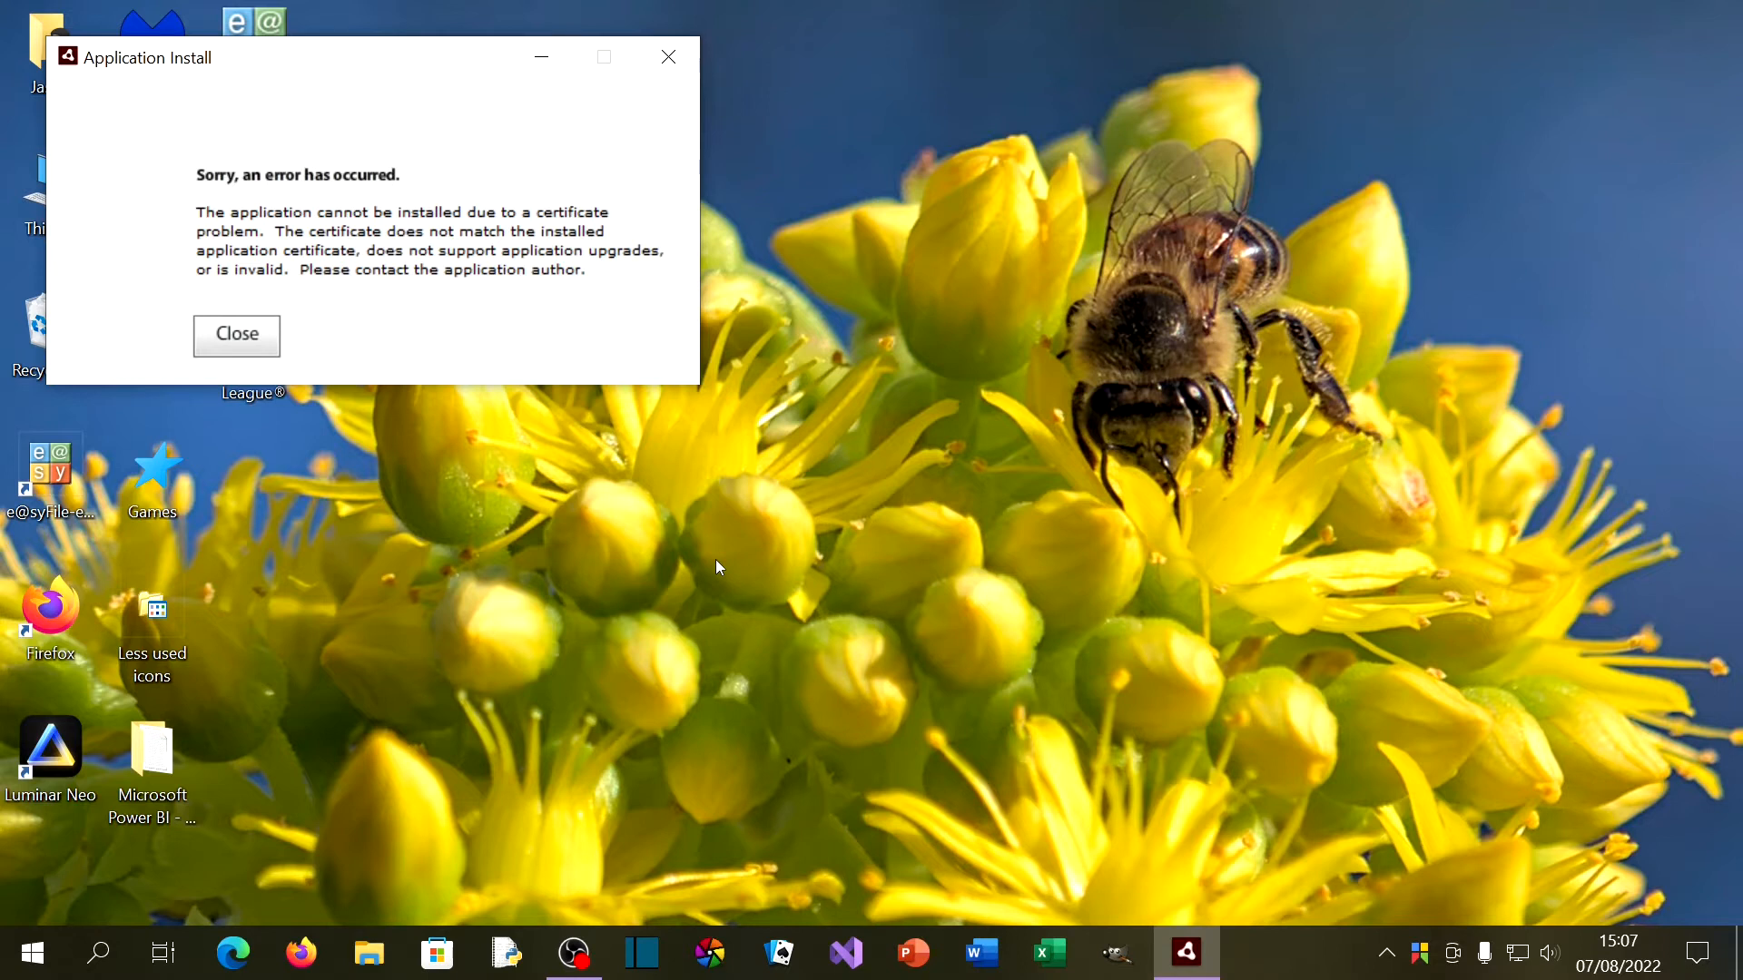
mouse_move(389, 474)
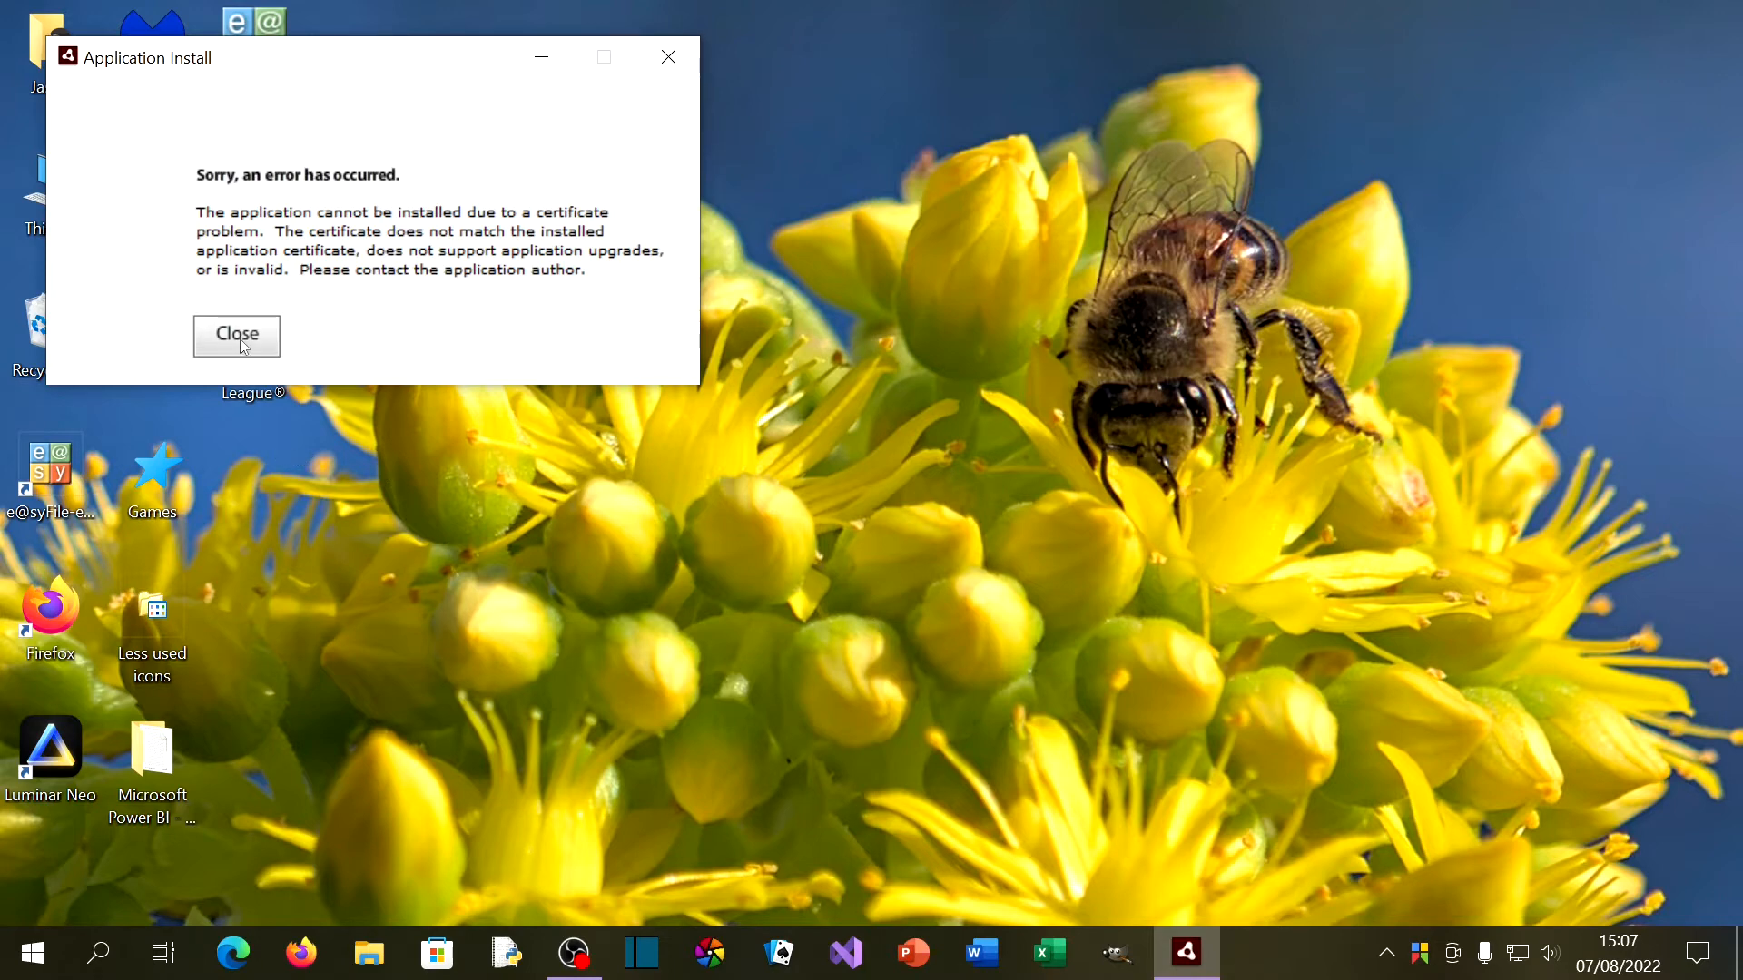
Dismiss the certificate installation error and clear the desktop, briefly checking the taskbar calendar.
left_click(236, 335)
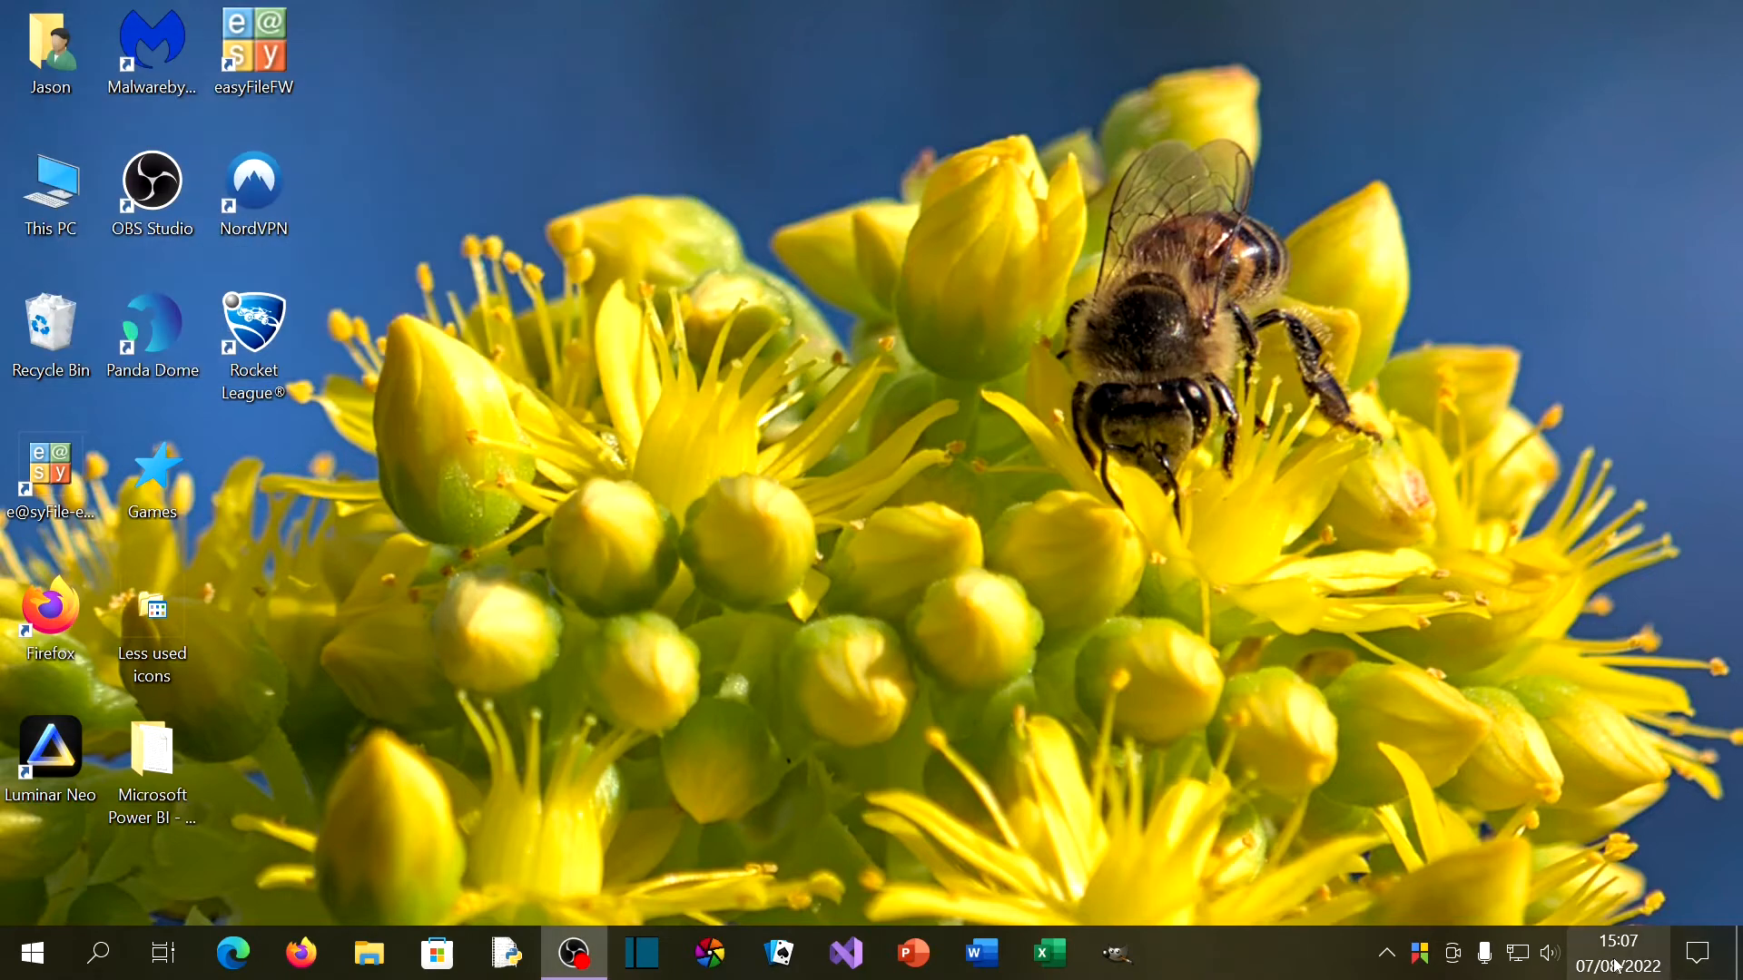
left_click(1618, 953)
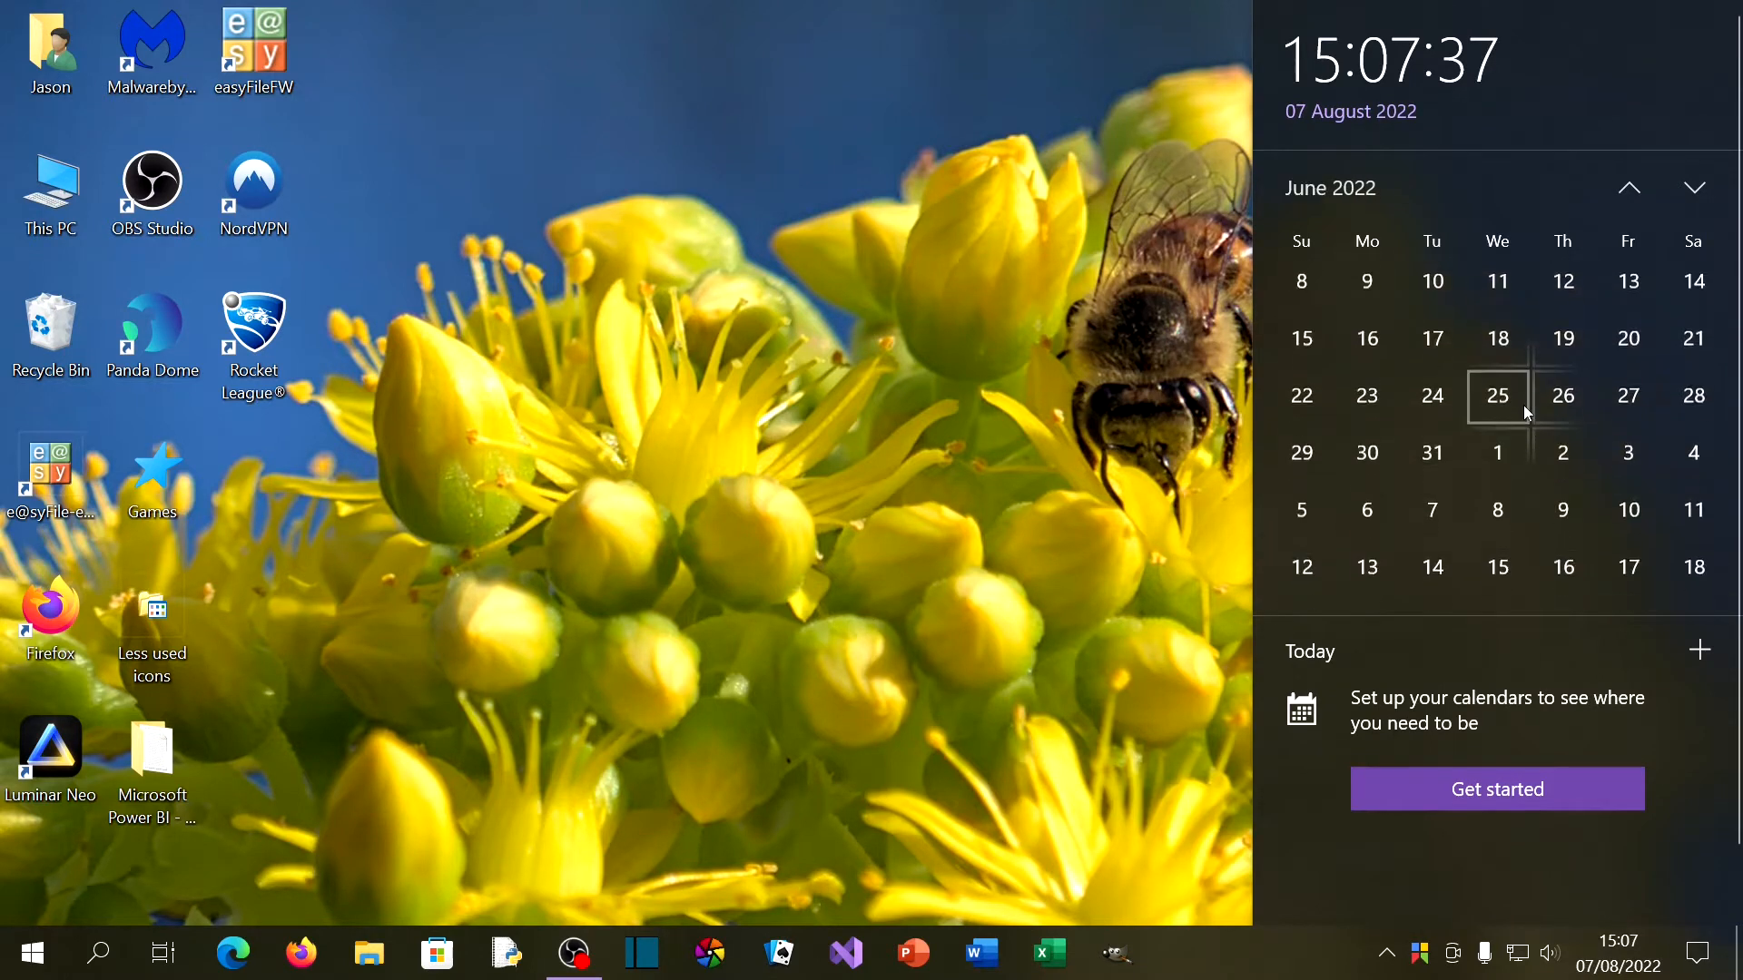
left_click(1627, 187)
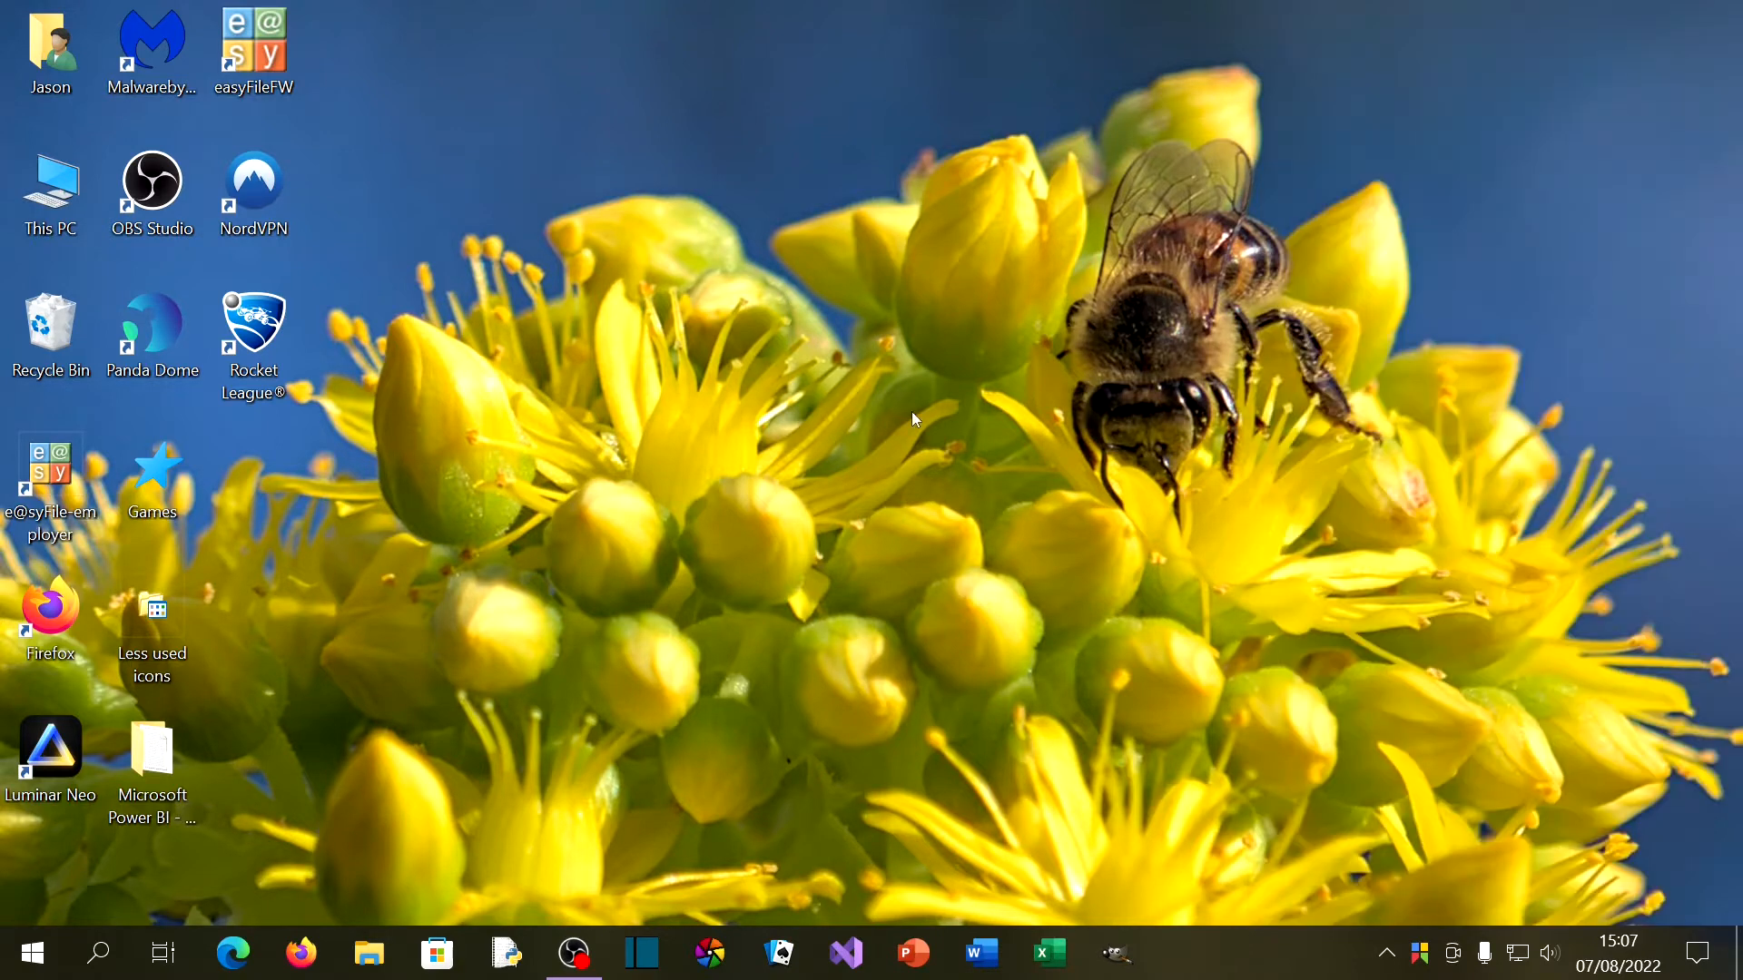
mouse_move(1354, 674)
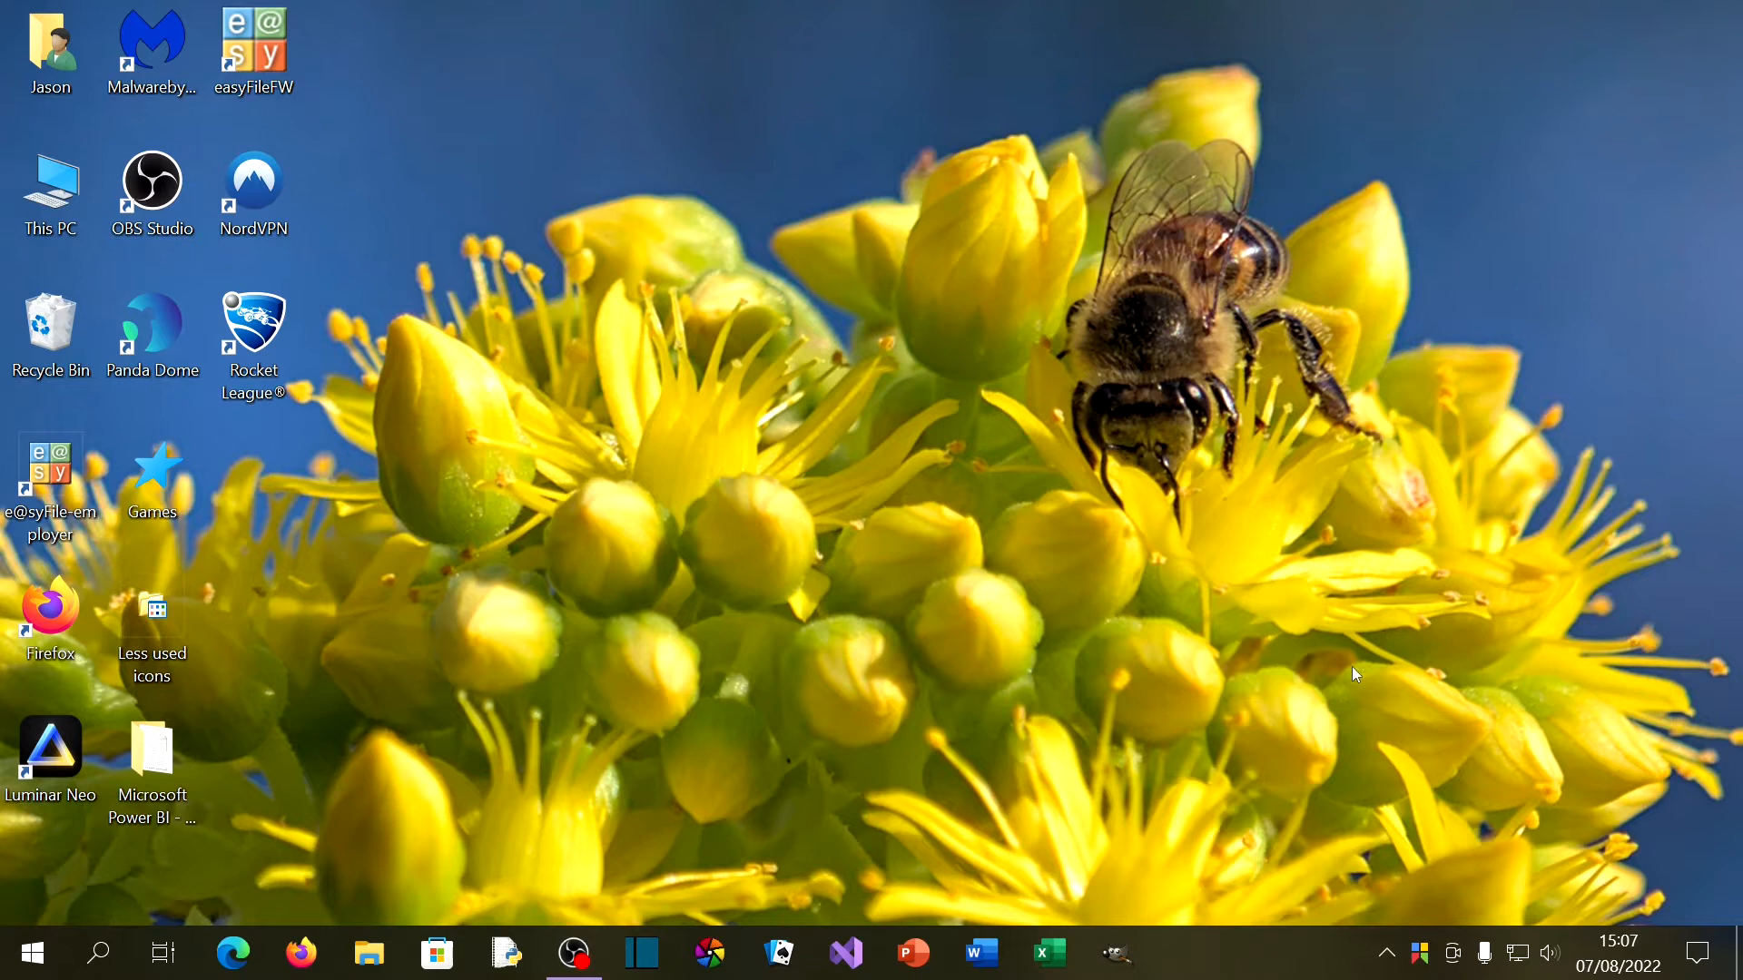
mouse_move(827, 915)
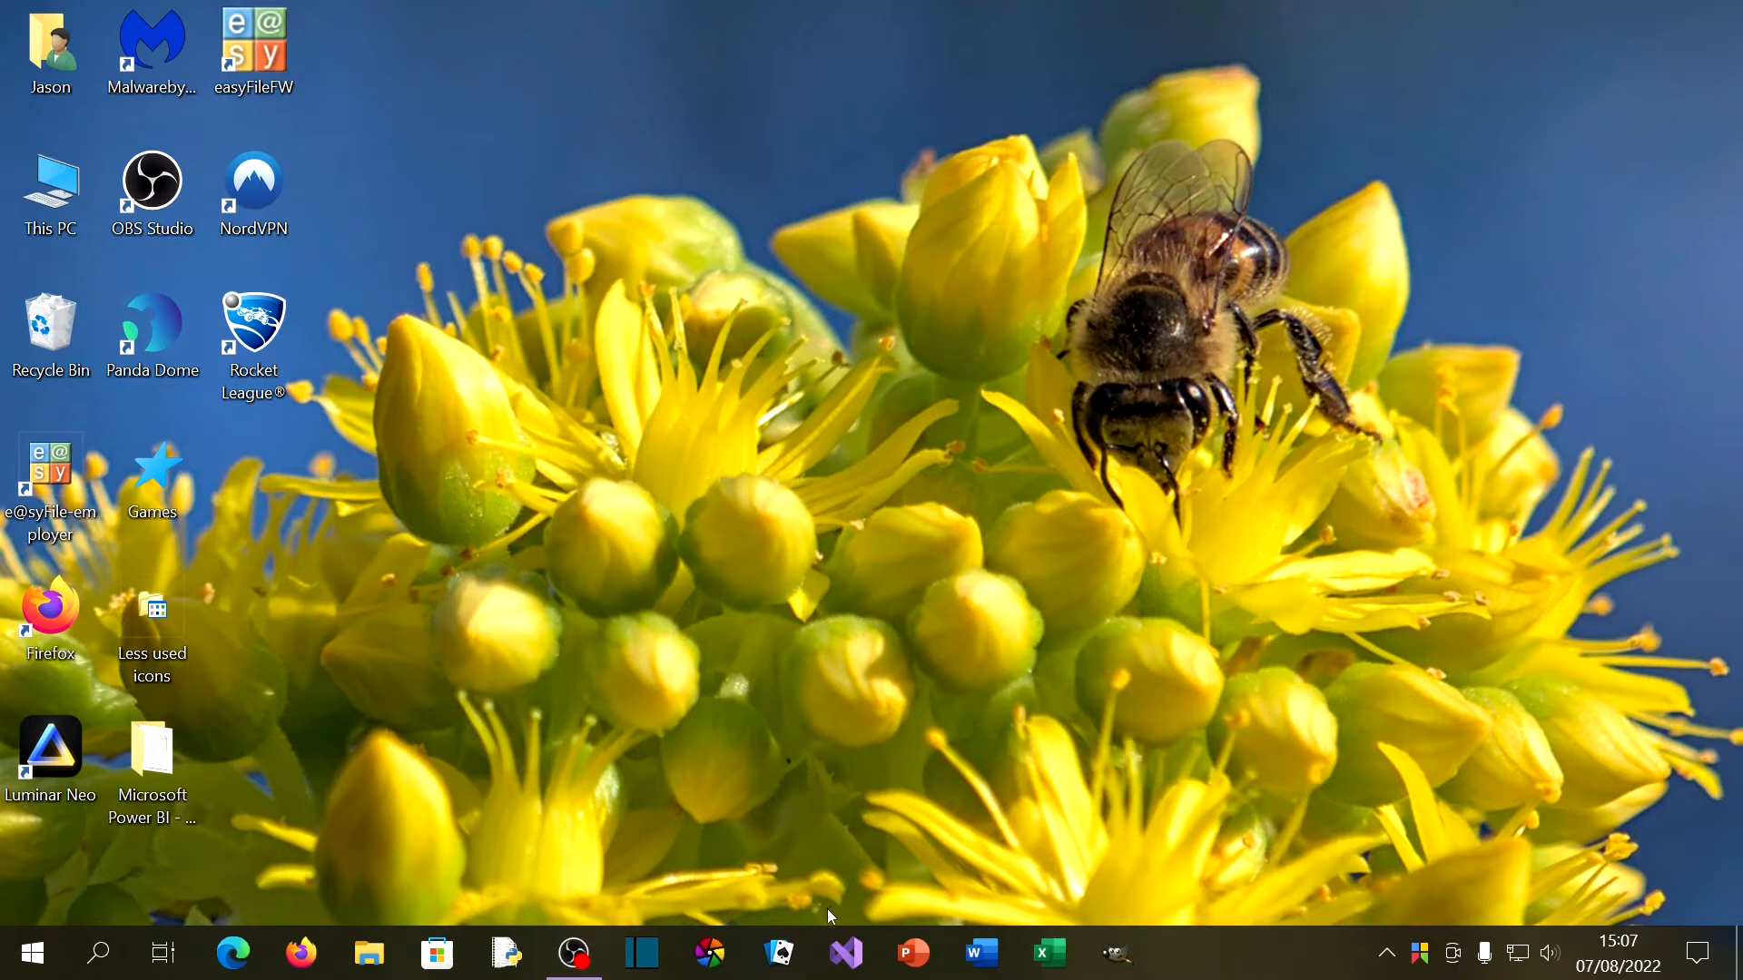
mouse_move(858, 822)
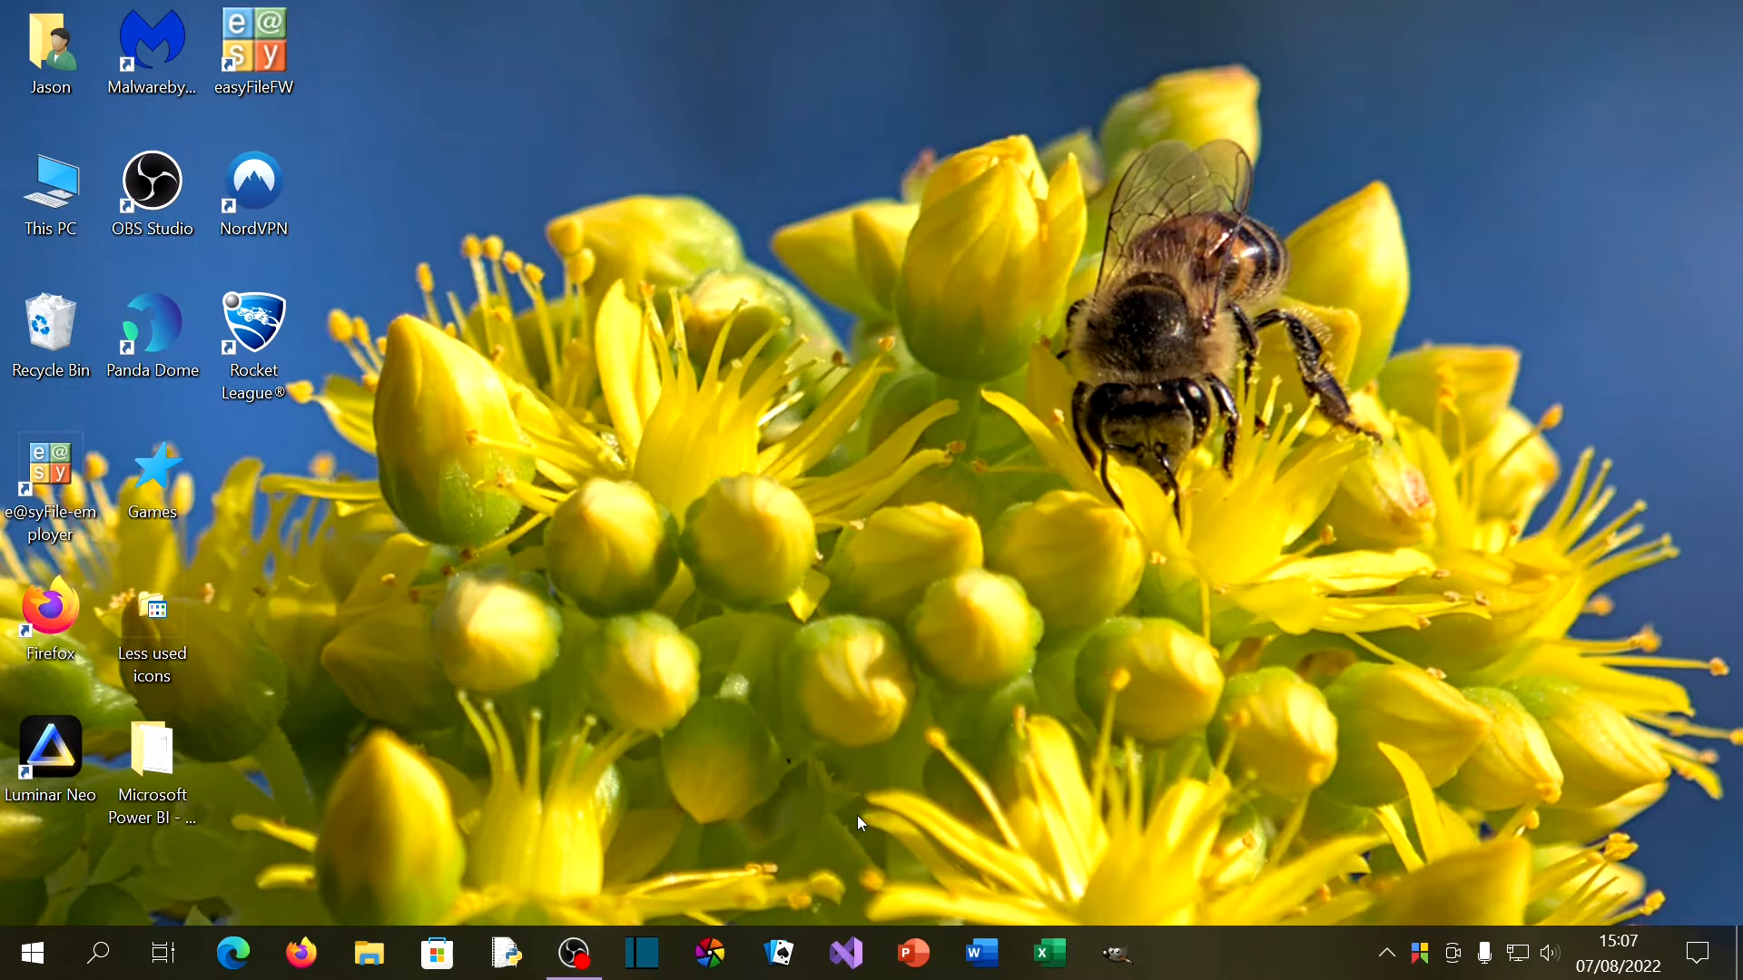
left_click(300, 953)
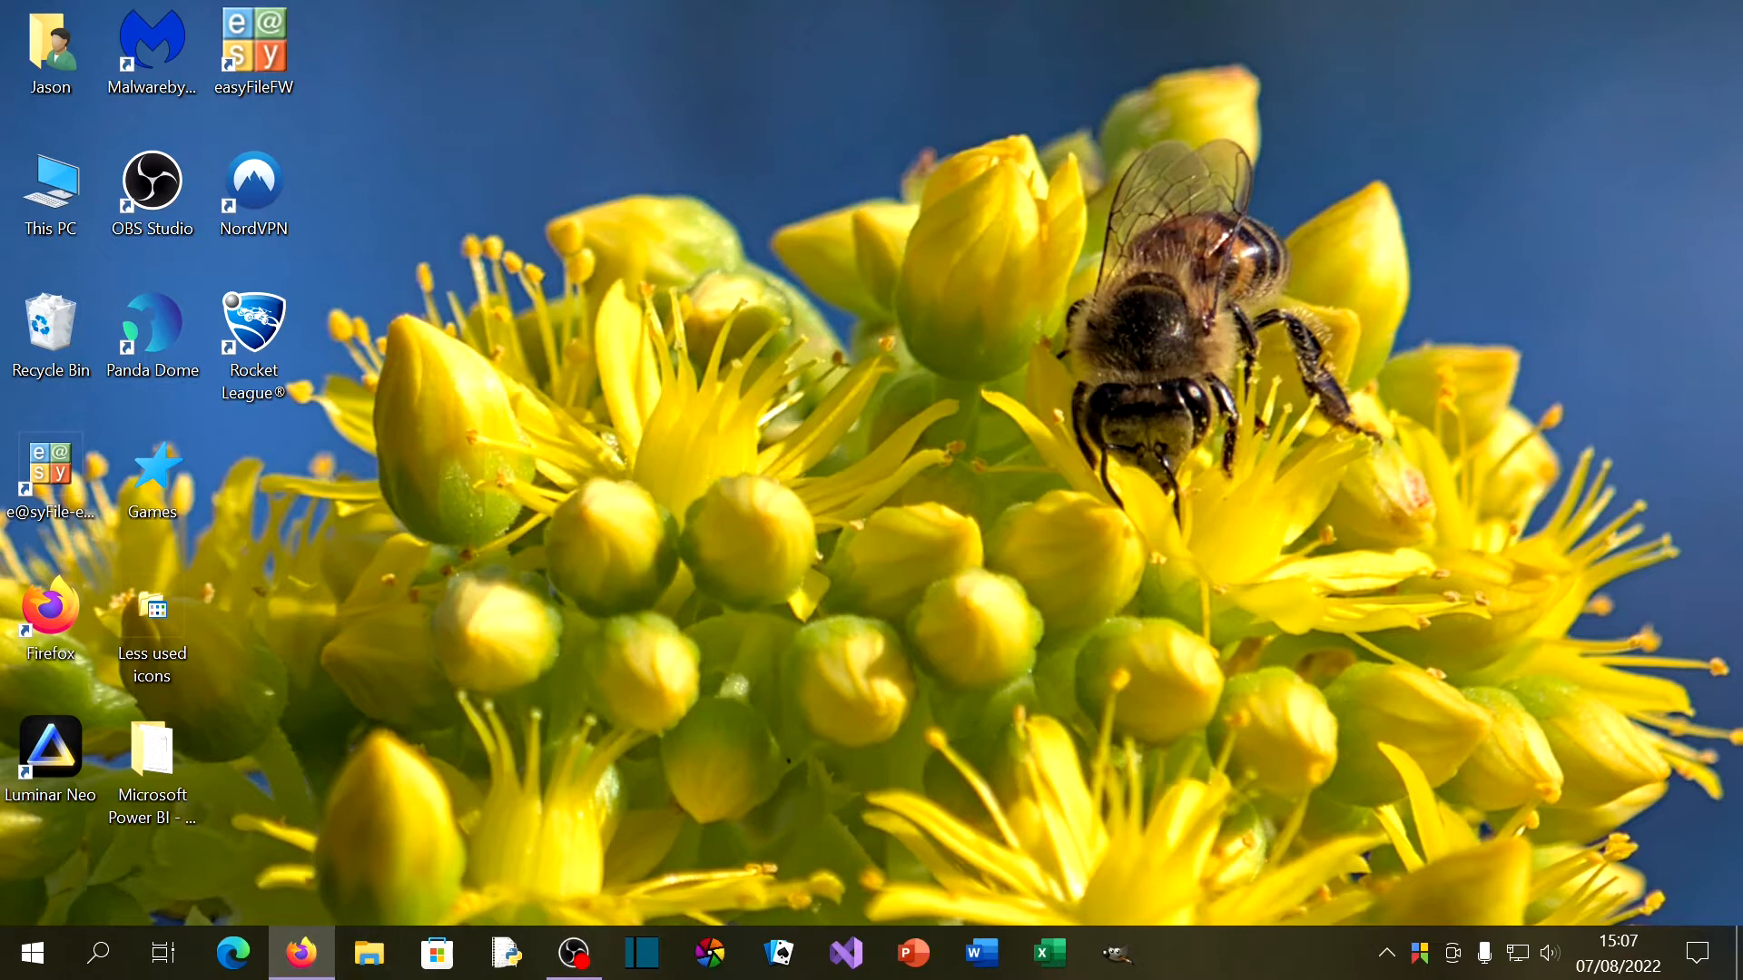
Launch Firefox maximised, browse to the SARS eFiling site and choose the e@syFile Employer banner.
left_click(300, 953)
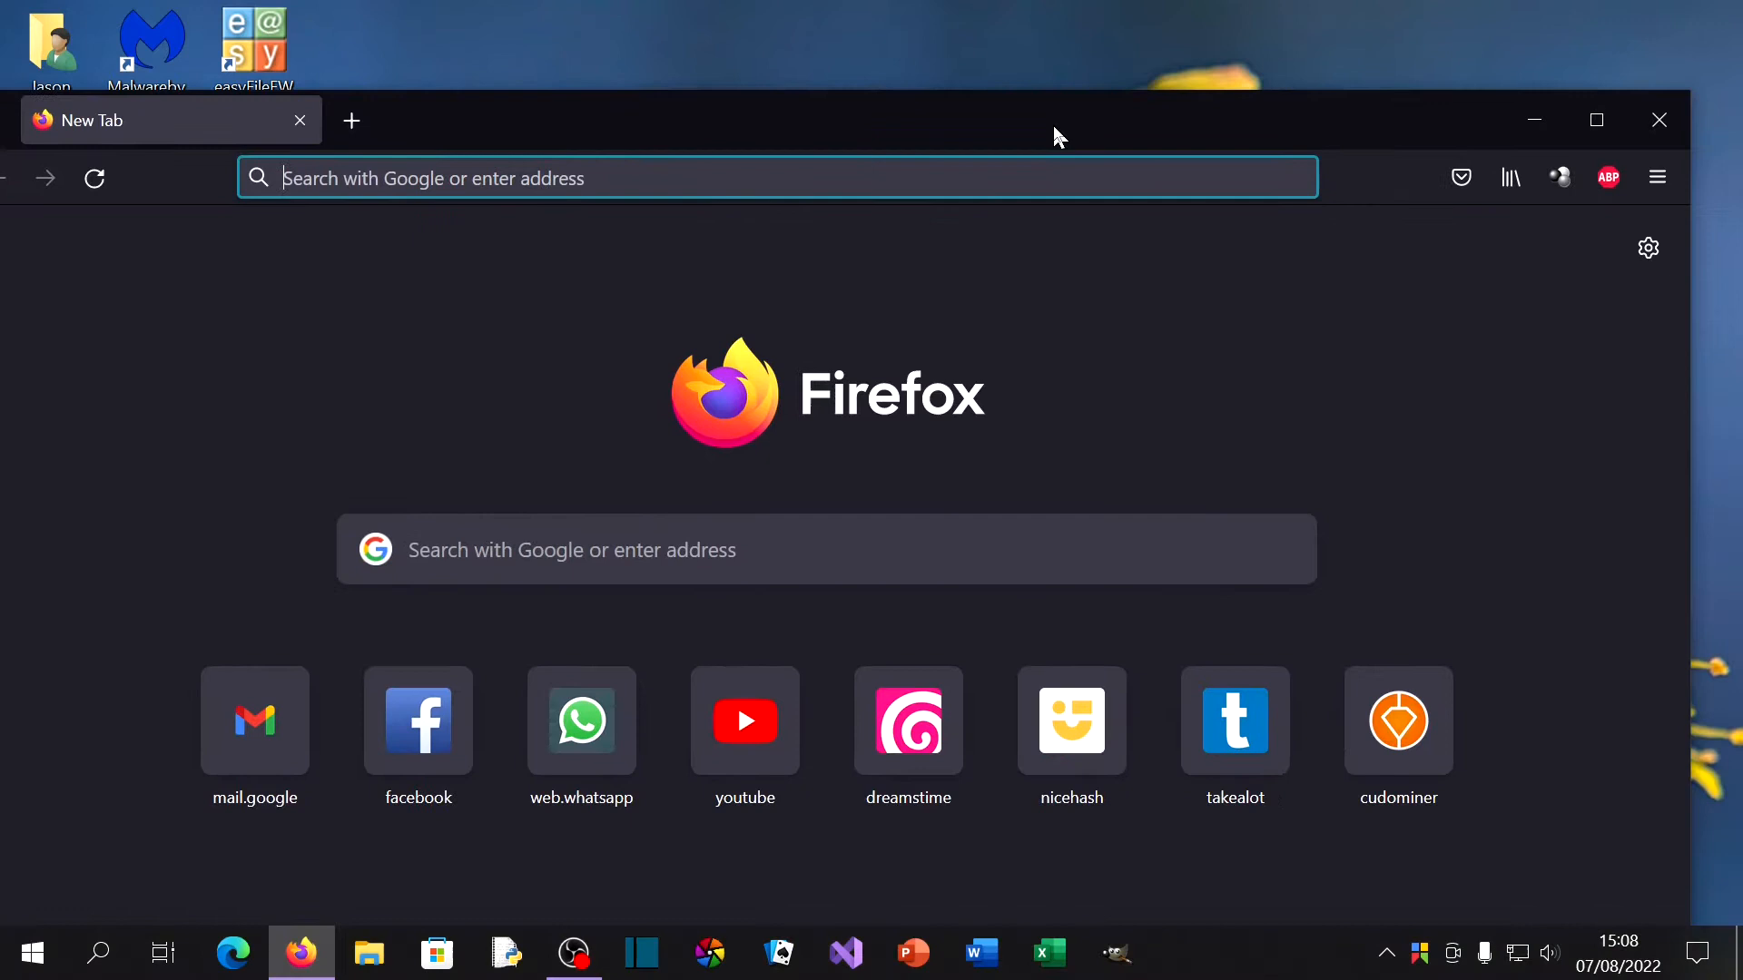
left_click(1594, 120)
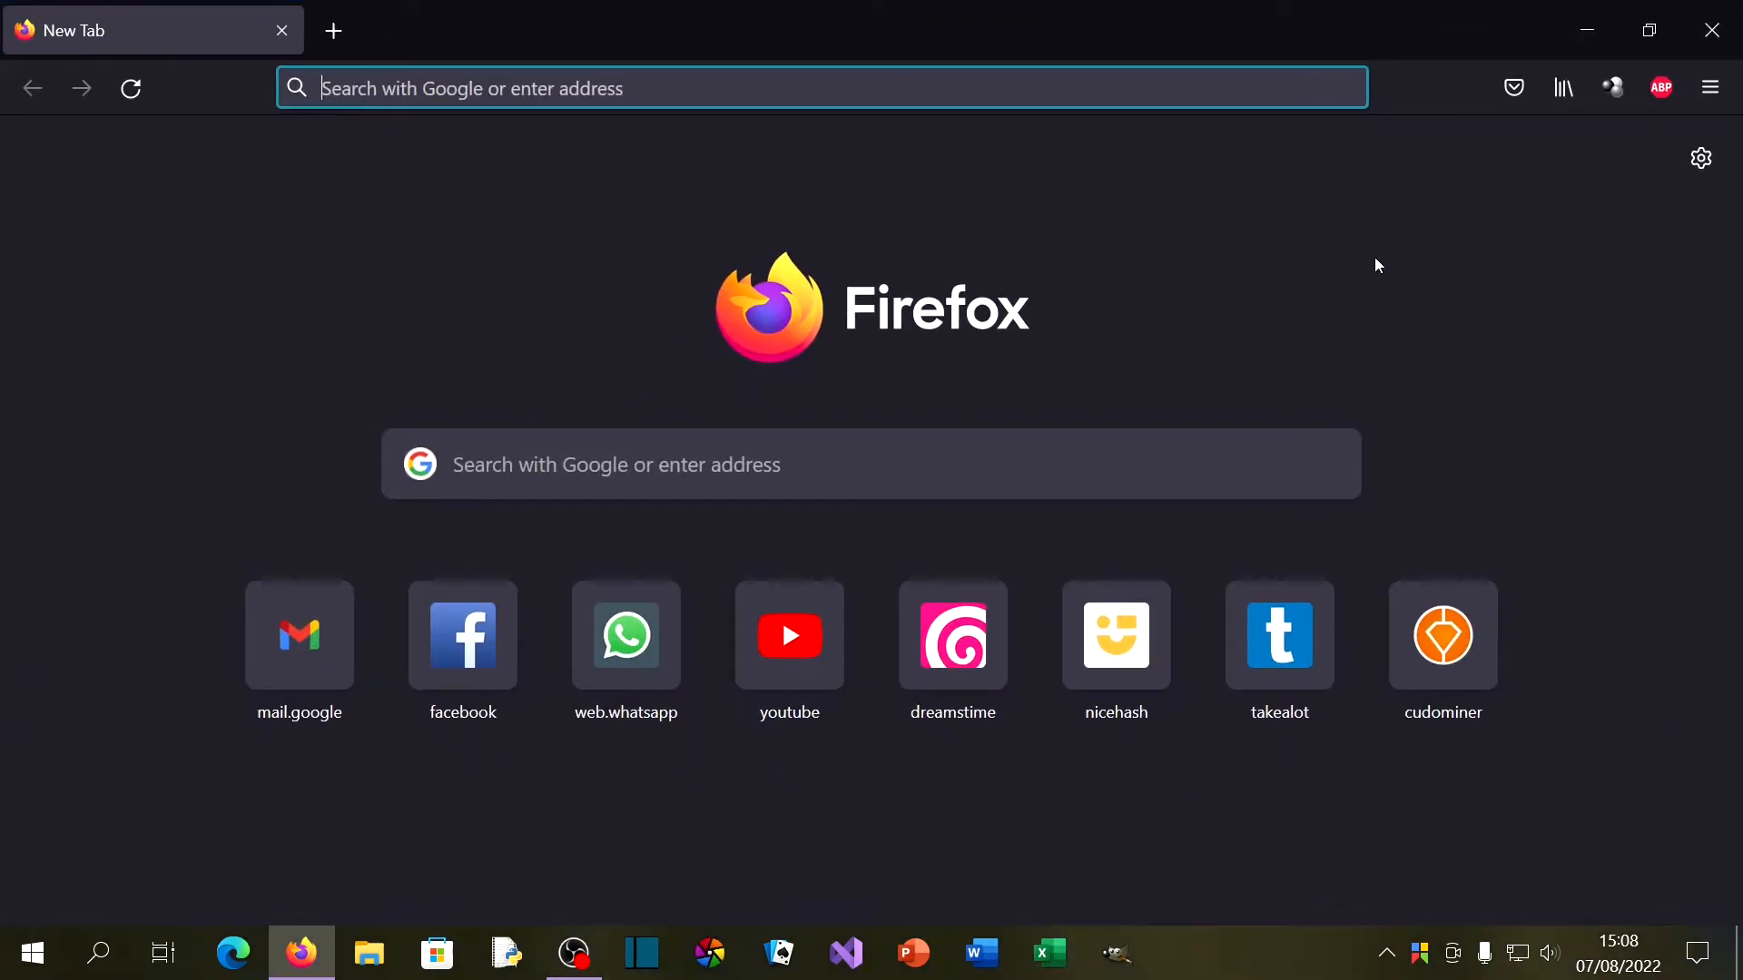
mouse_move(982, 233)
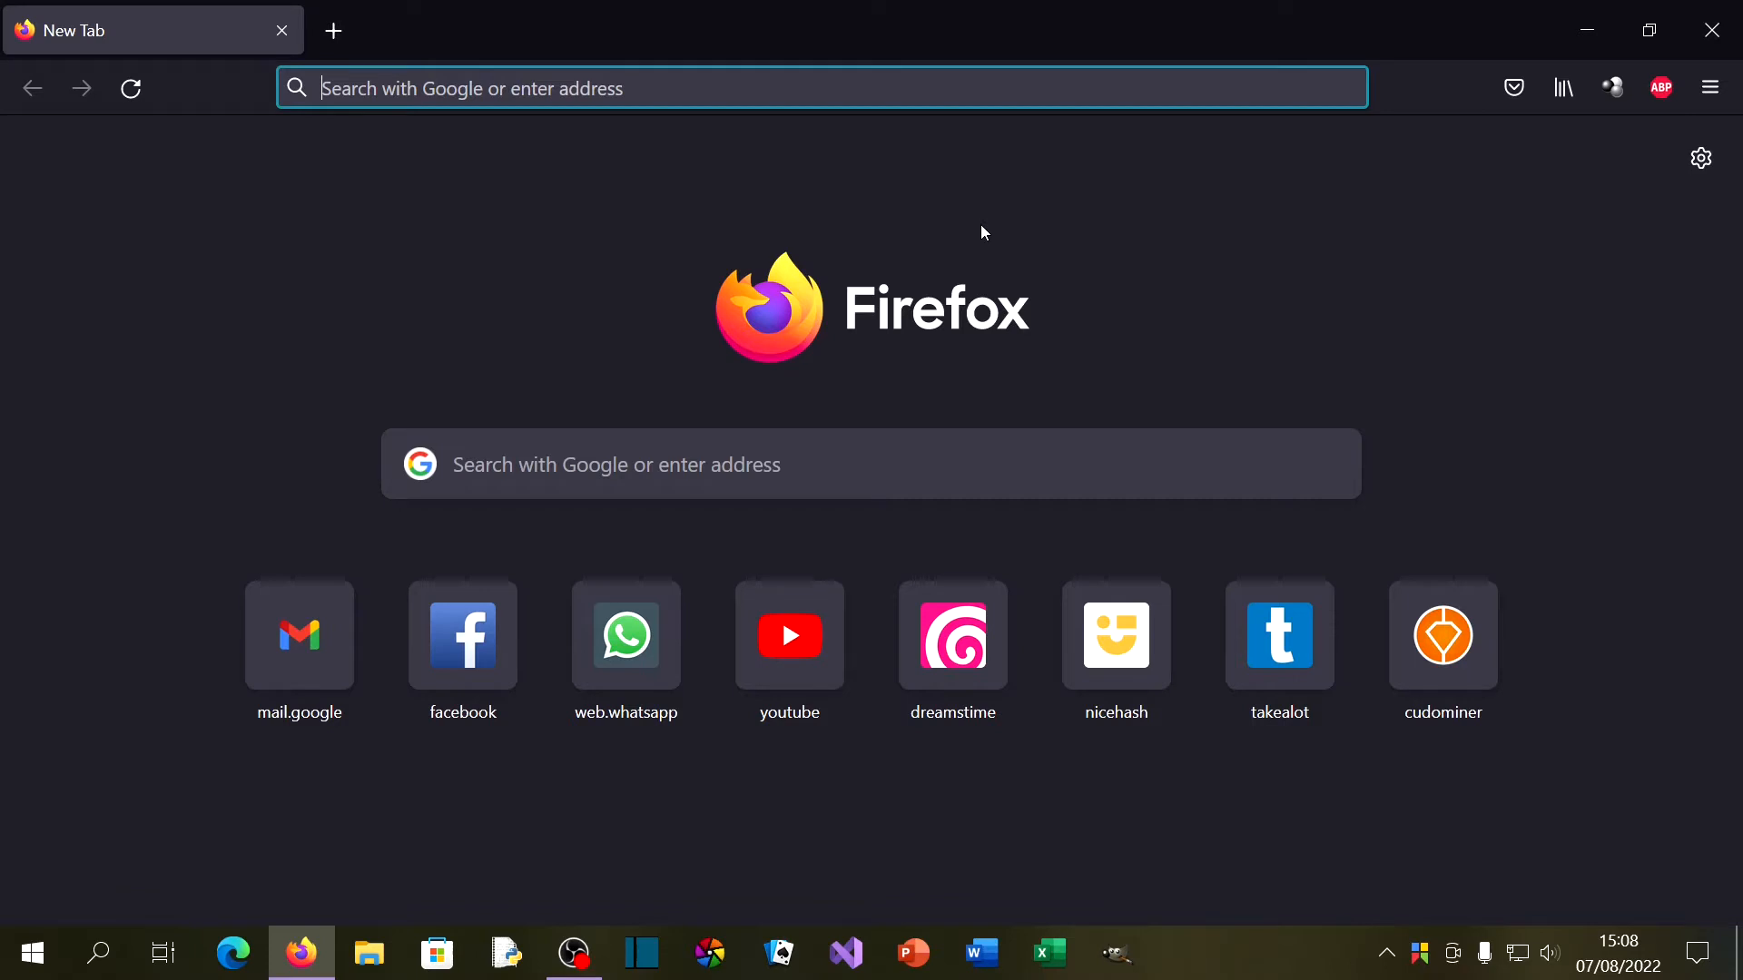
type("www.speedtest.net/")
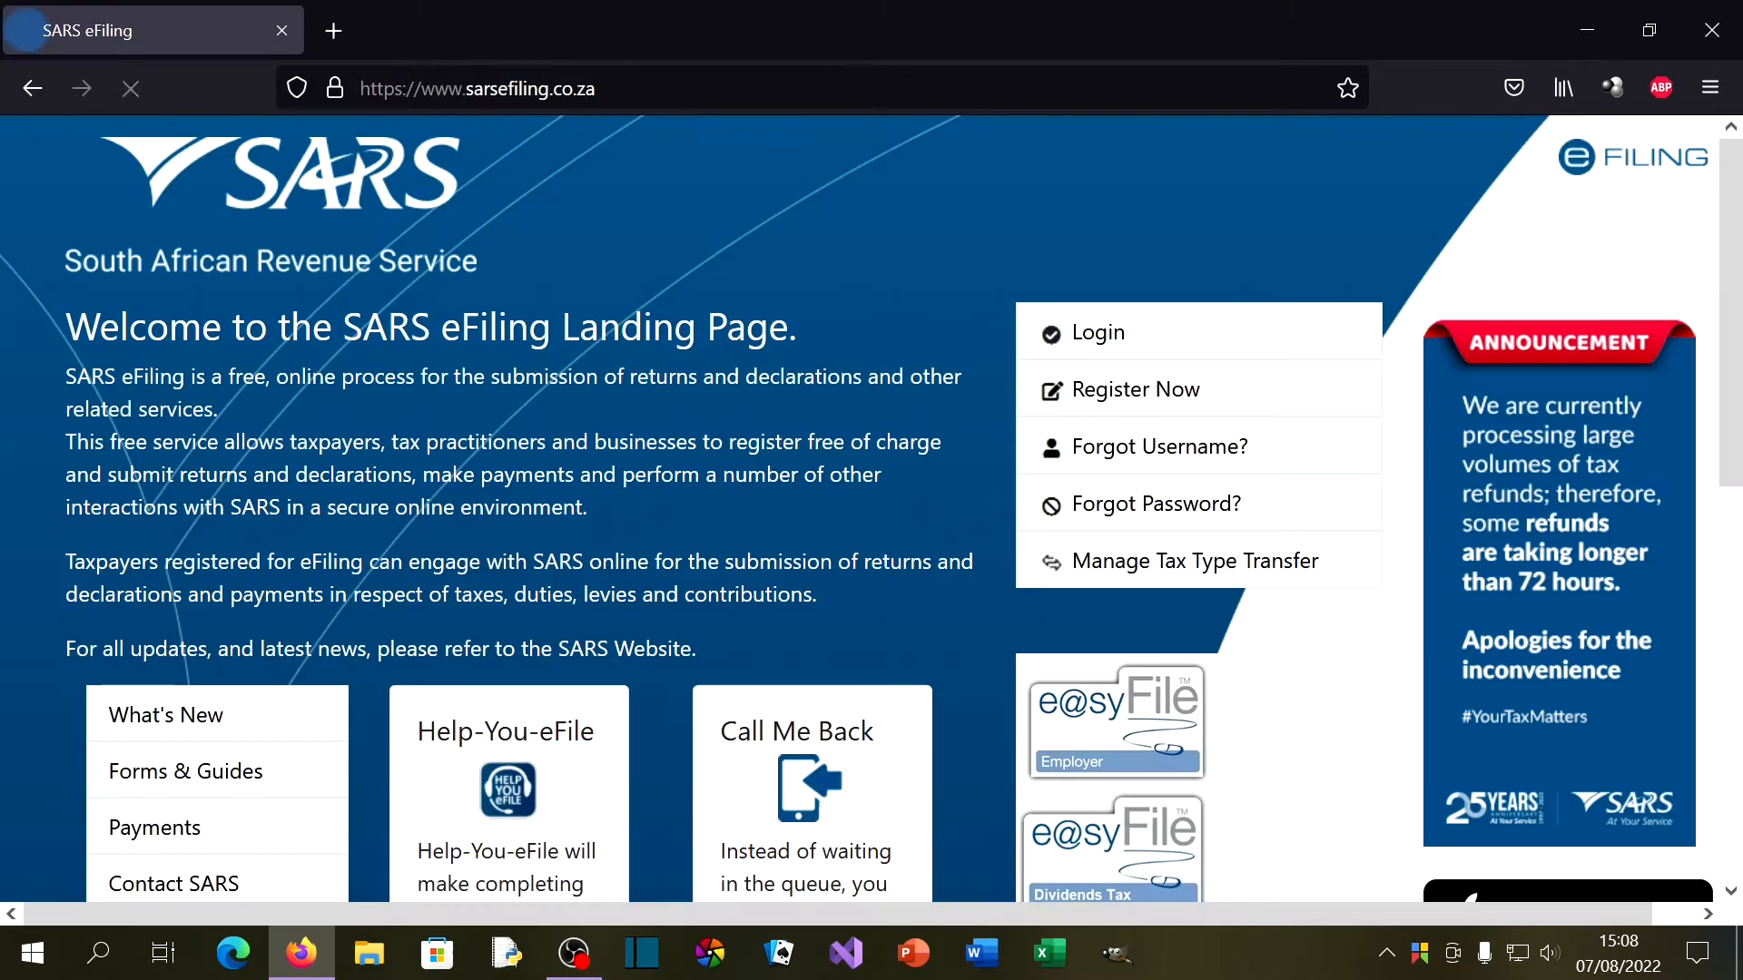
scroll("down", 3)
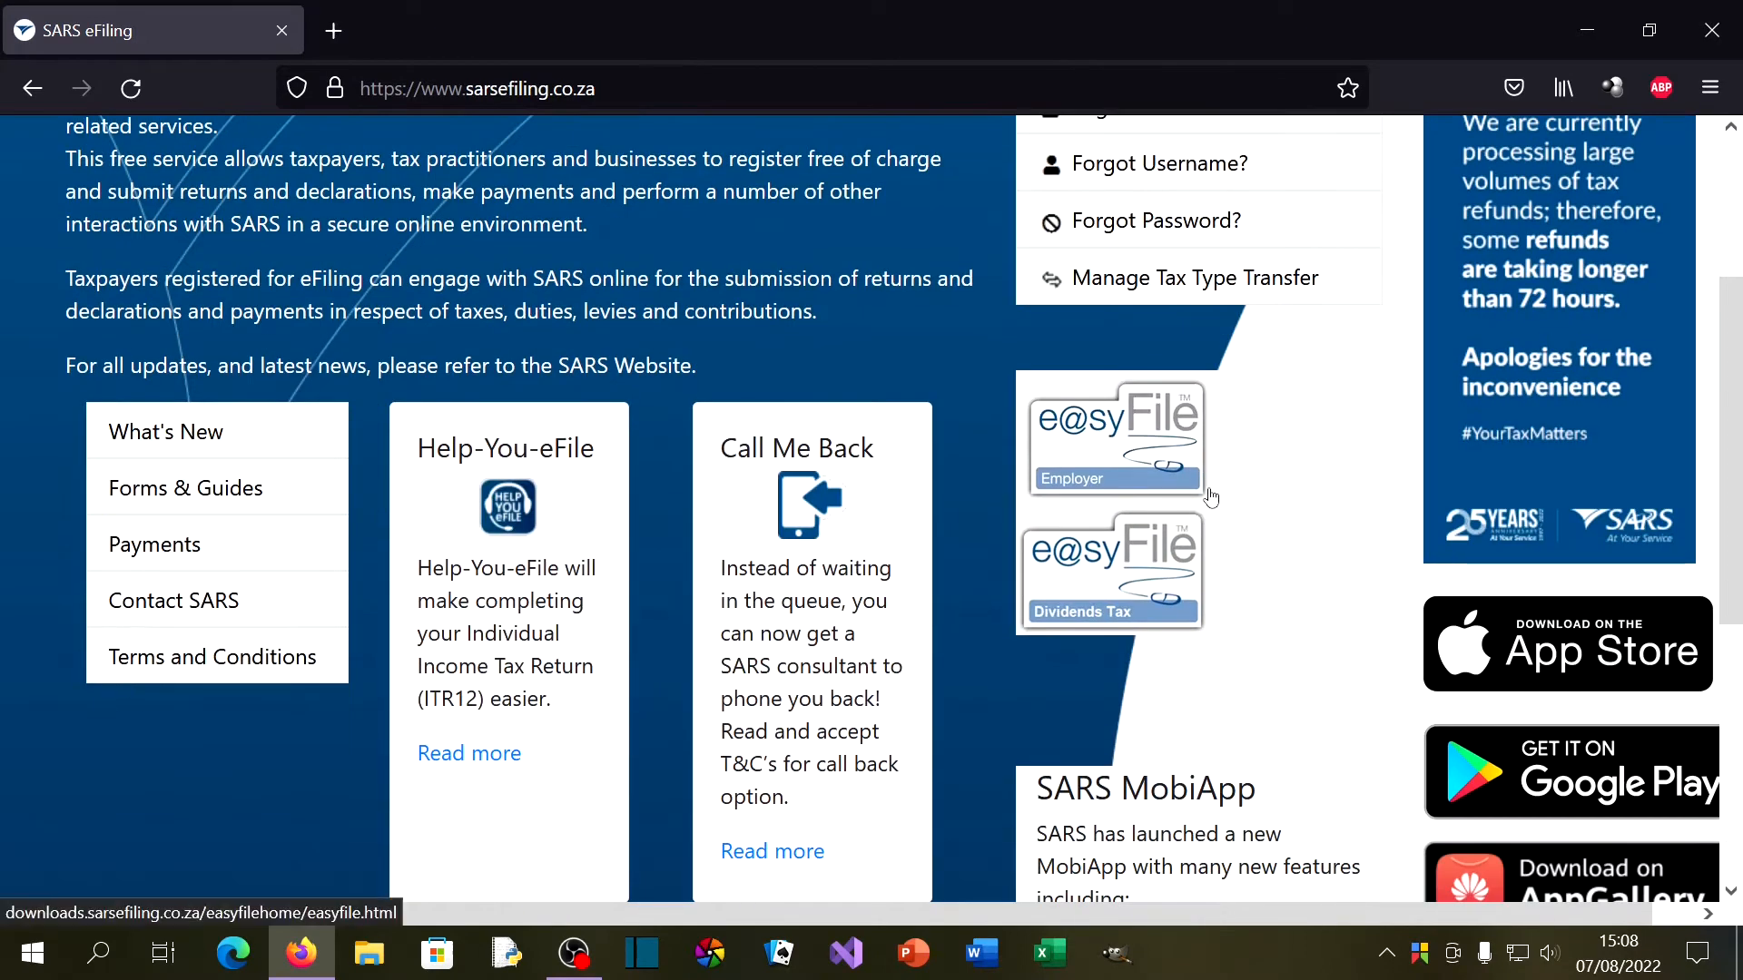
left_click(1114, 438)
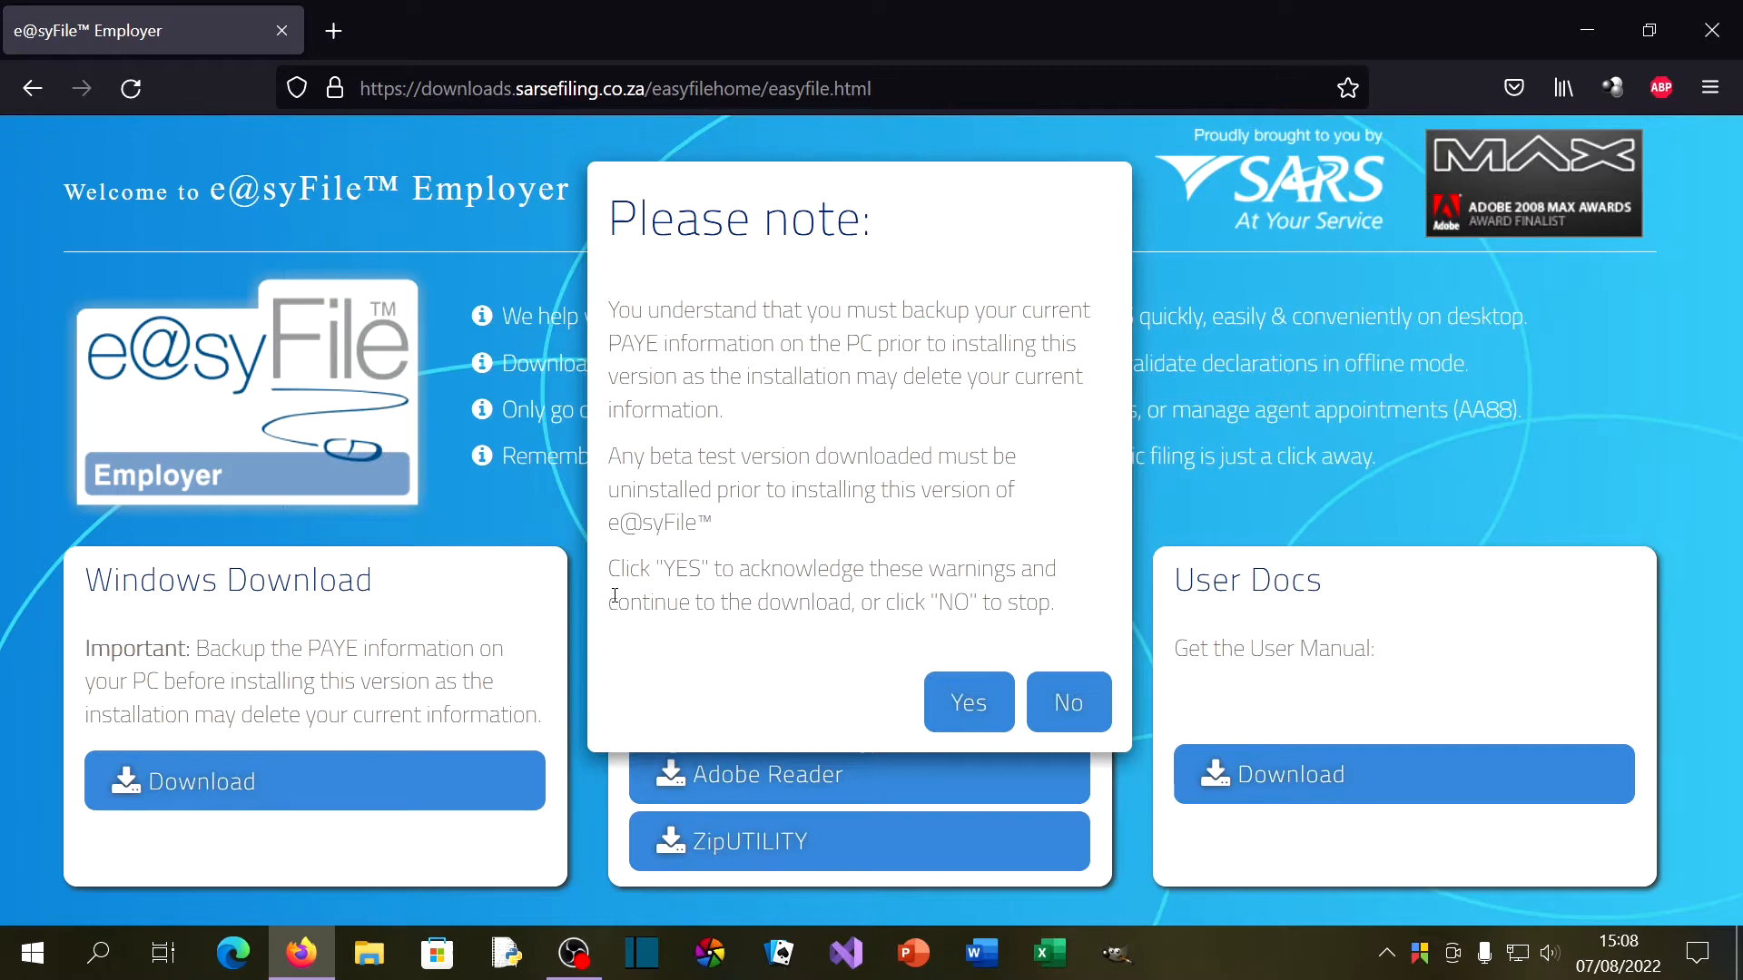
Acknowledge the backup notice, fill the Demographics fields (1, 23123, asdasd), agree and proceed to download.
left_click(965, 700)
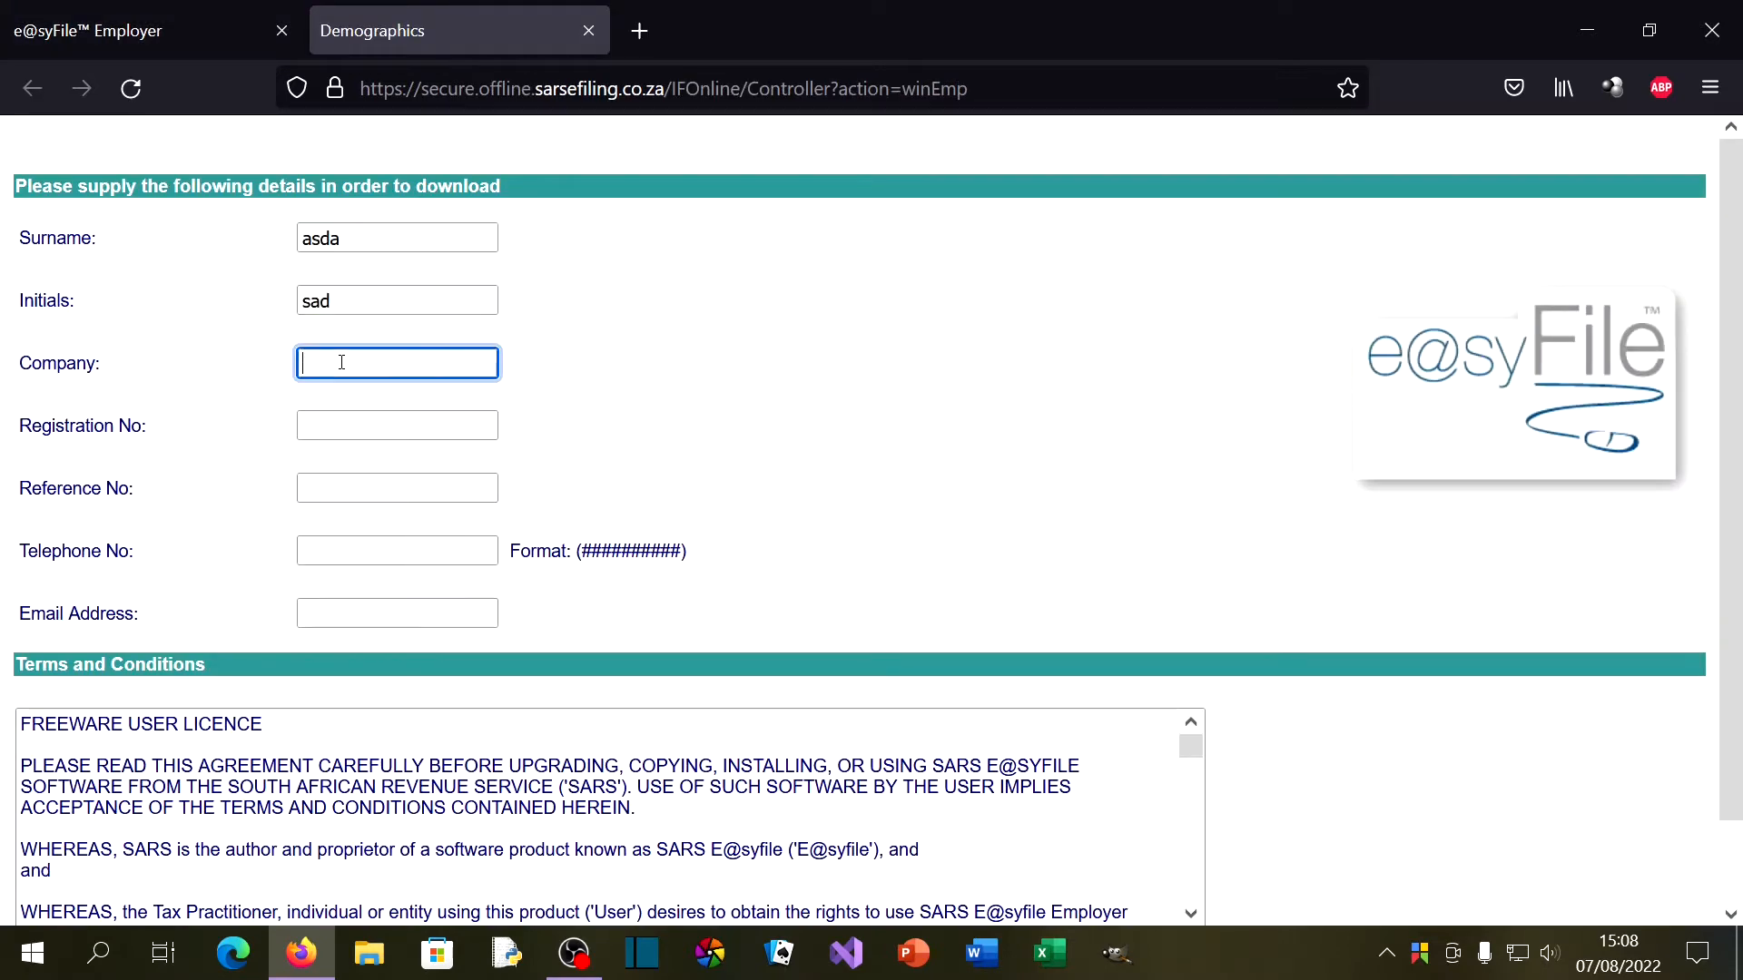
type("1")
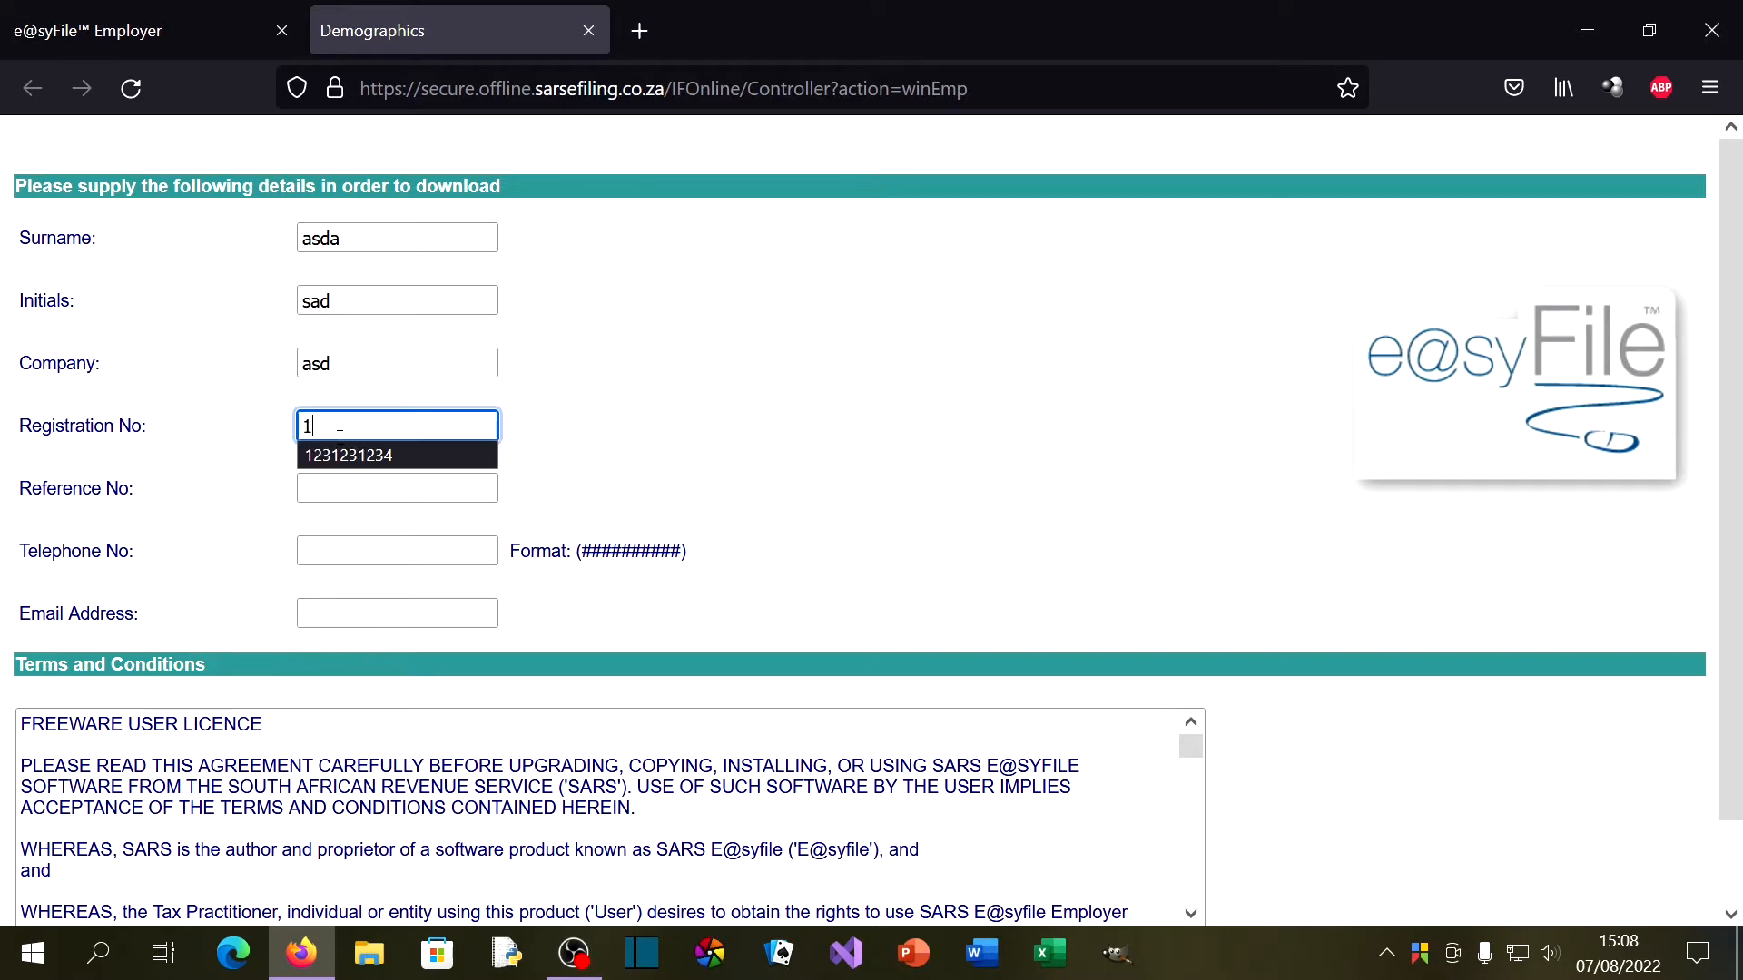
type("231231234")
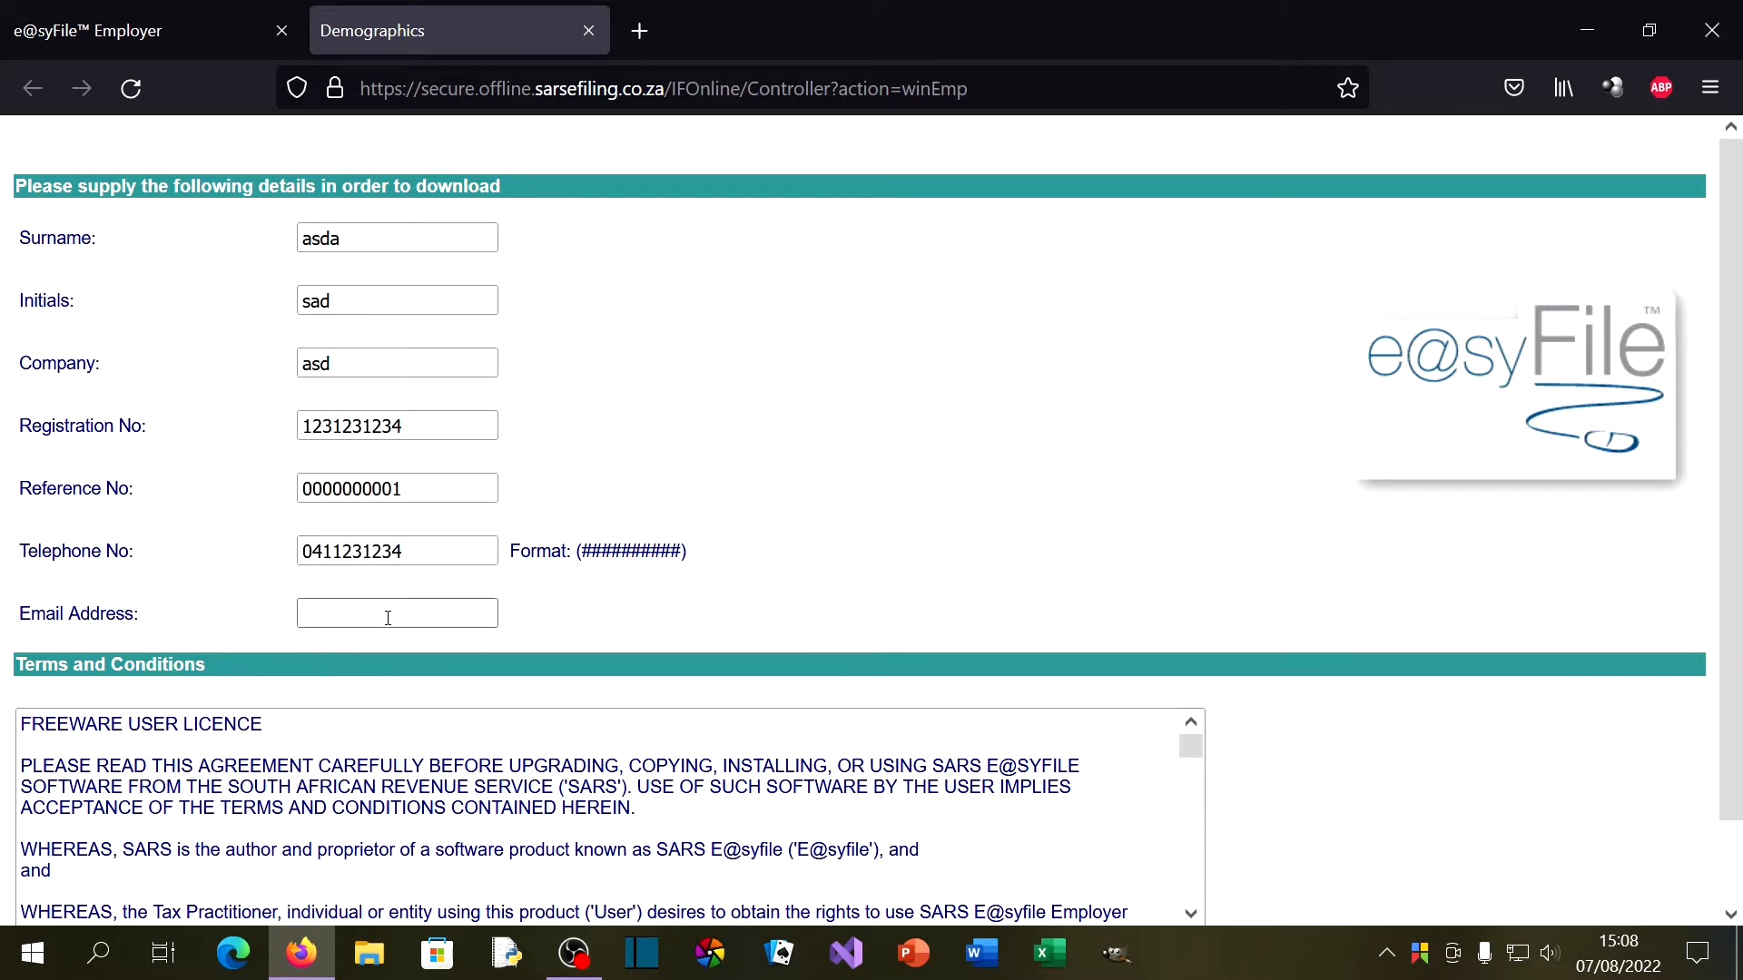
type("asdasd")
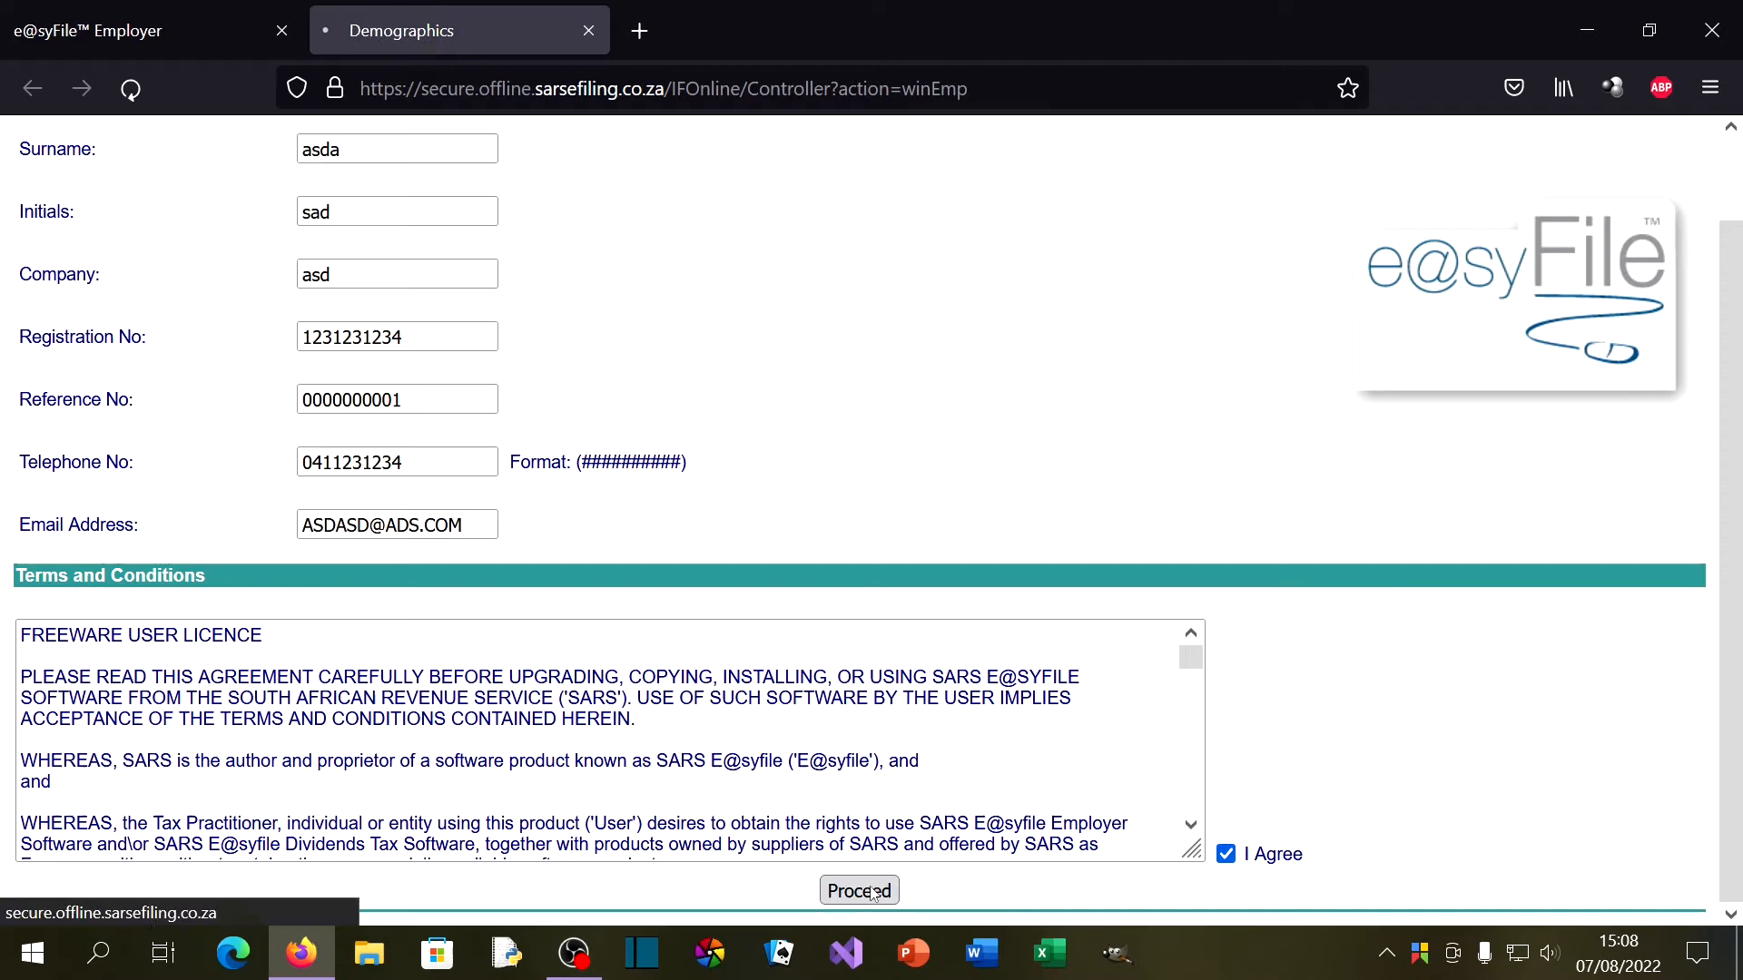
left_click(859, 889)
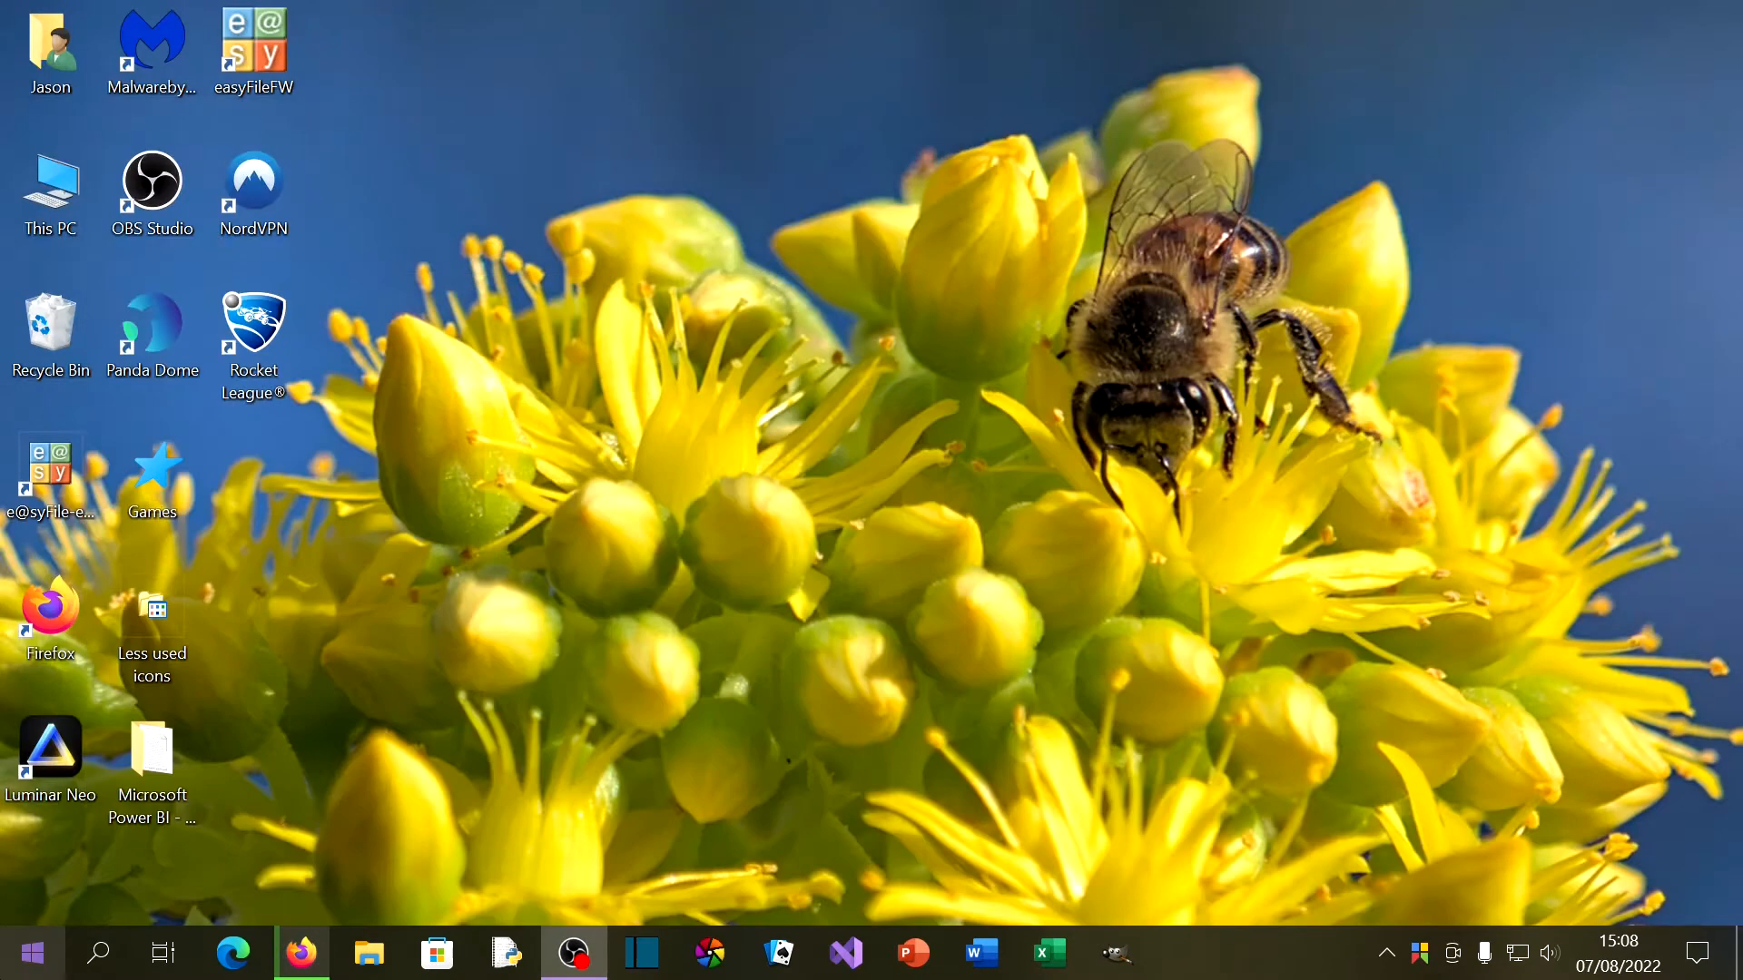
Find Control Panel via Start search 'co' and switch its View by setting.
type("co")
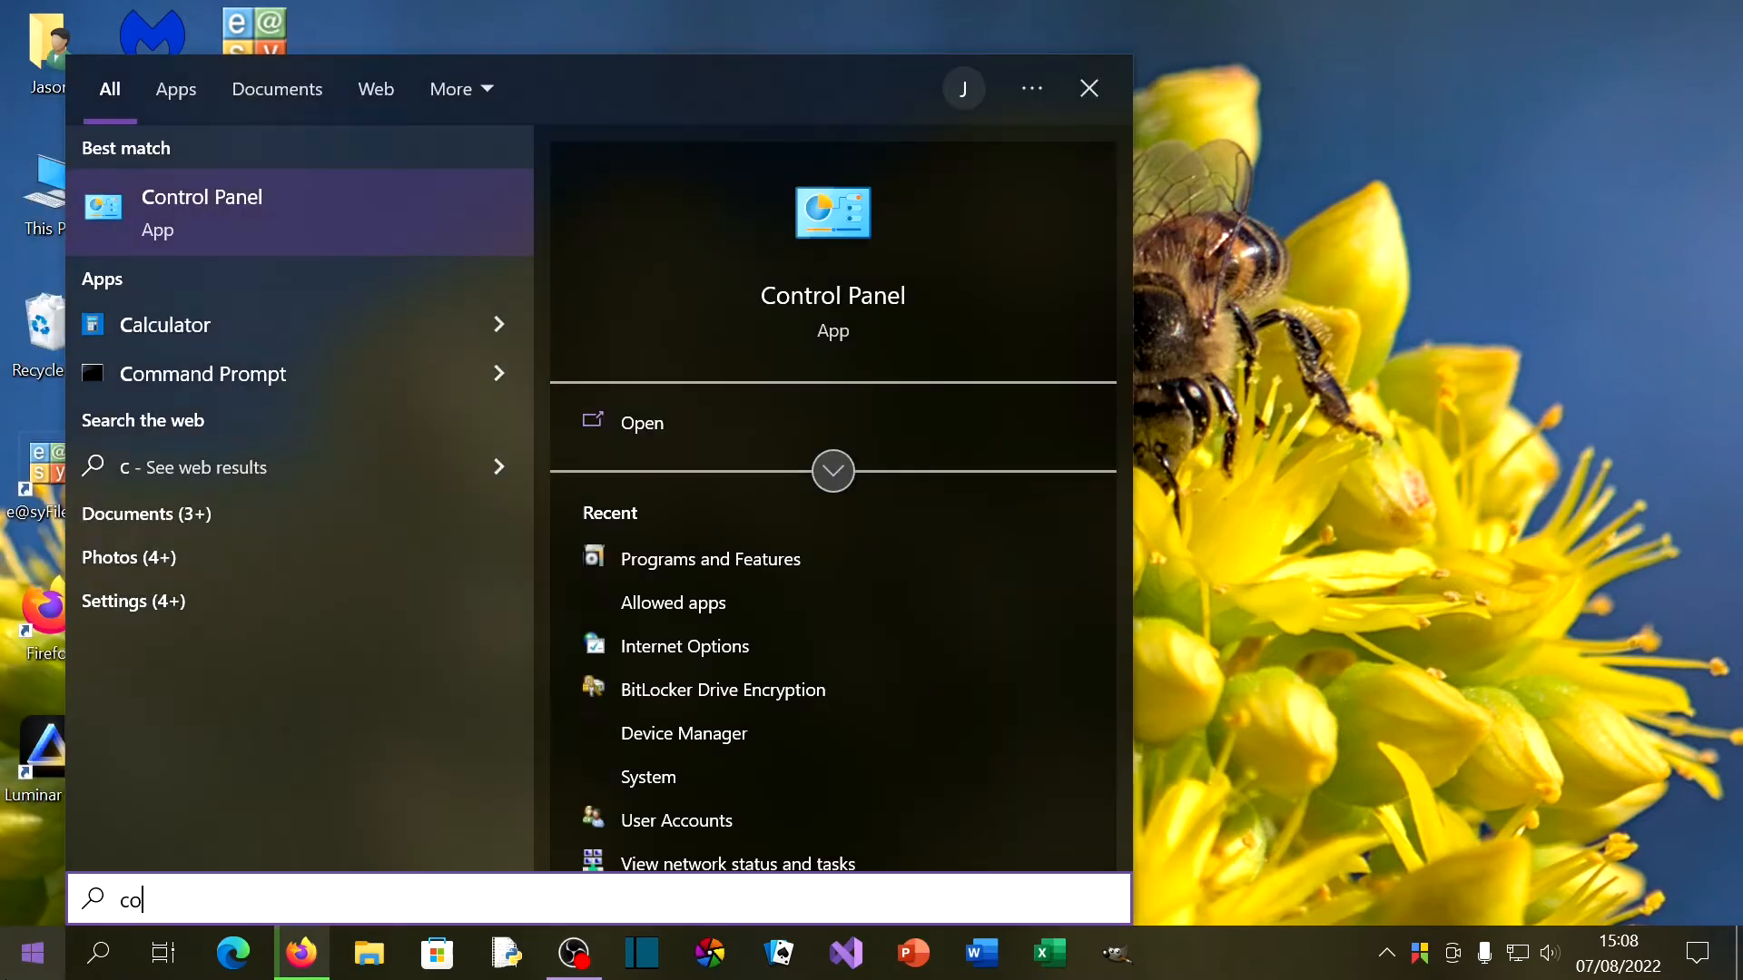
left_click(201, 211)
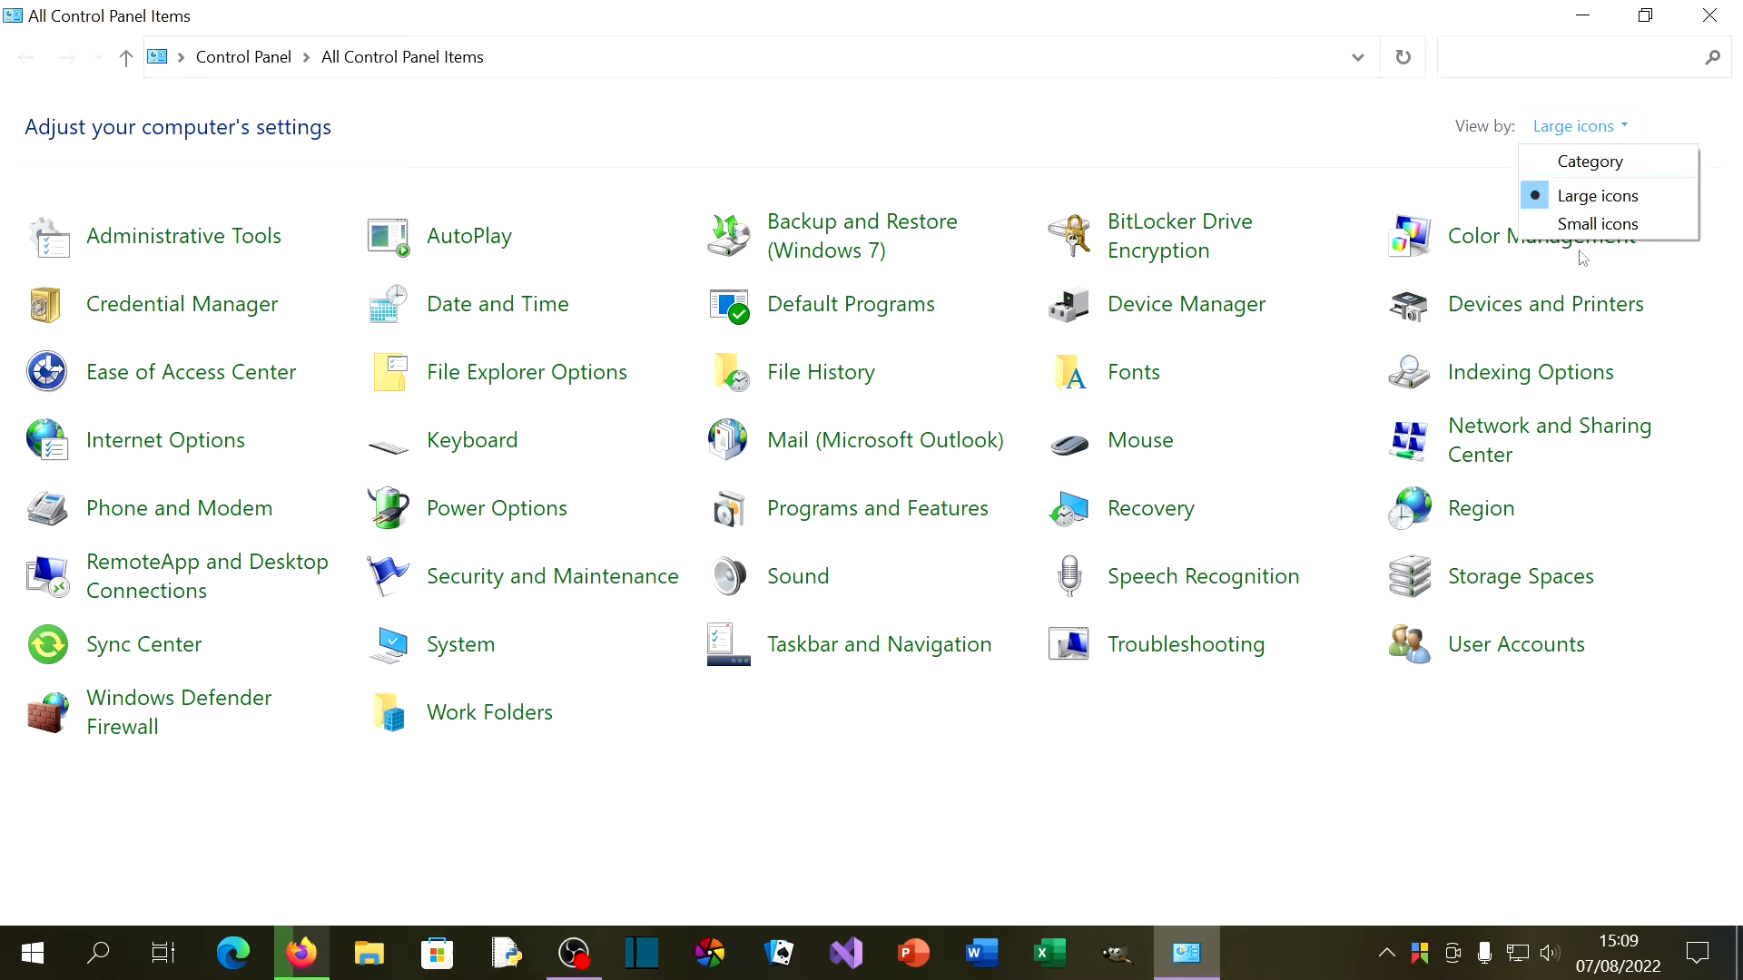
mouse_move(1588, 162)
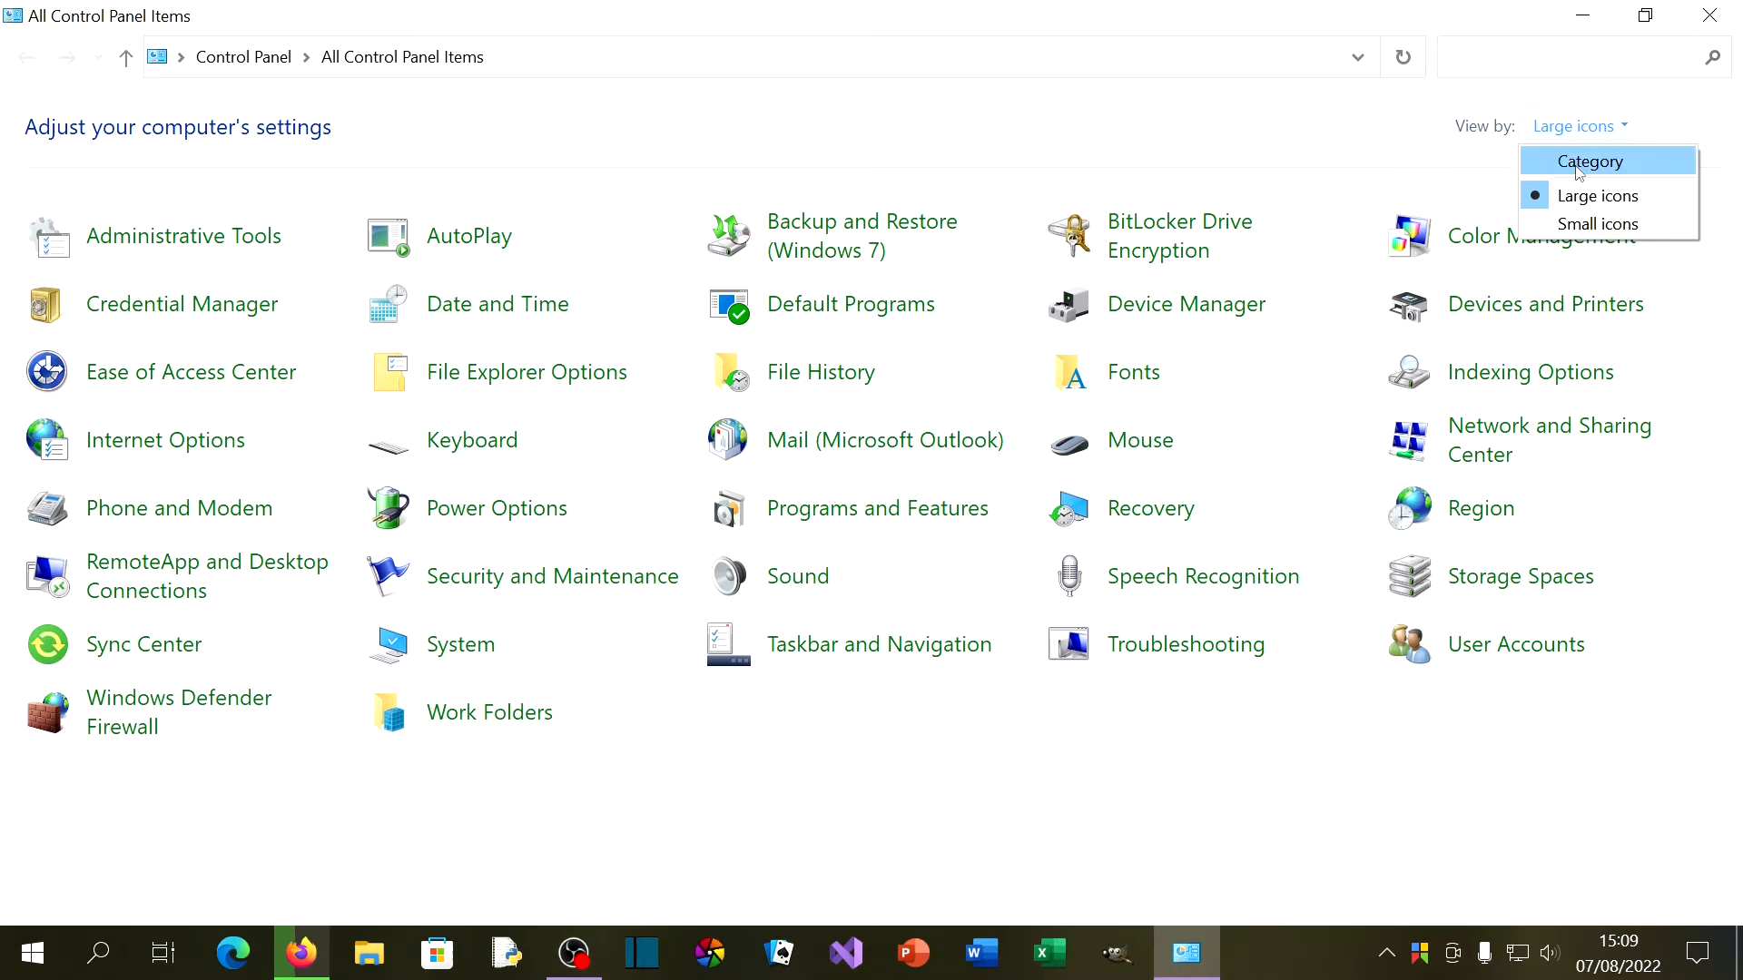
left_click(1588, 161)
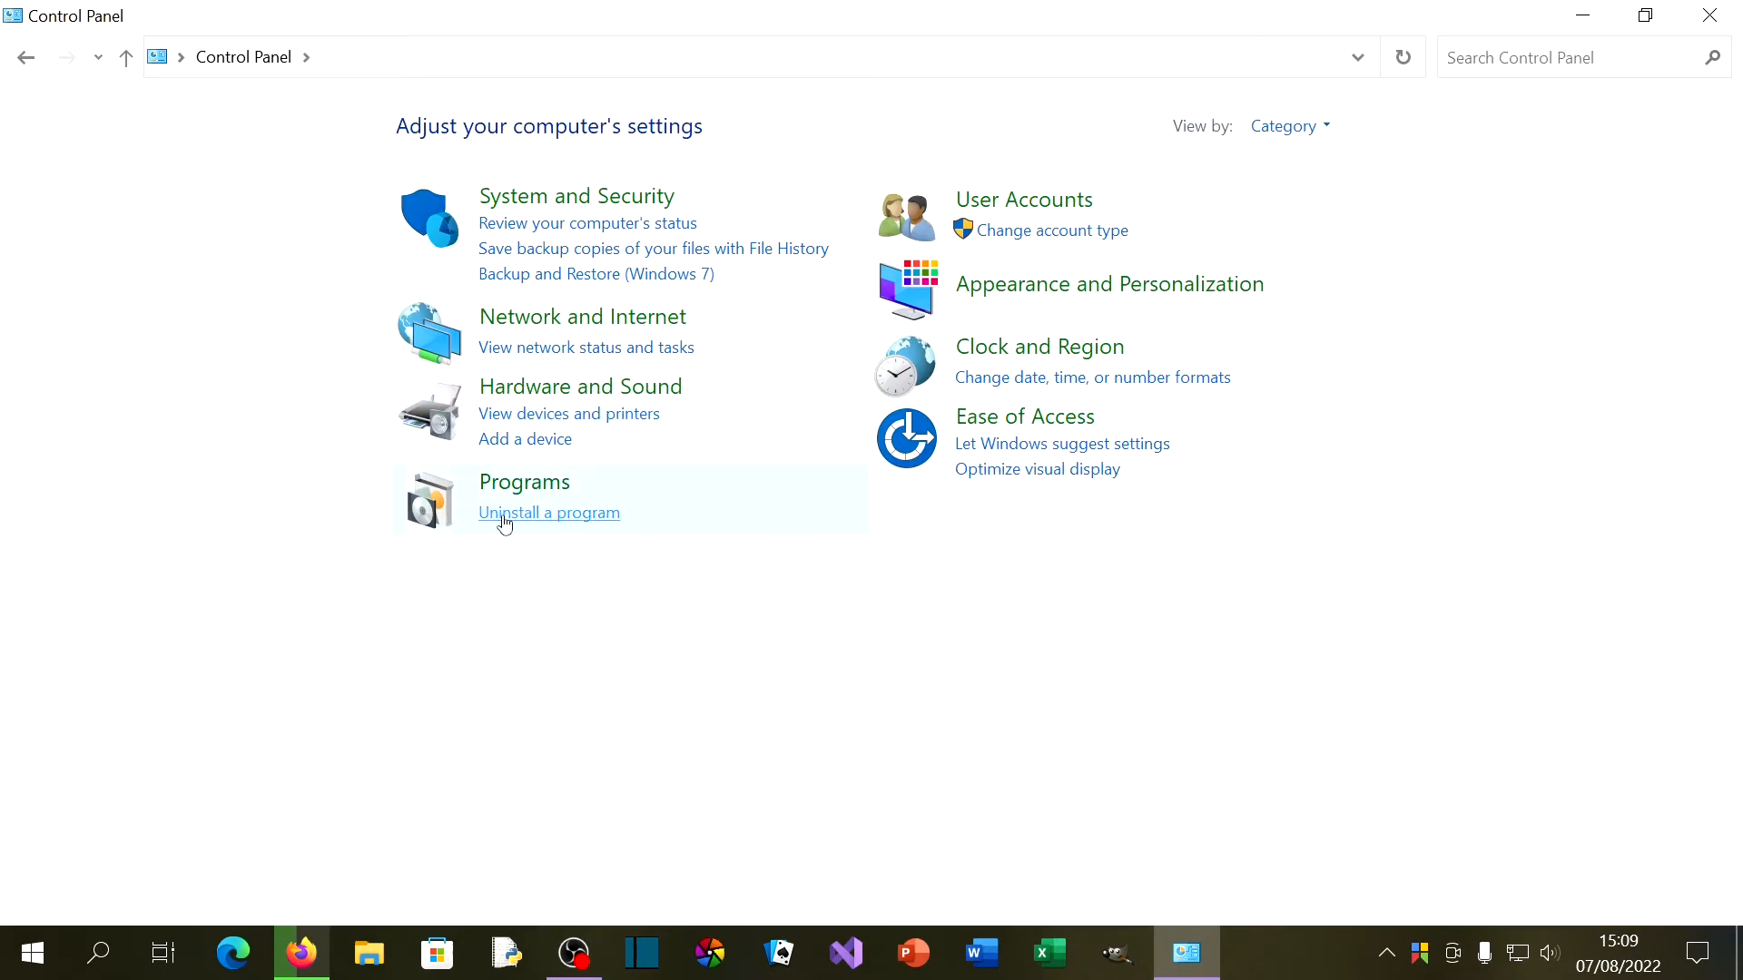
mouse_move(1371, 92)
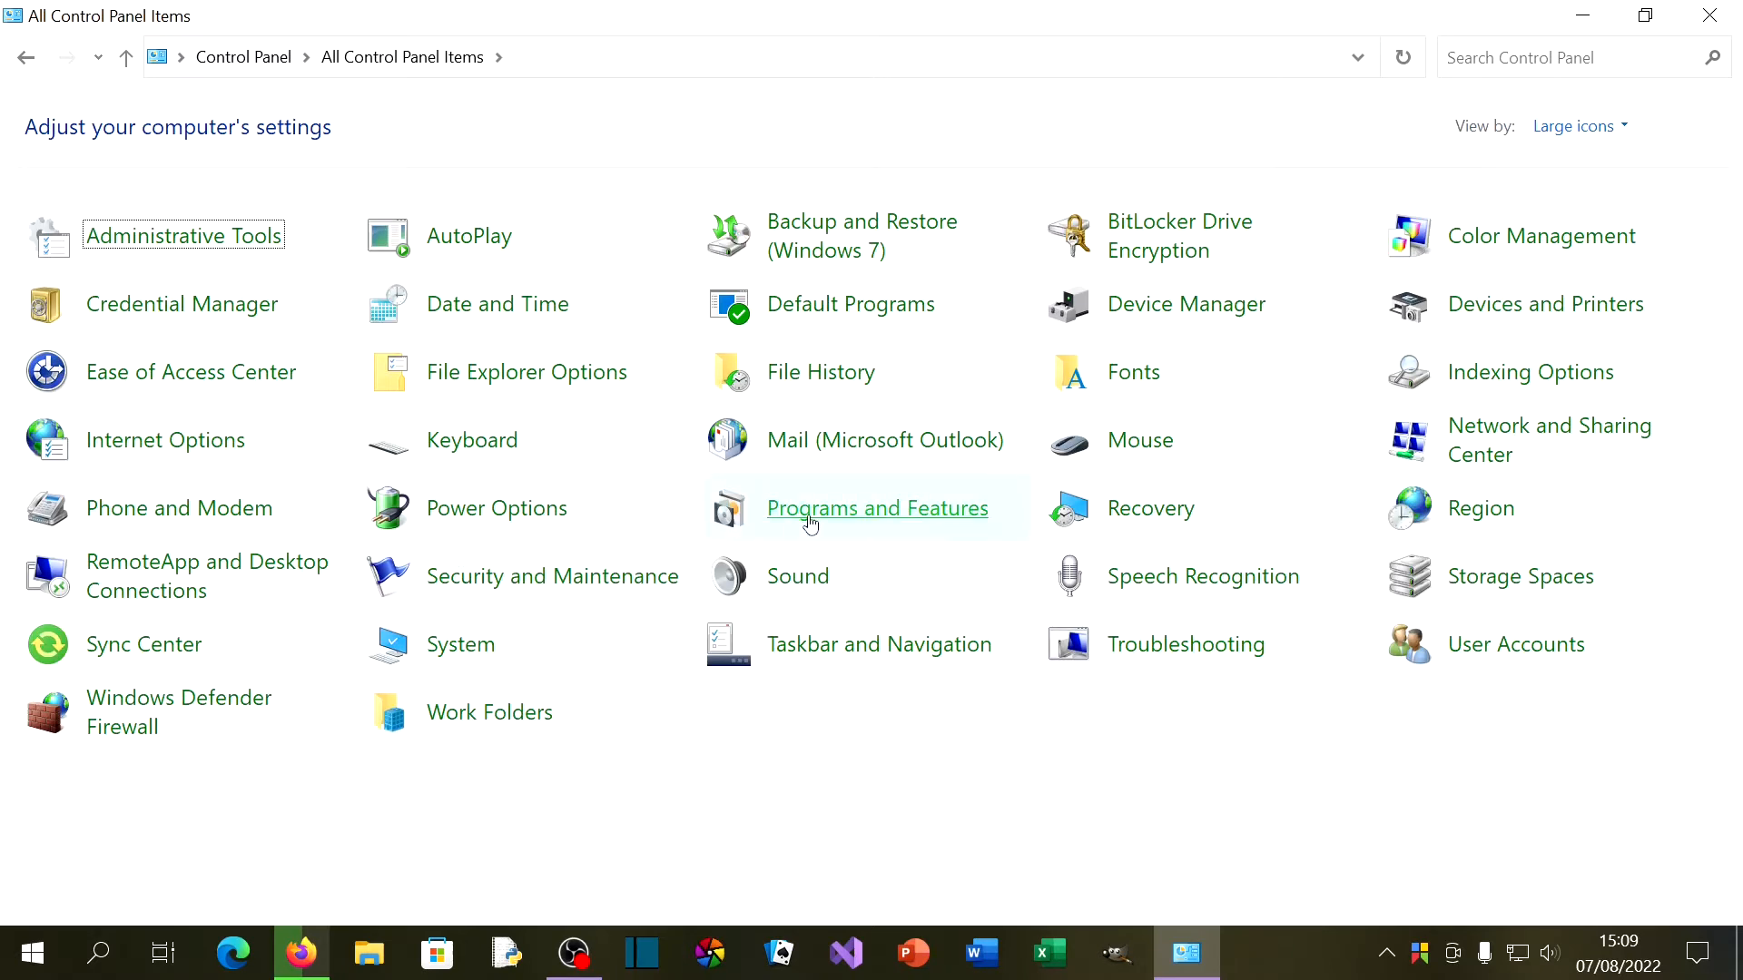
In Programs and Features, uninstall the old e@syFile-employer and easyFileFW entries, confirming removal.
left_click(876, 508)
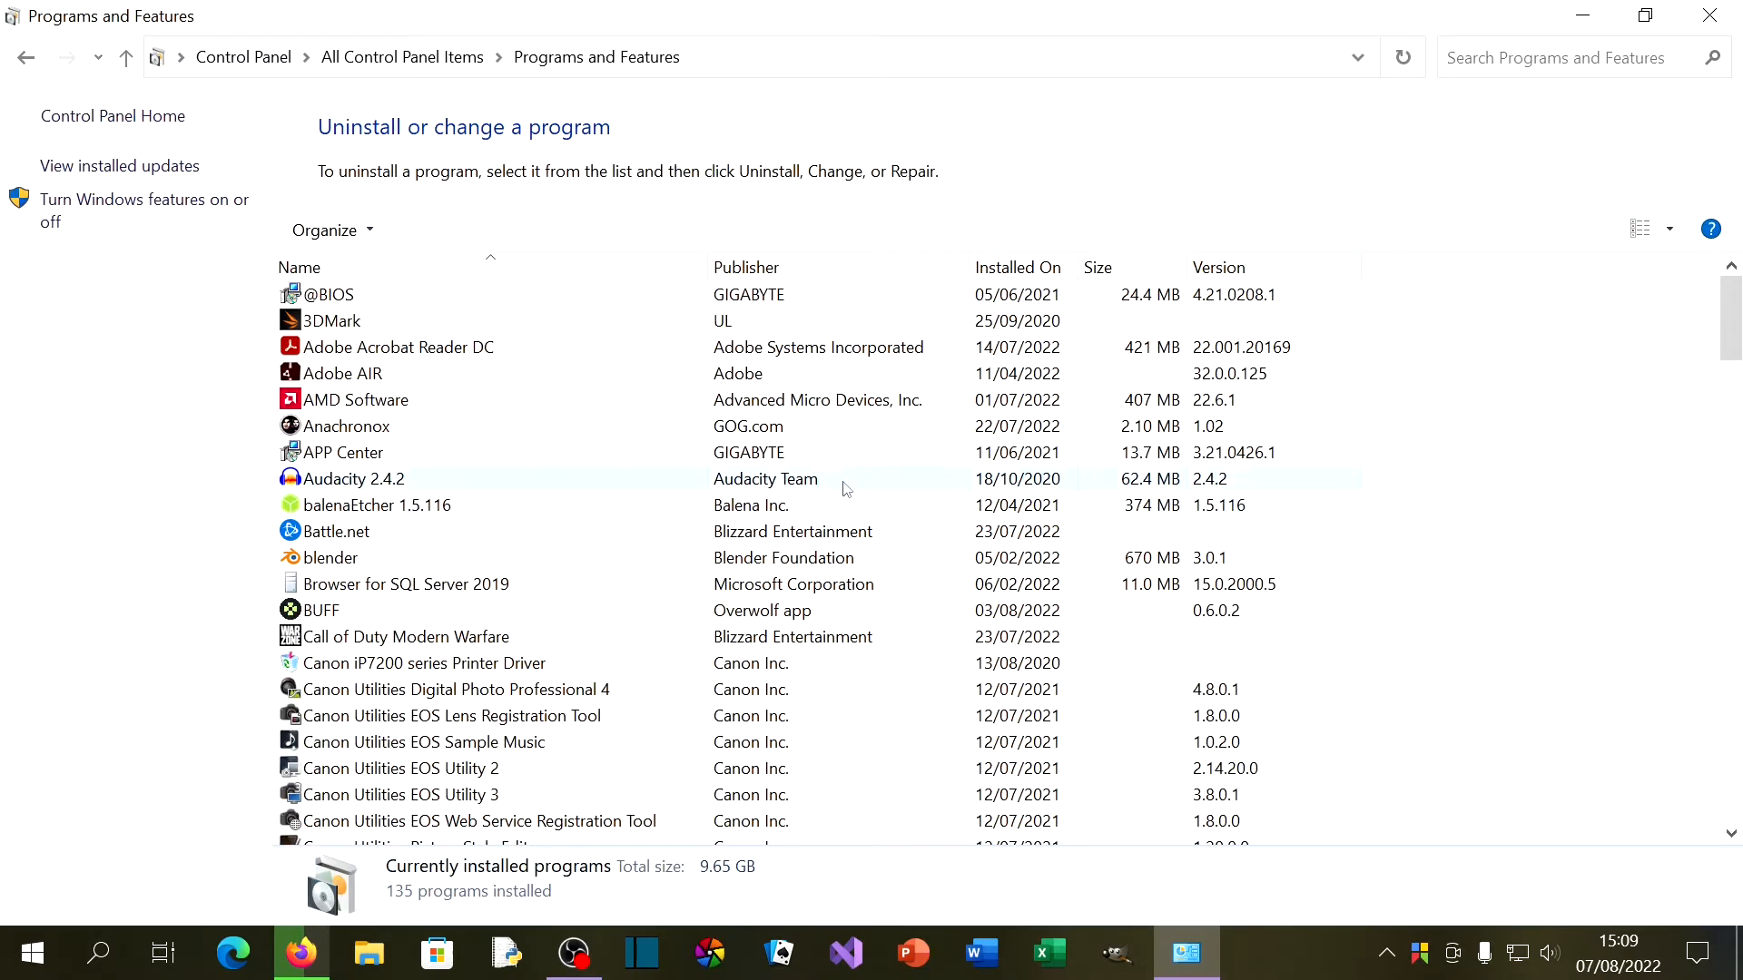
scroll("down", 3)
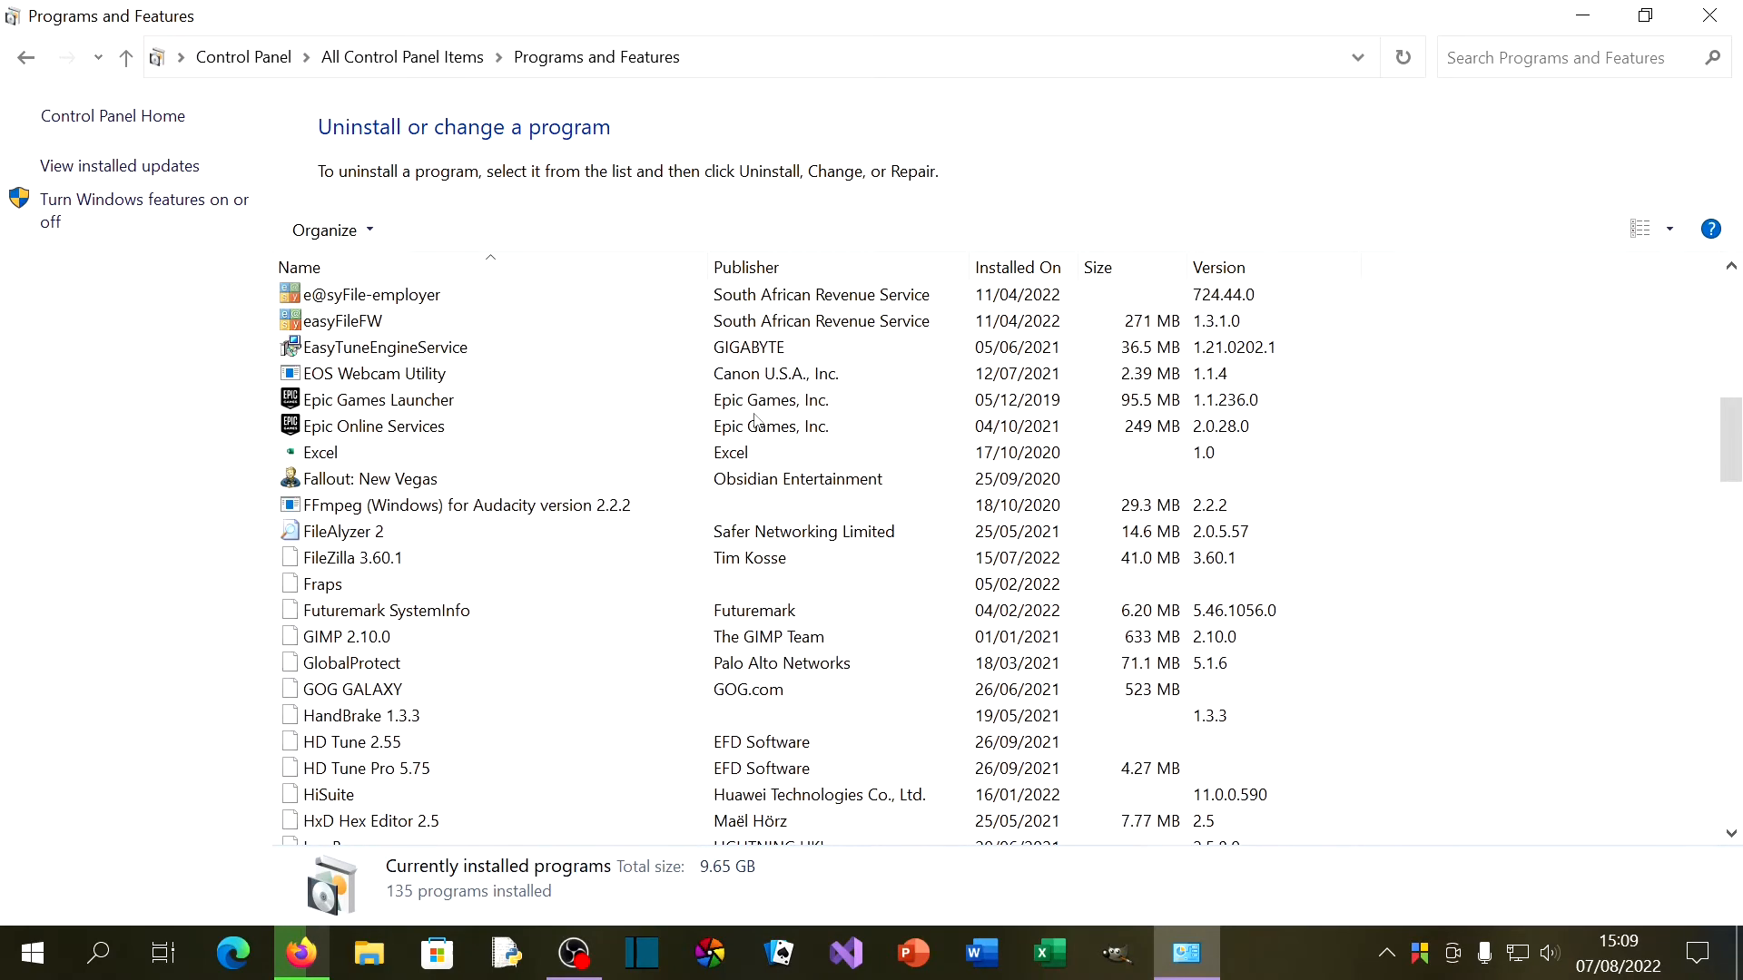
scroll("down", 3)
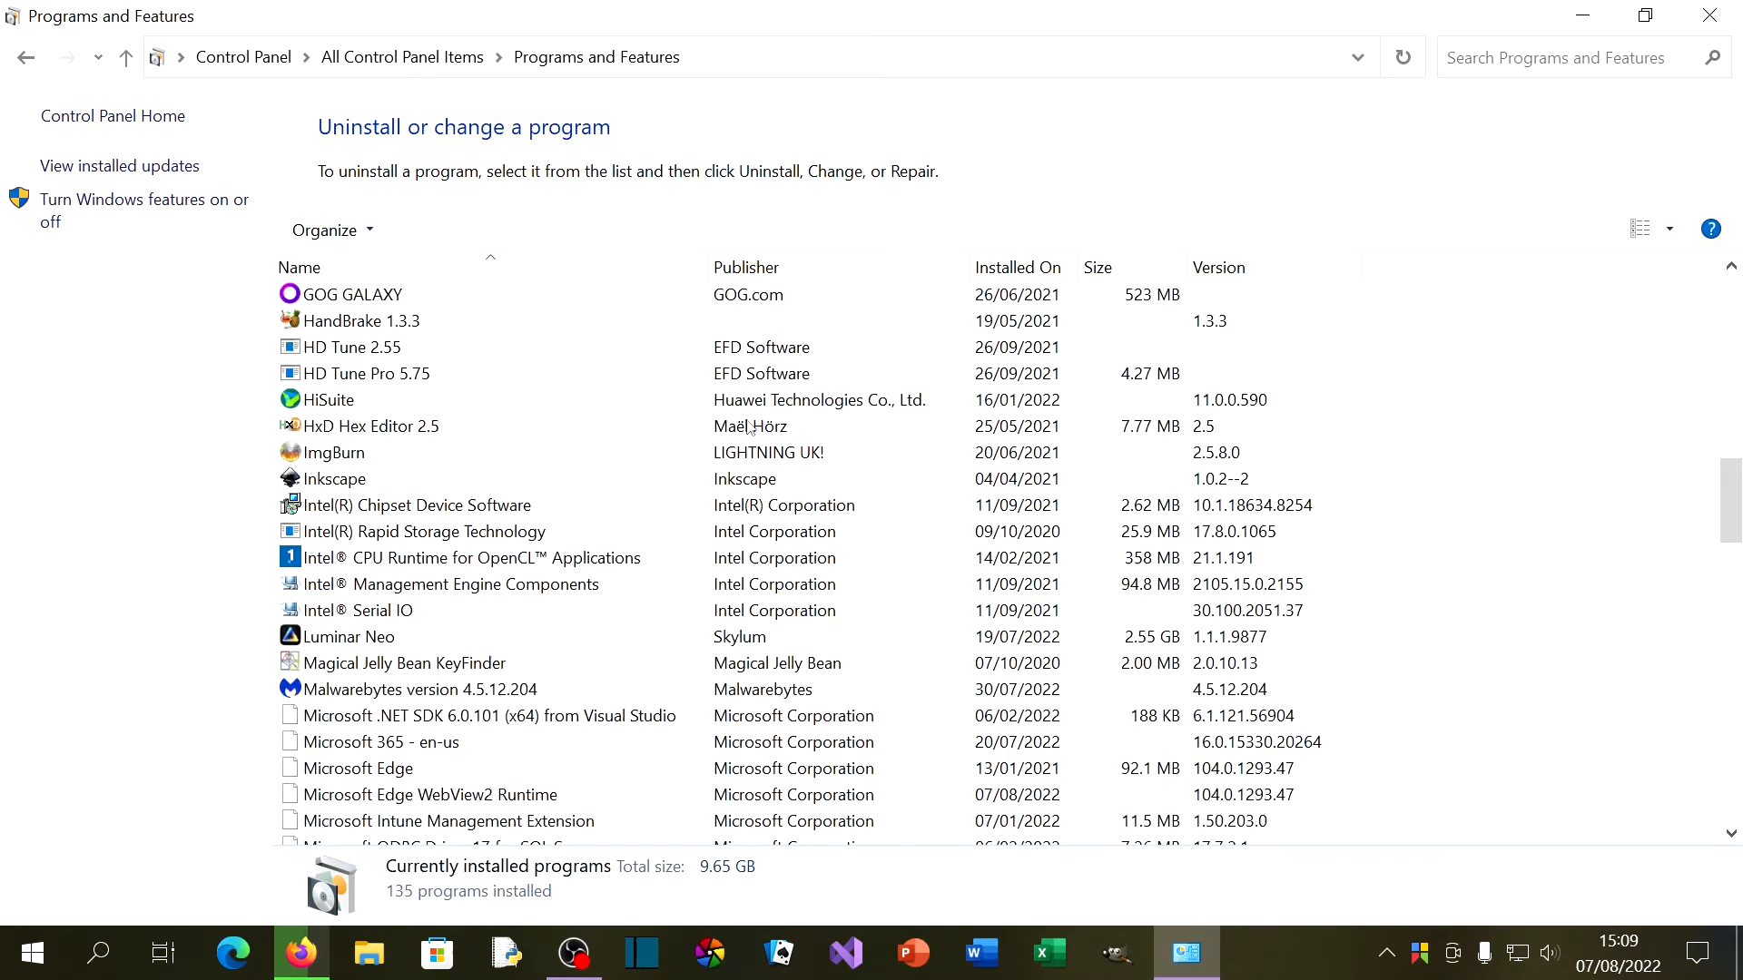
scroll("down", 3)
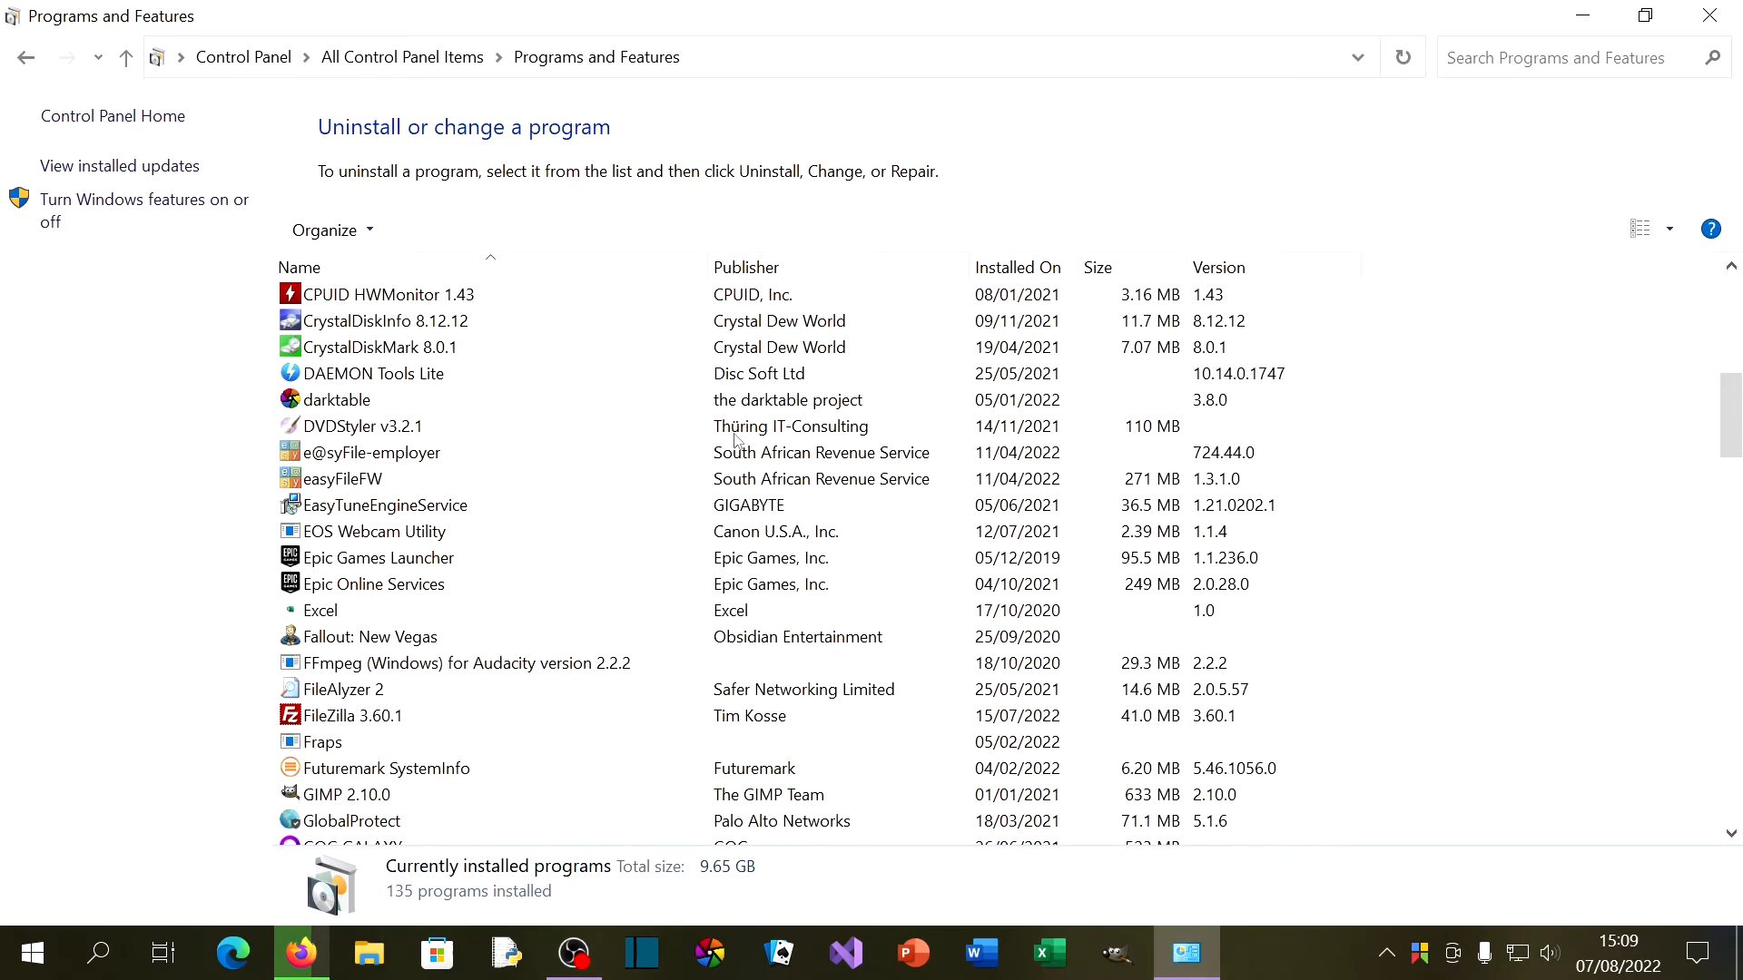
left_click(367, 610)
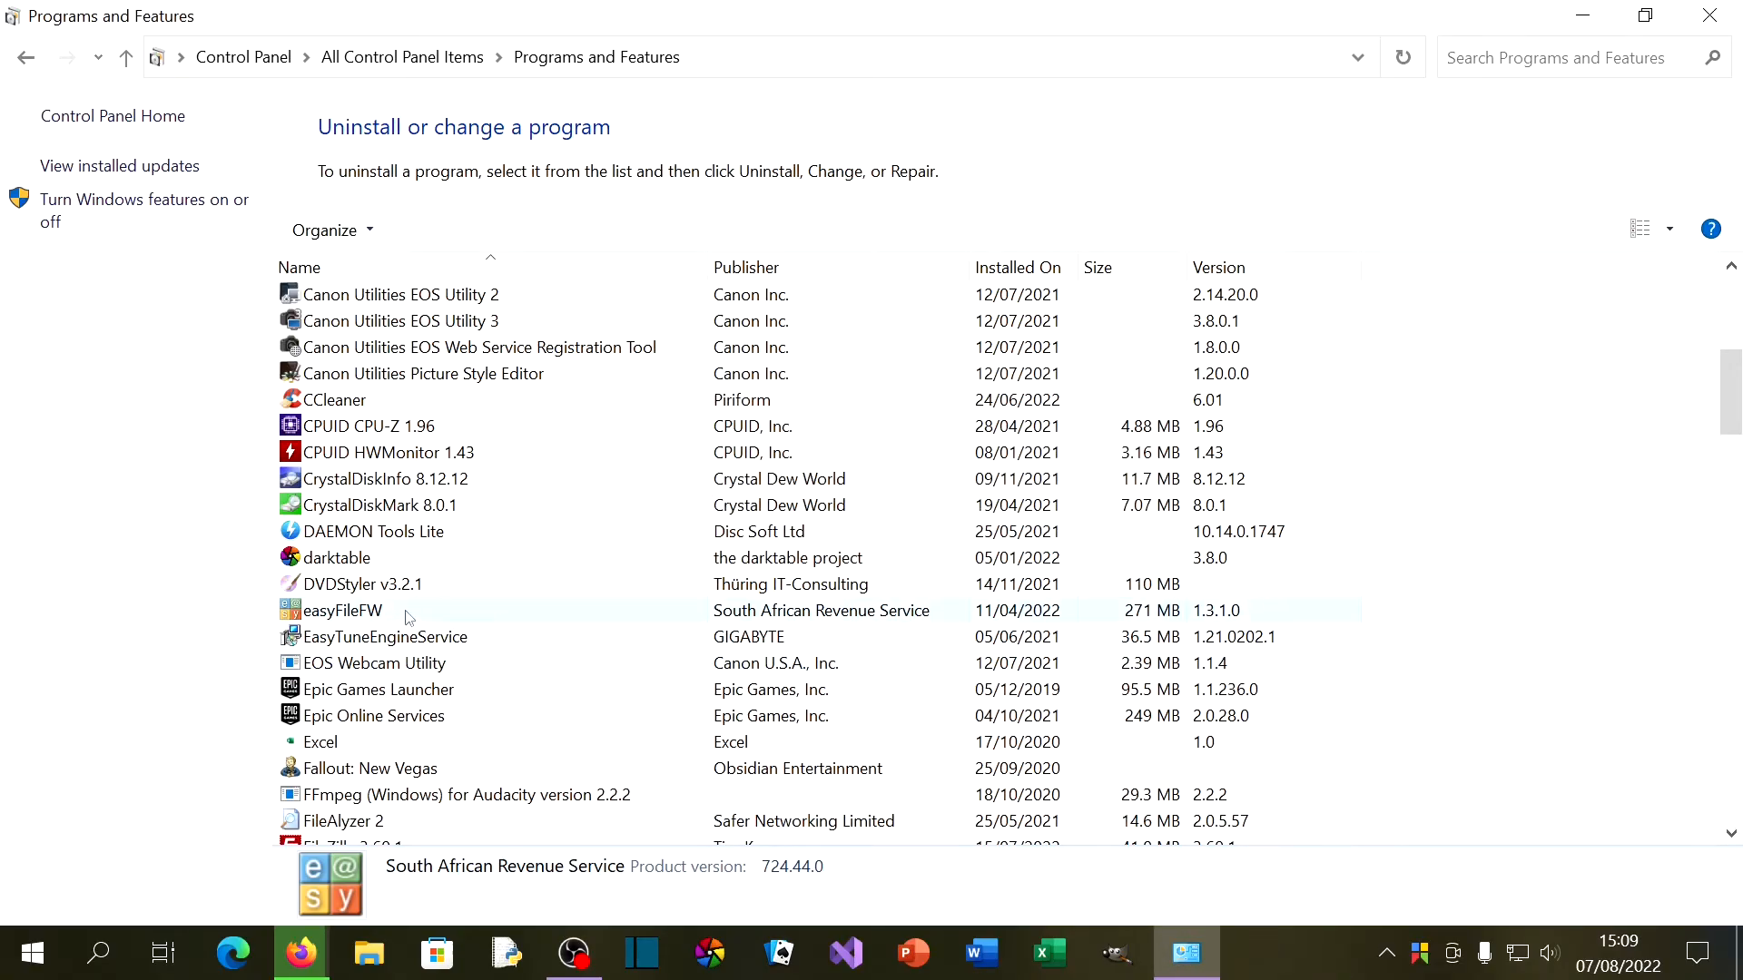
left_click(334, 610)
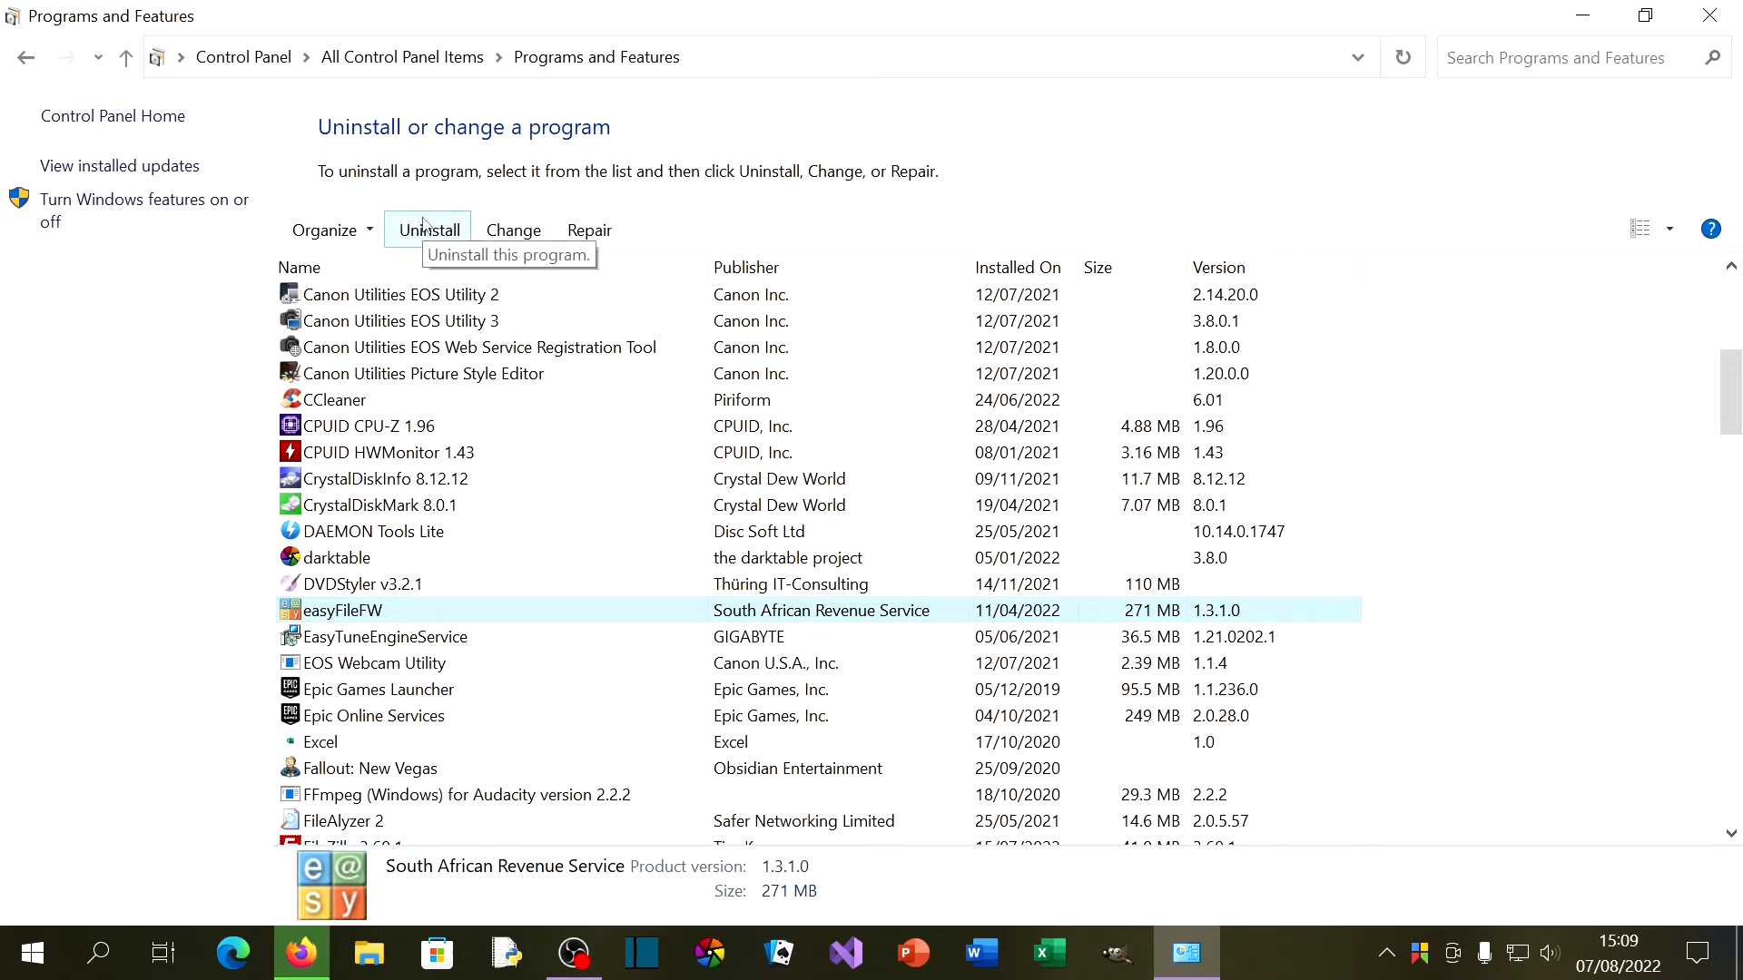
left_click(428, 231)
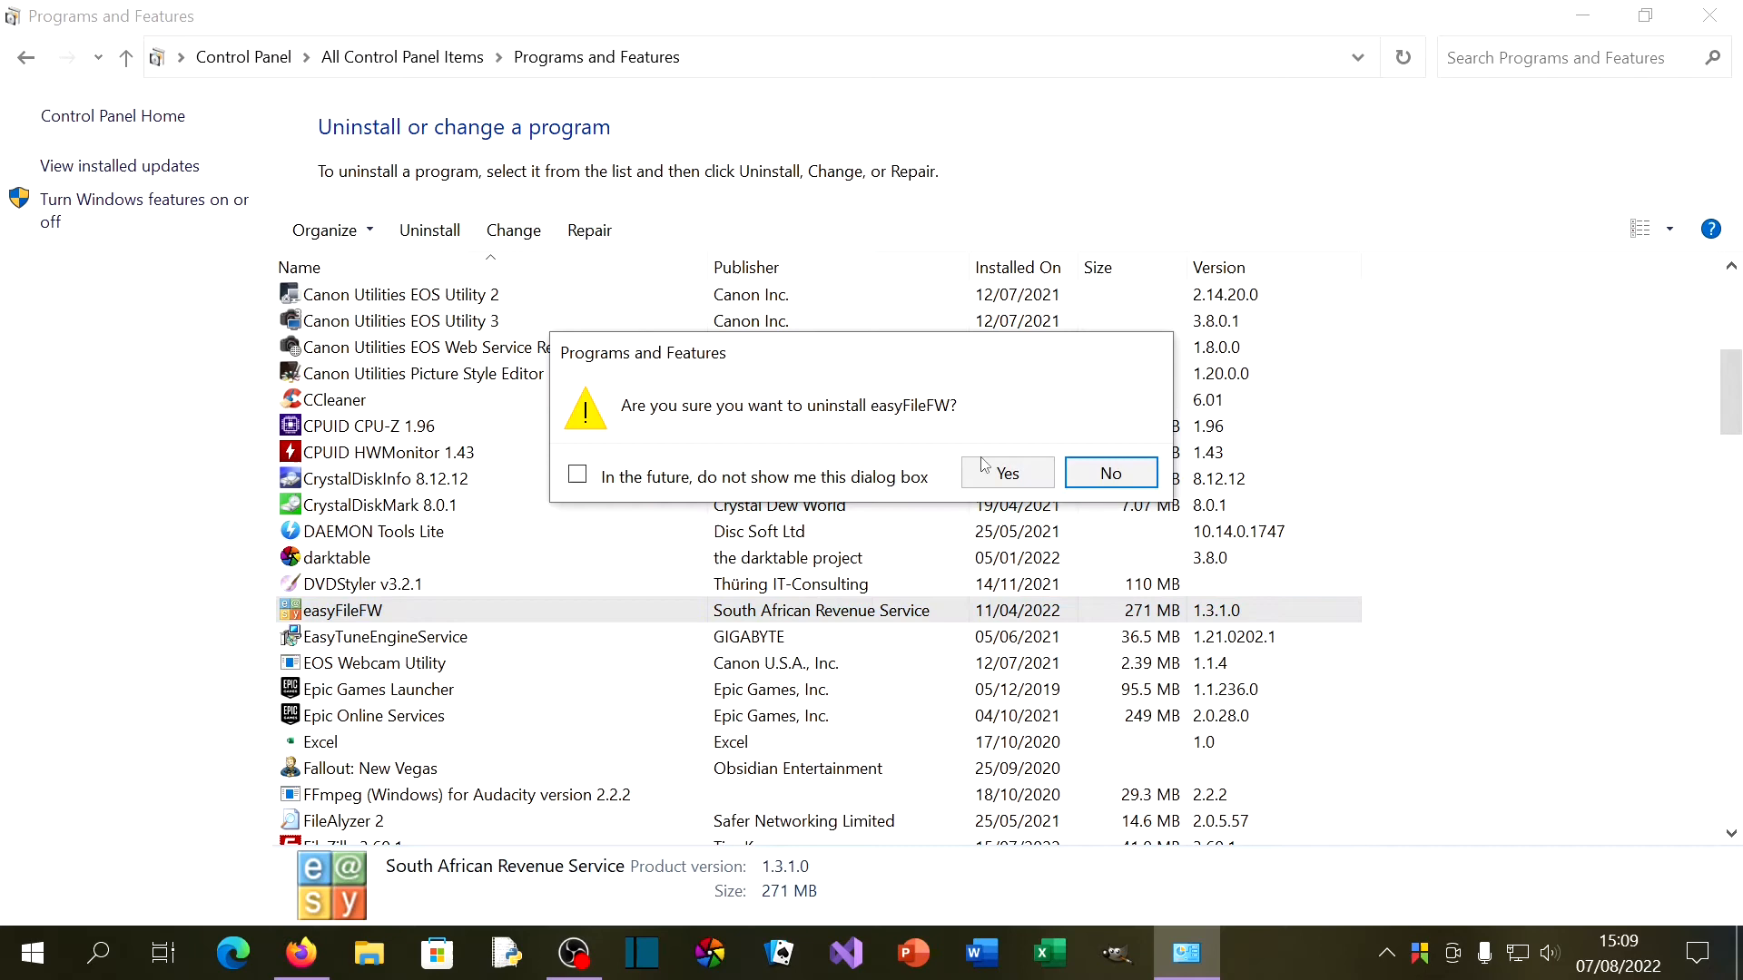
left_click(1005, 472)
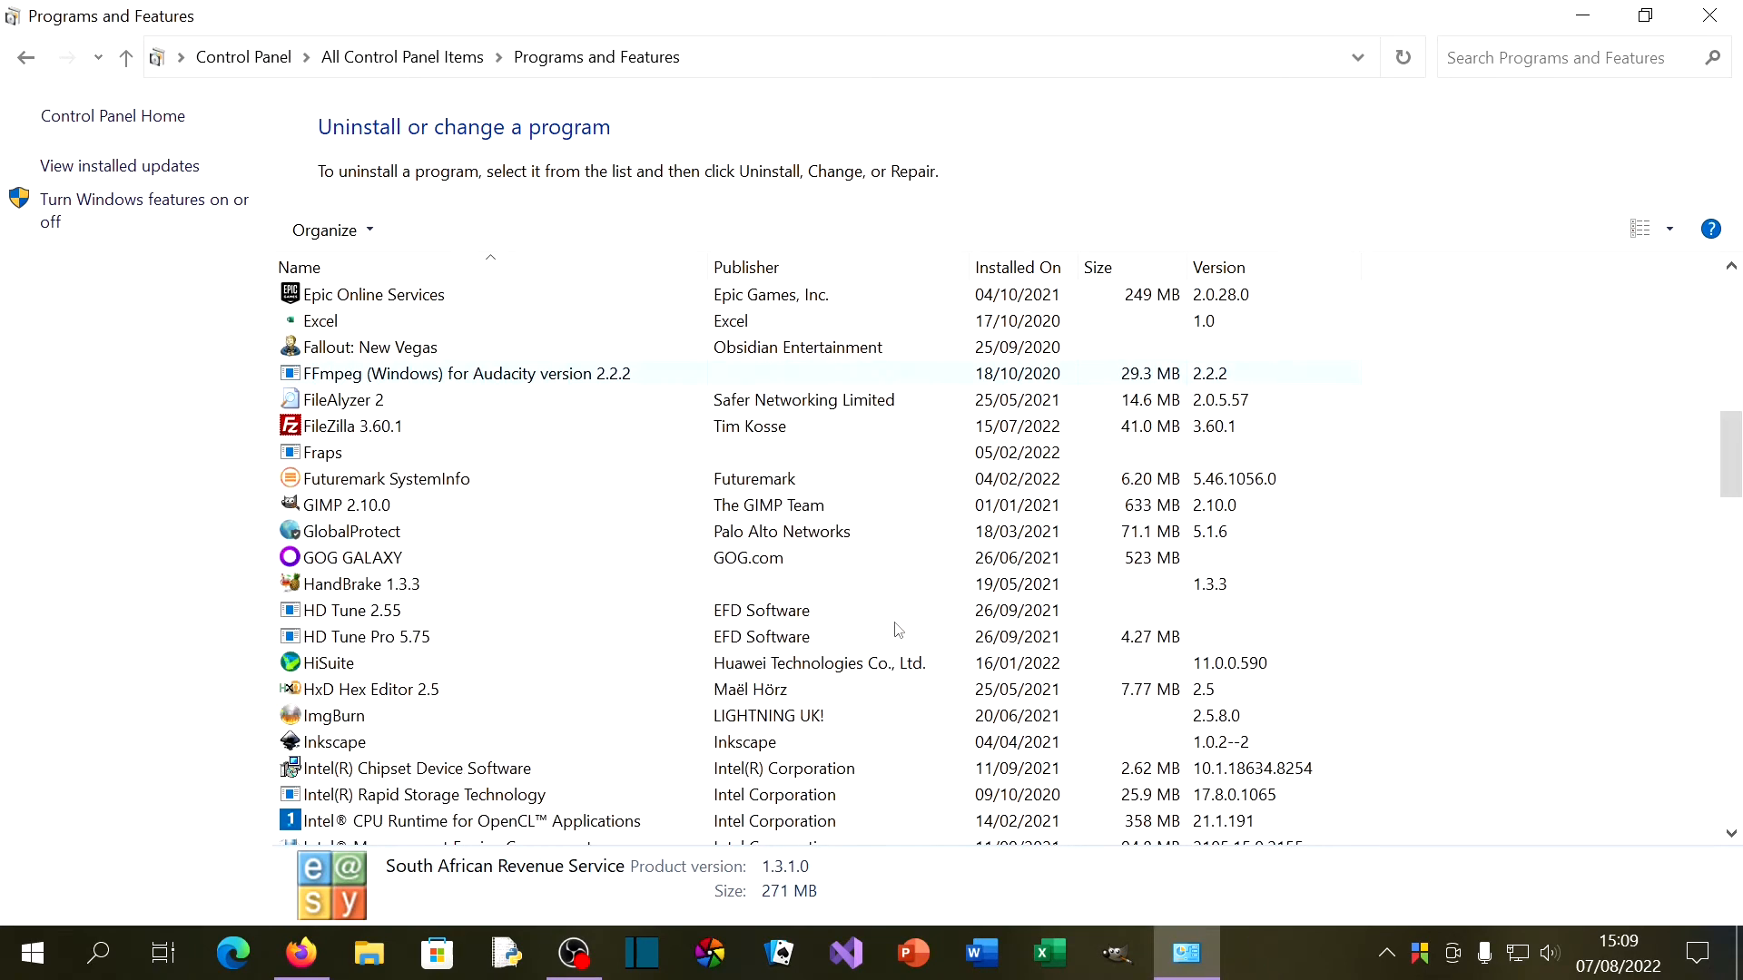
Review the remaining installed entries including the Zulu JRE, then return to the Downloads folder.
scroll("down", 3)
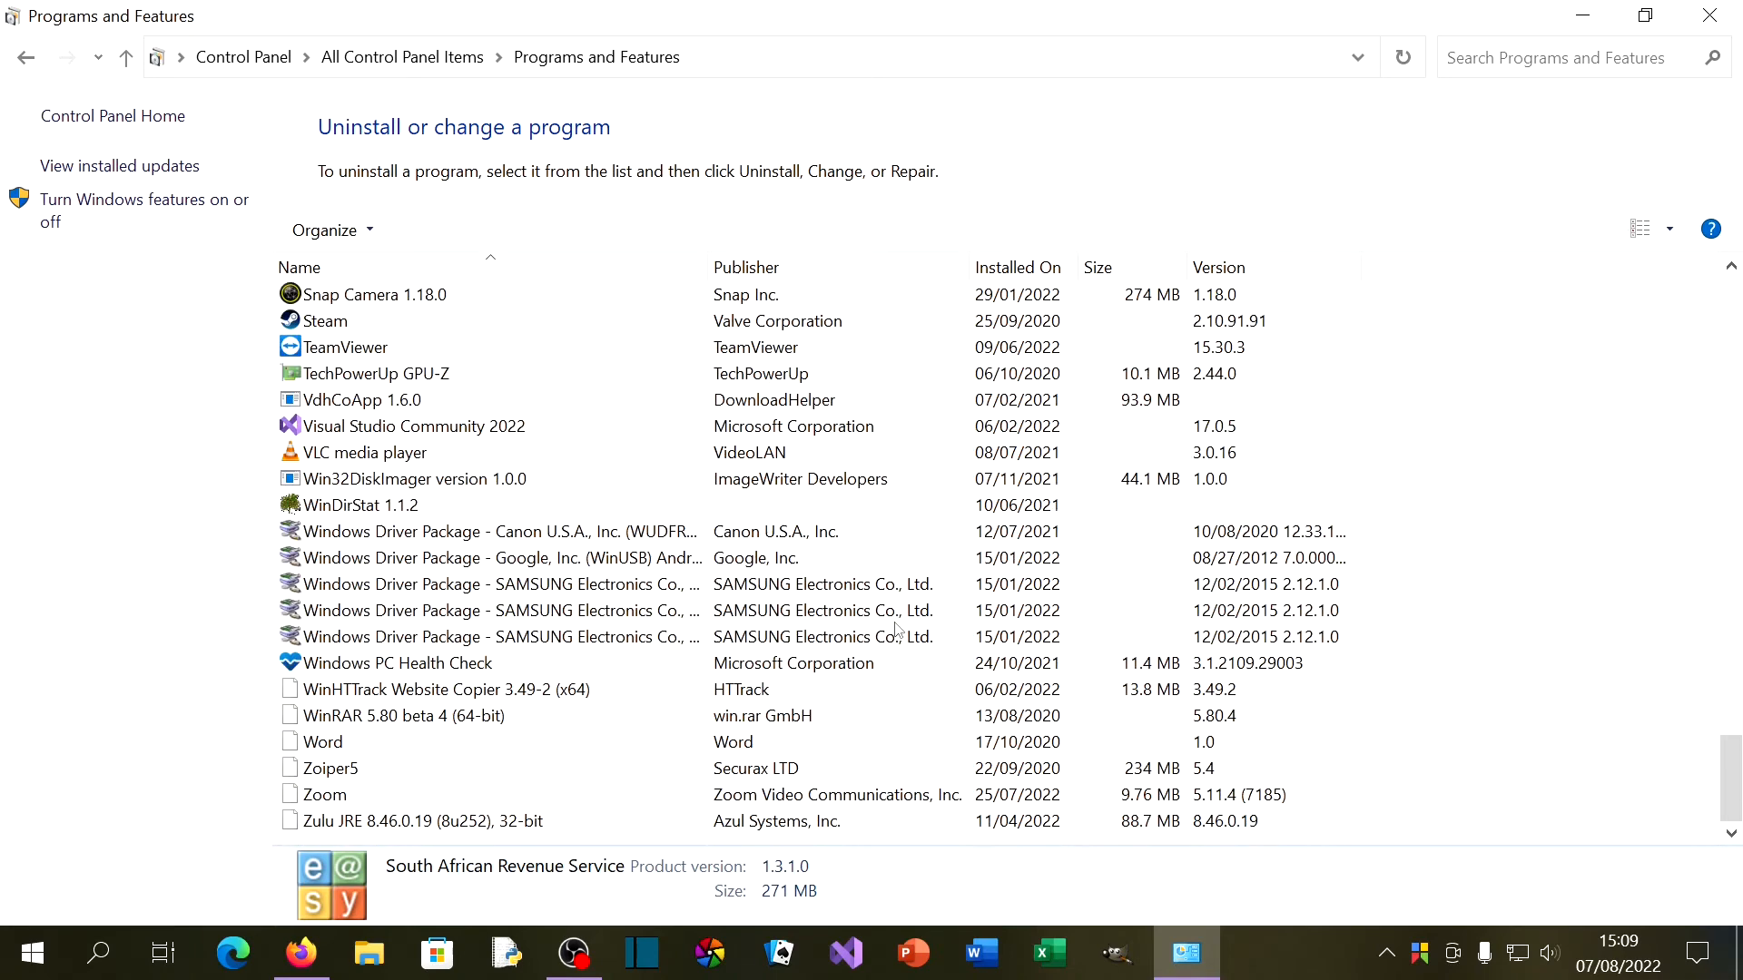
left_click(412, 821)
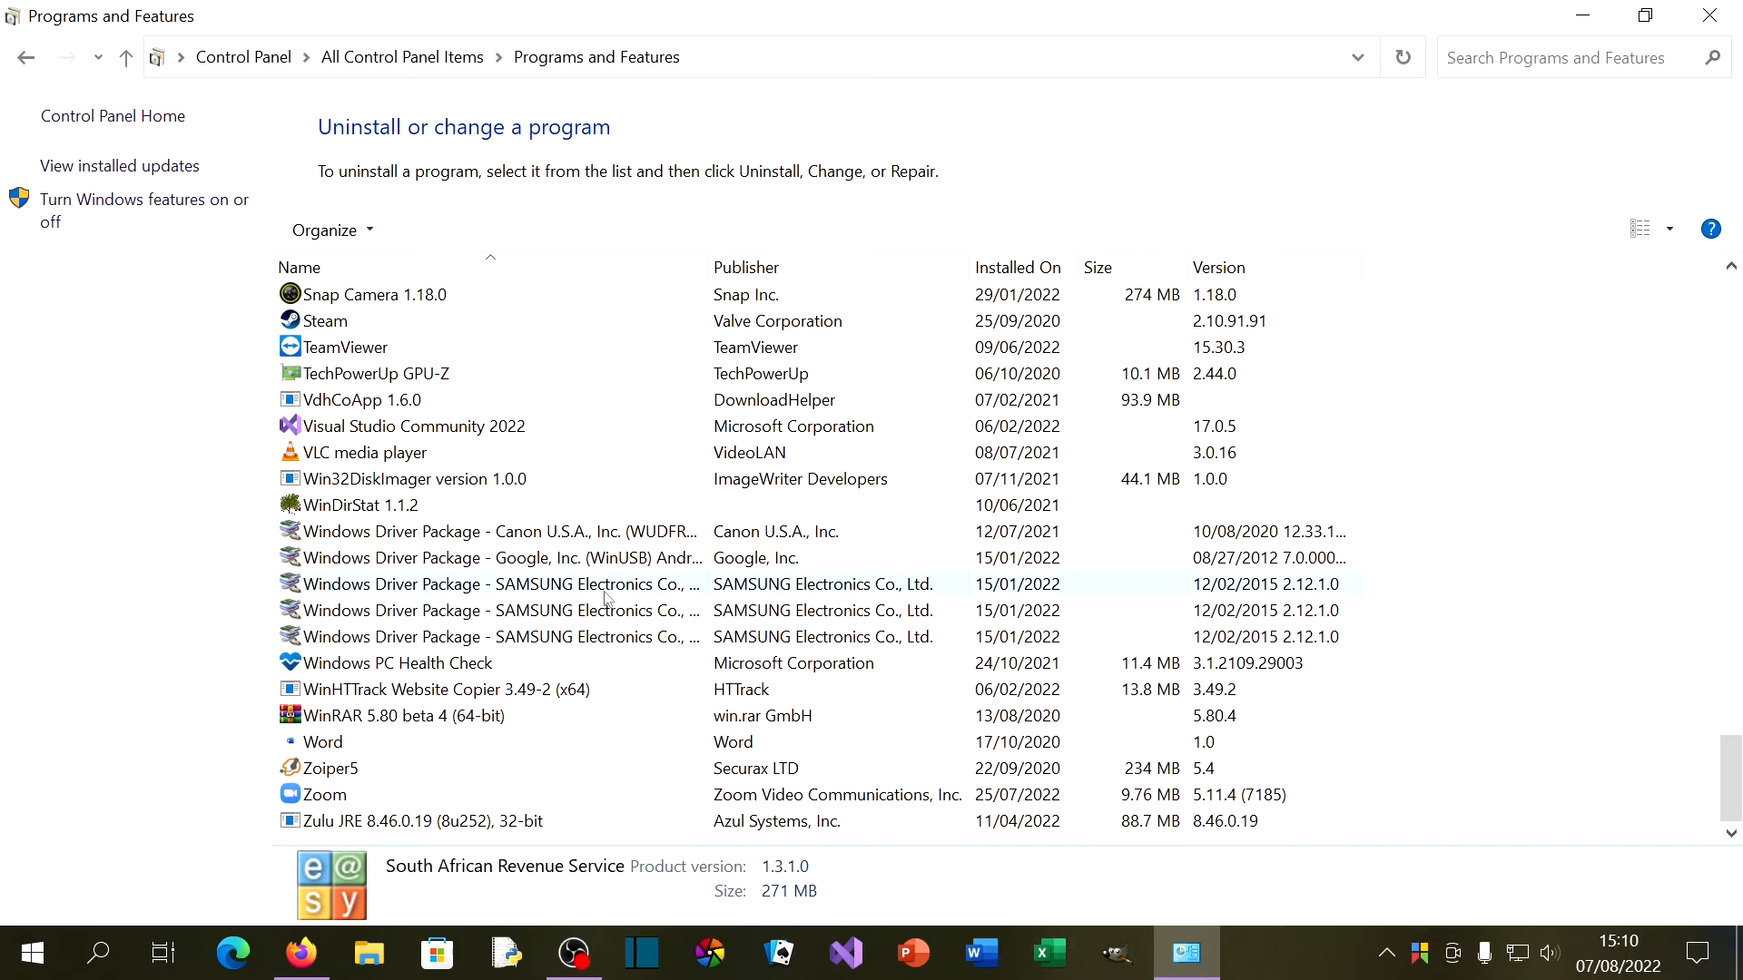
left_click(325, 793)
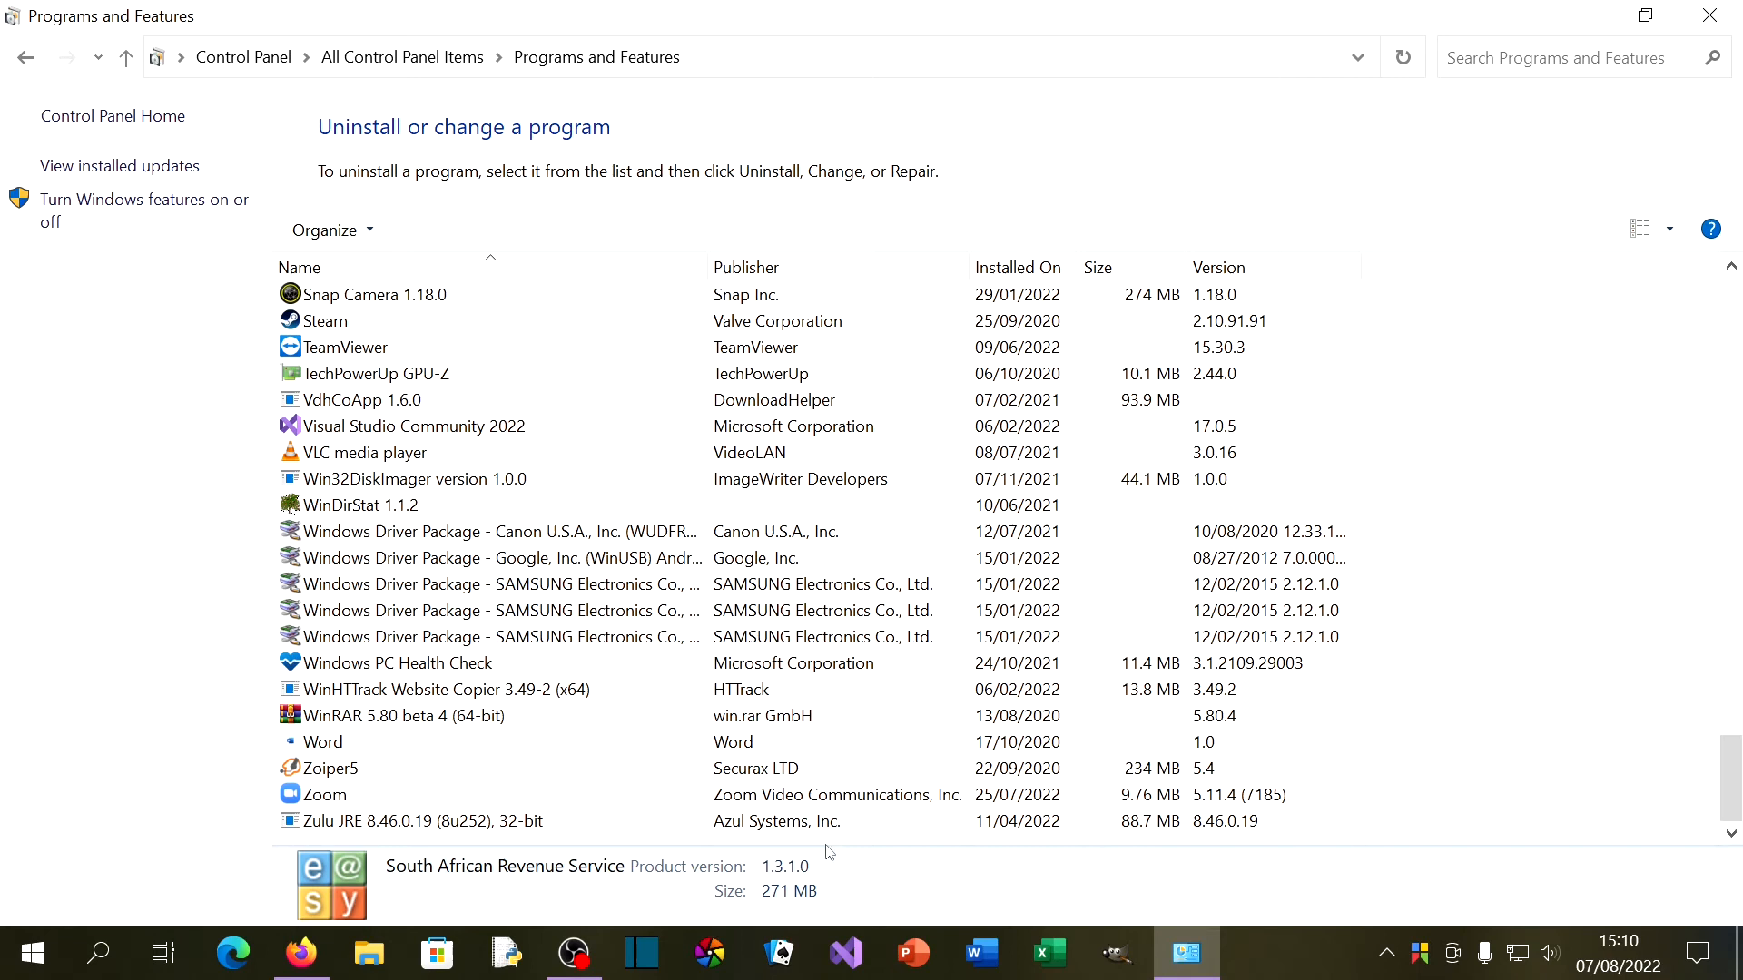
left_click(323, 767)
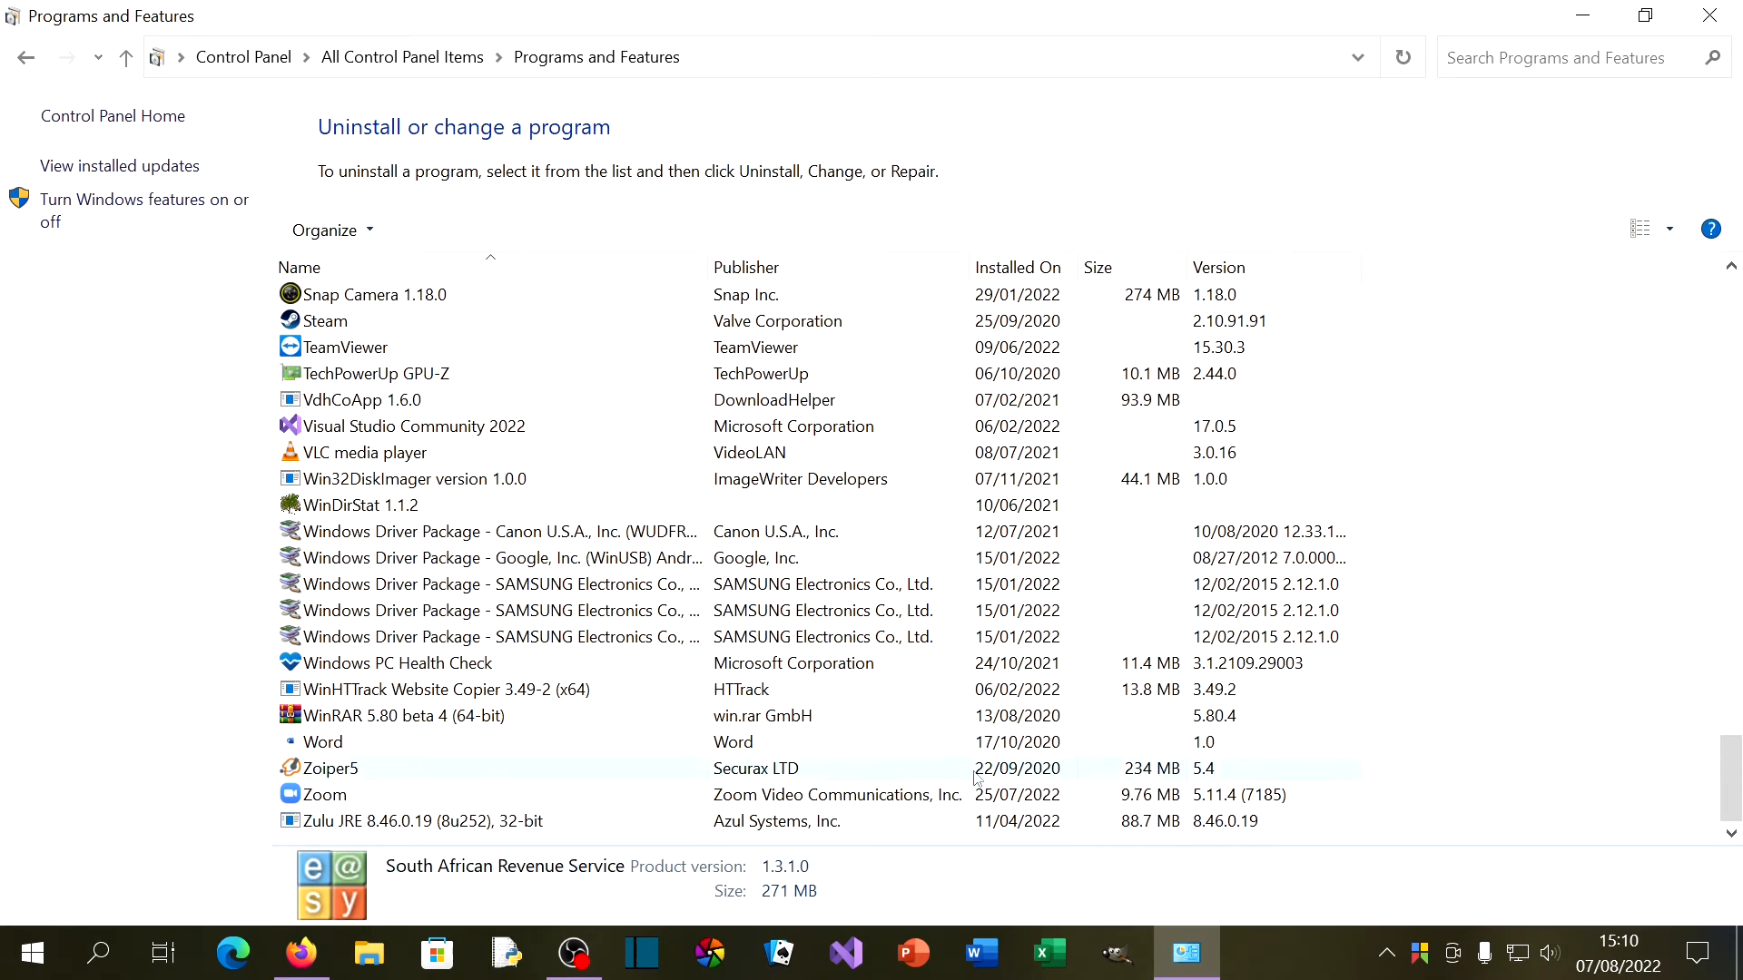
left_click(494, 821)
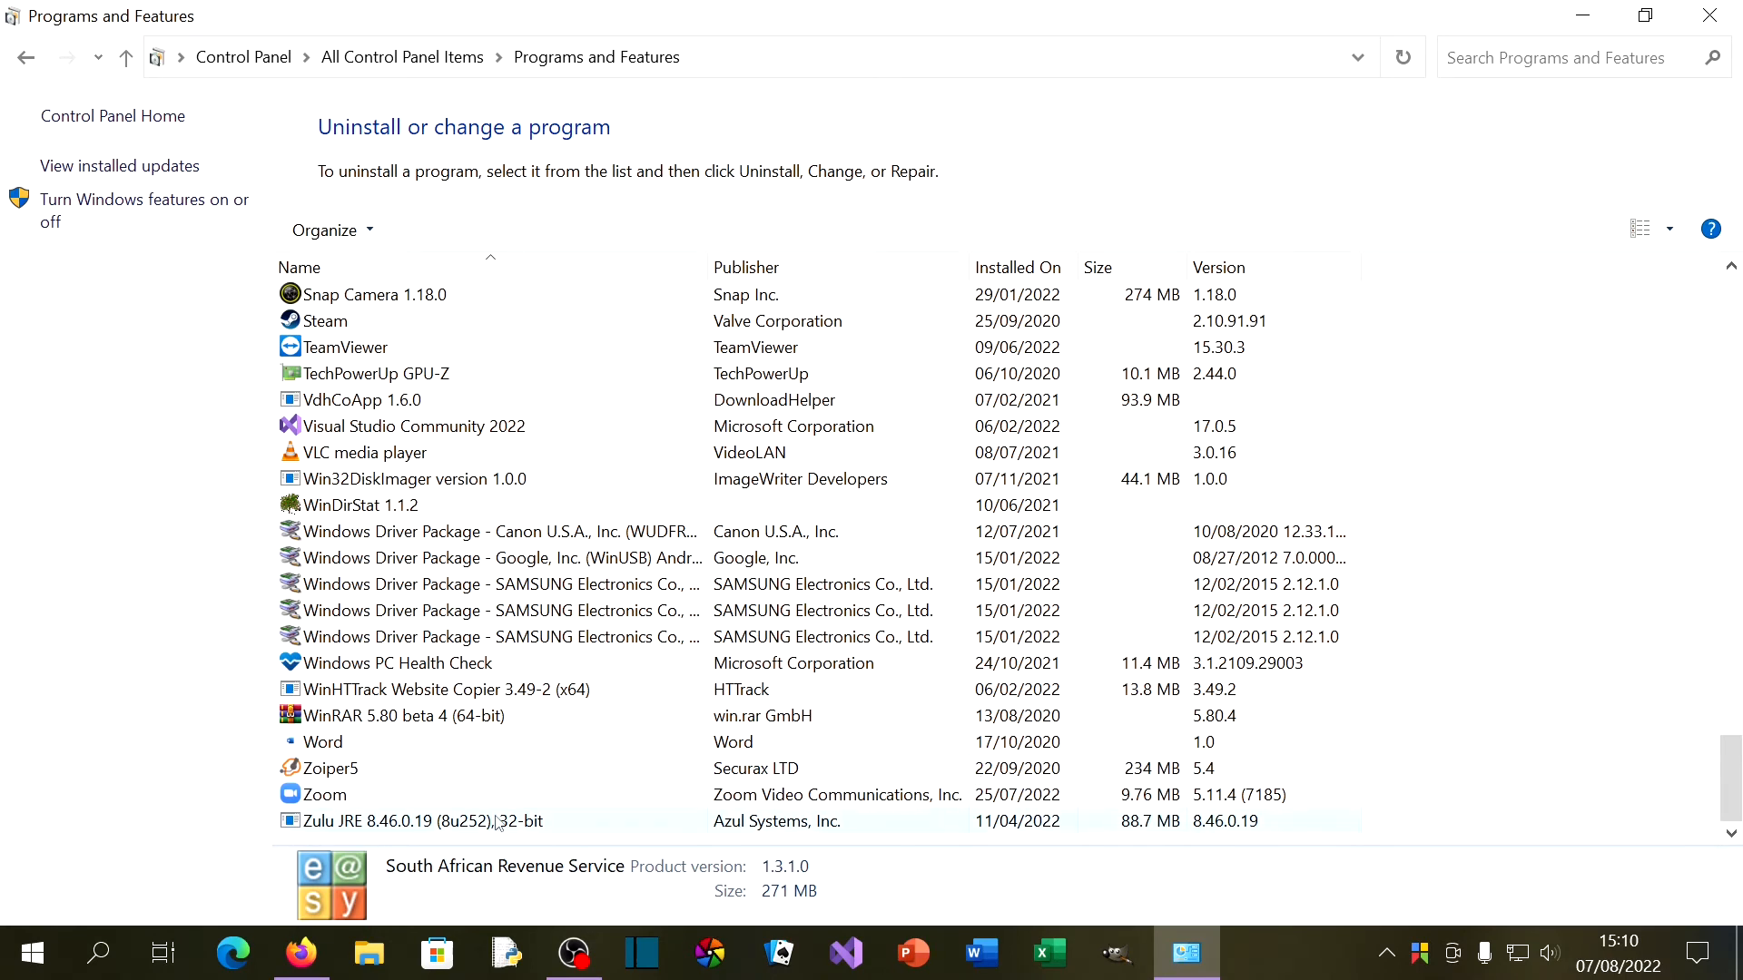
left_click(444, 821)
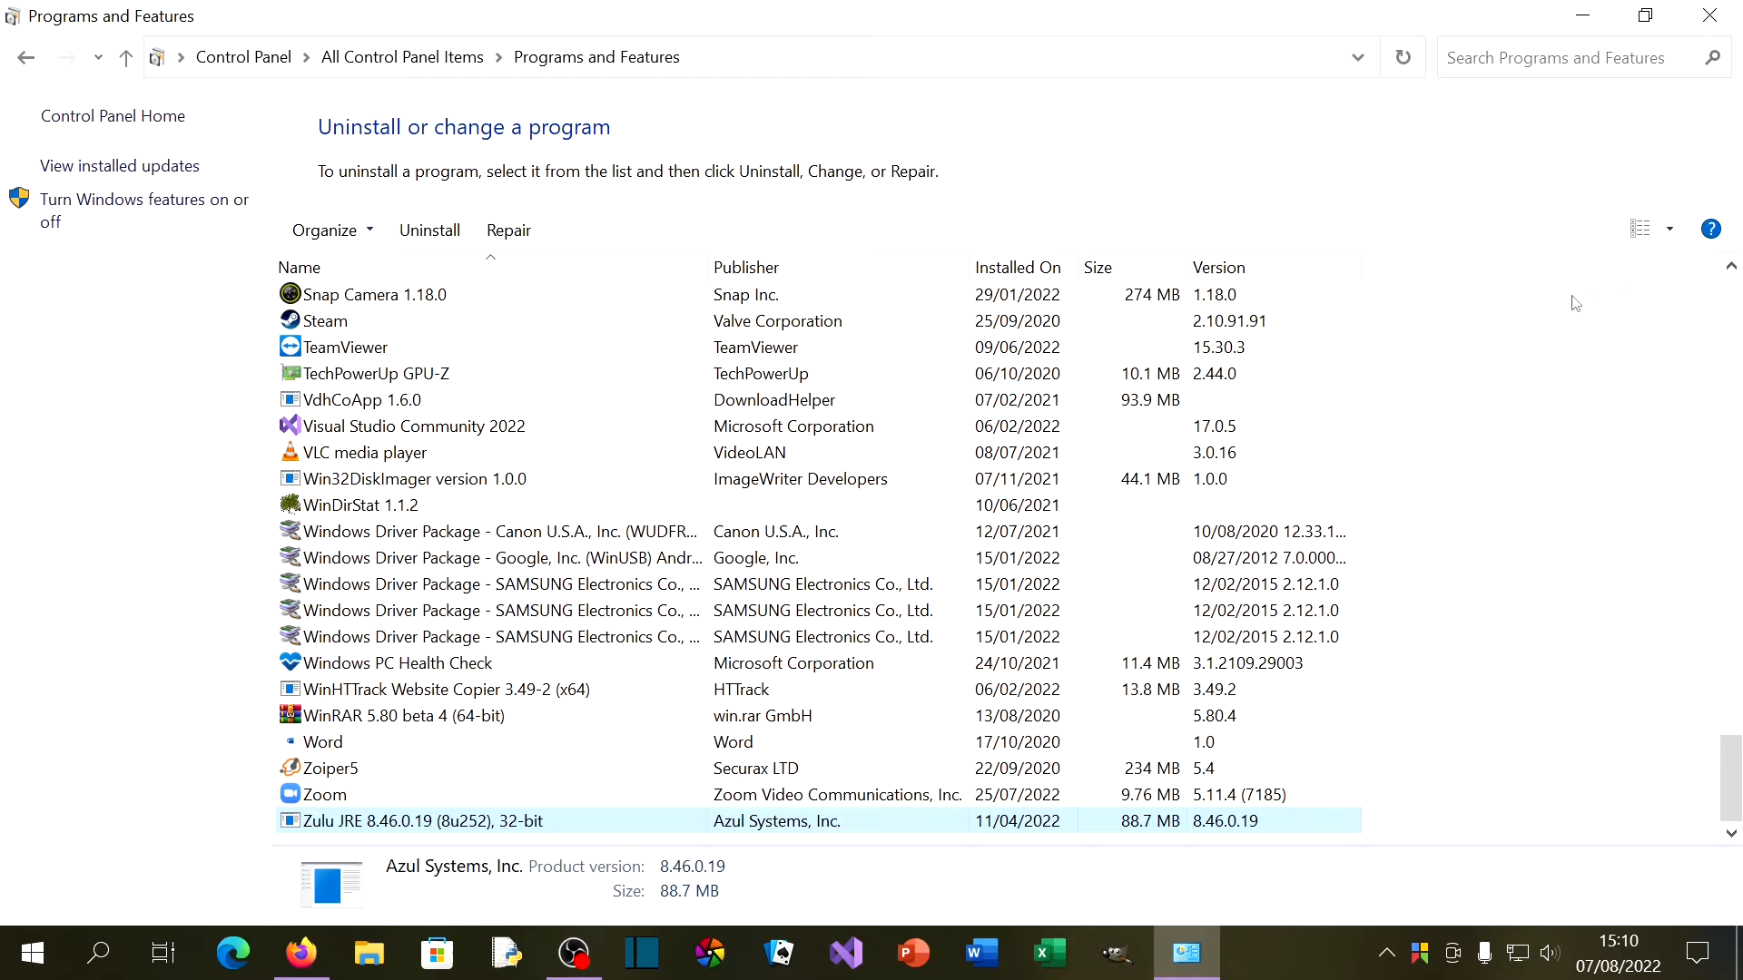
mouse_move(1721, 64)
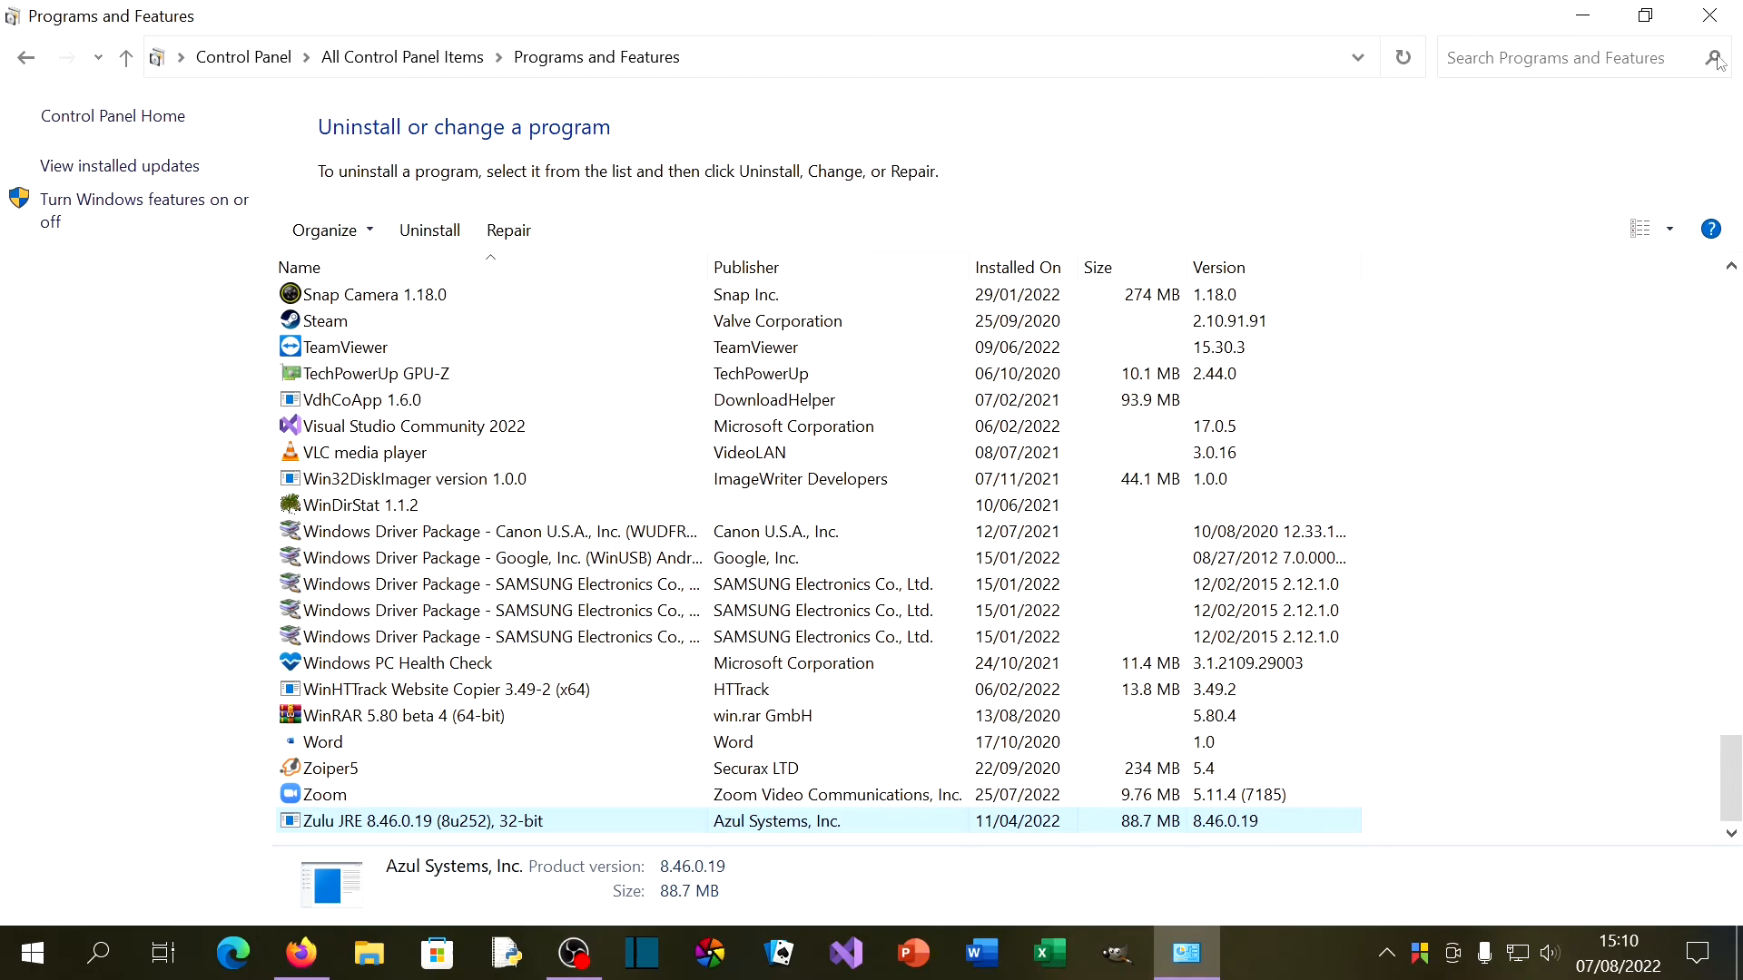
left_click(369, 953)
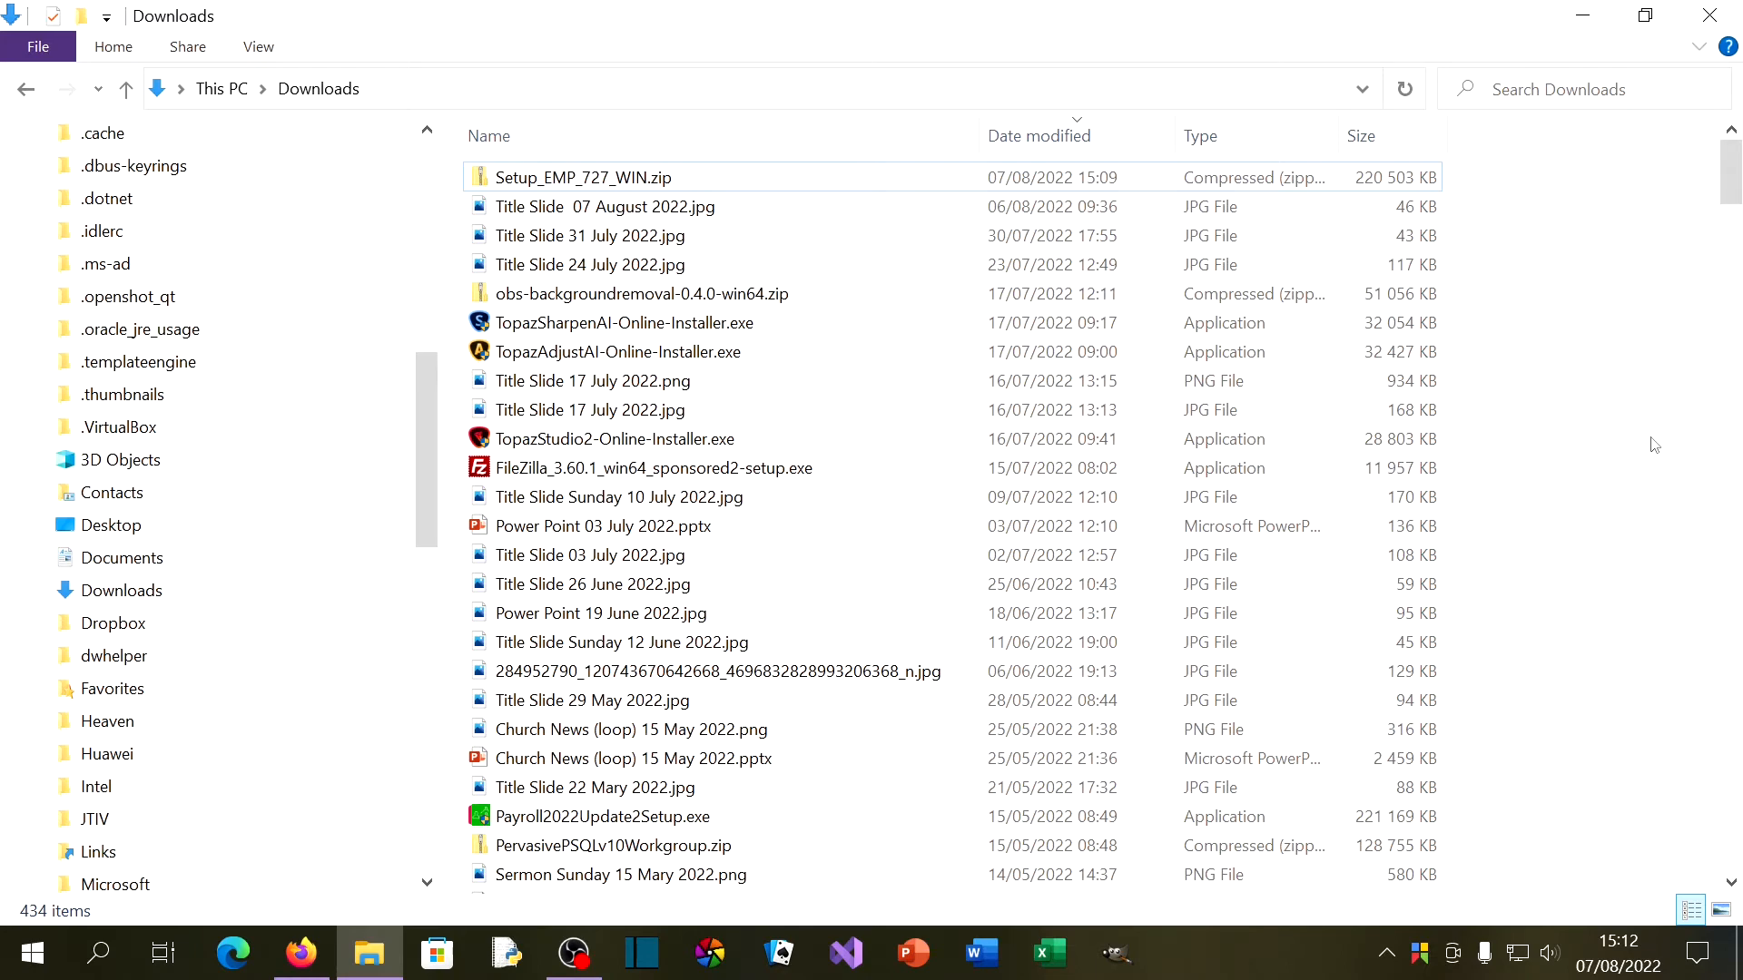
Run Setup Employer.exe from the Setup_EMP_727_WIN archive, bypassing SmartScreen via More info > Run anyway.
left_click(581, 176)
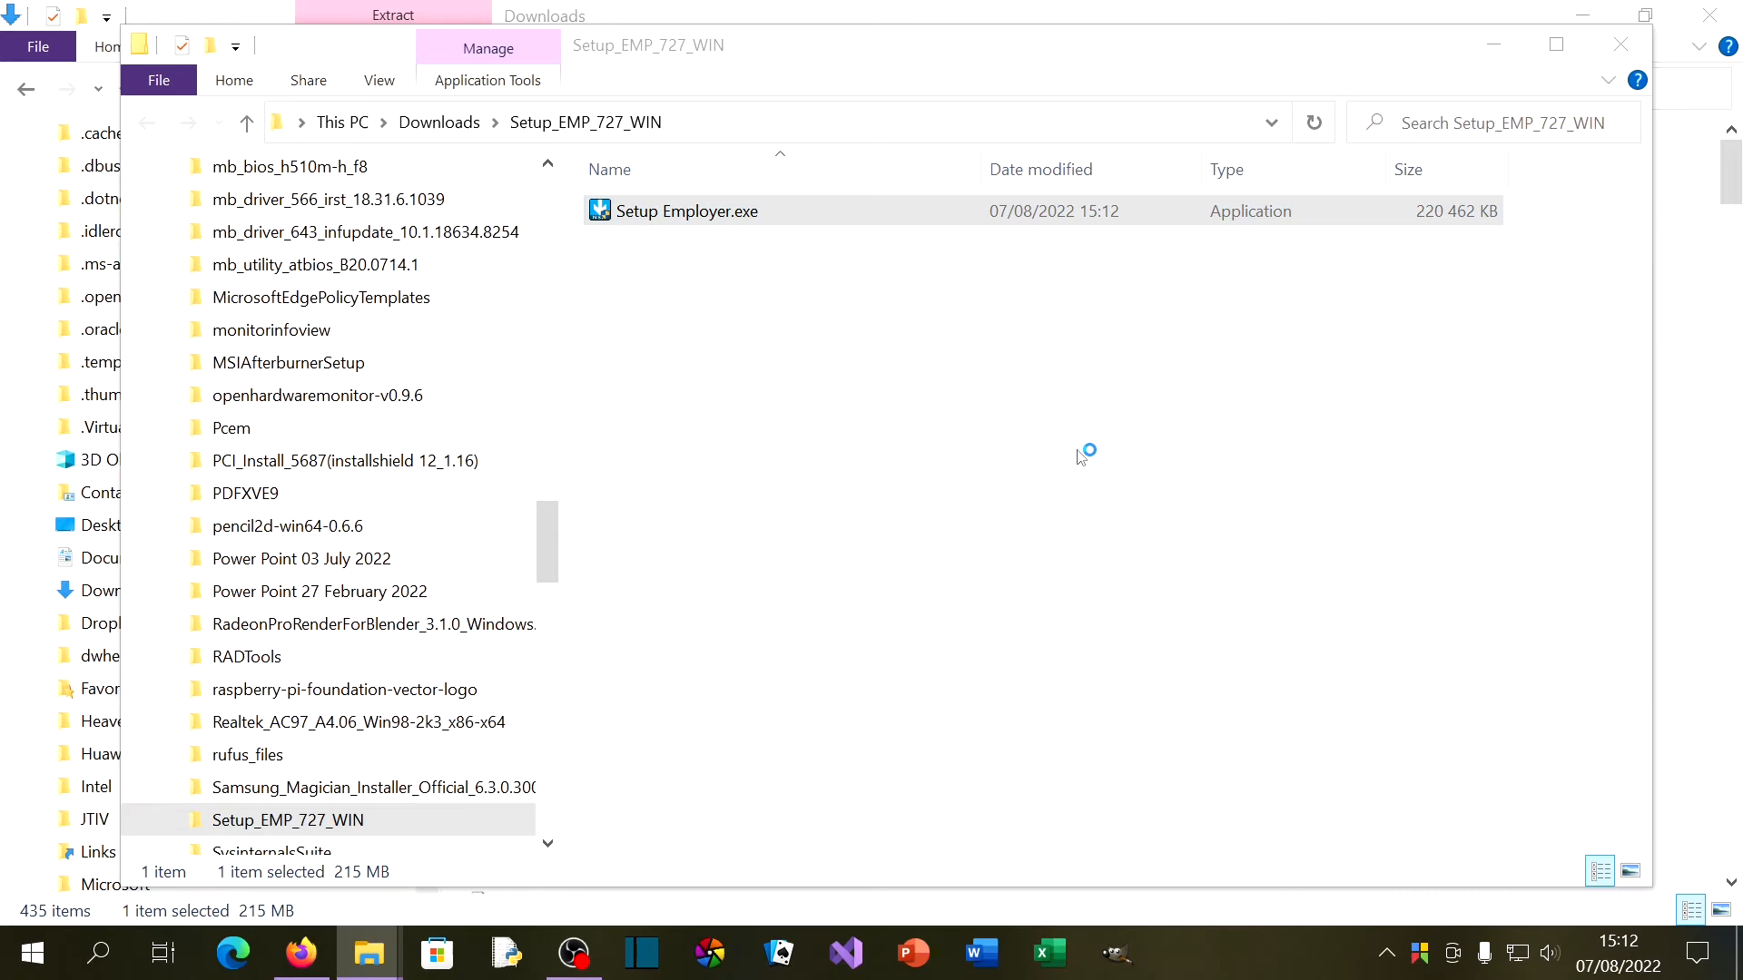
double_click(688, 210)
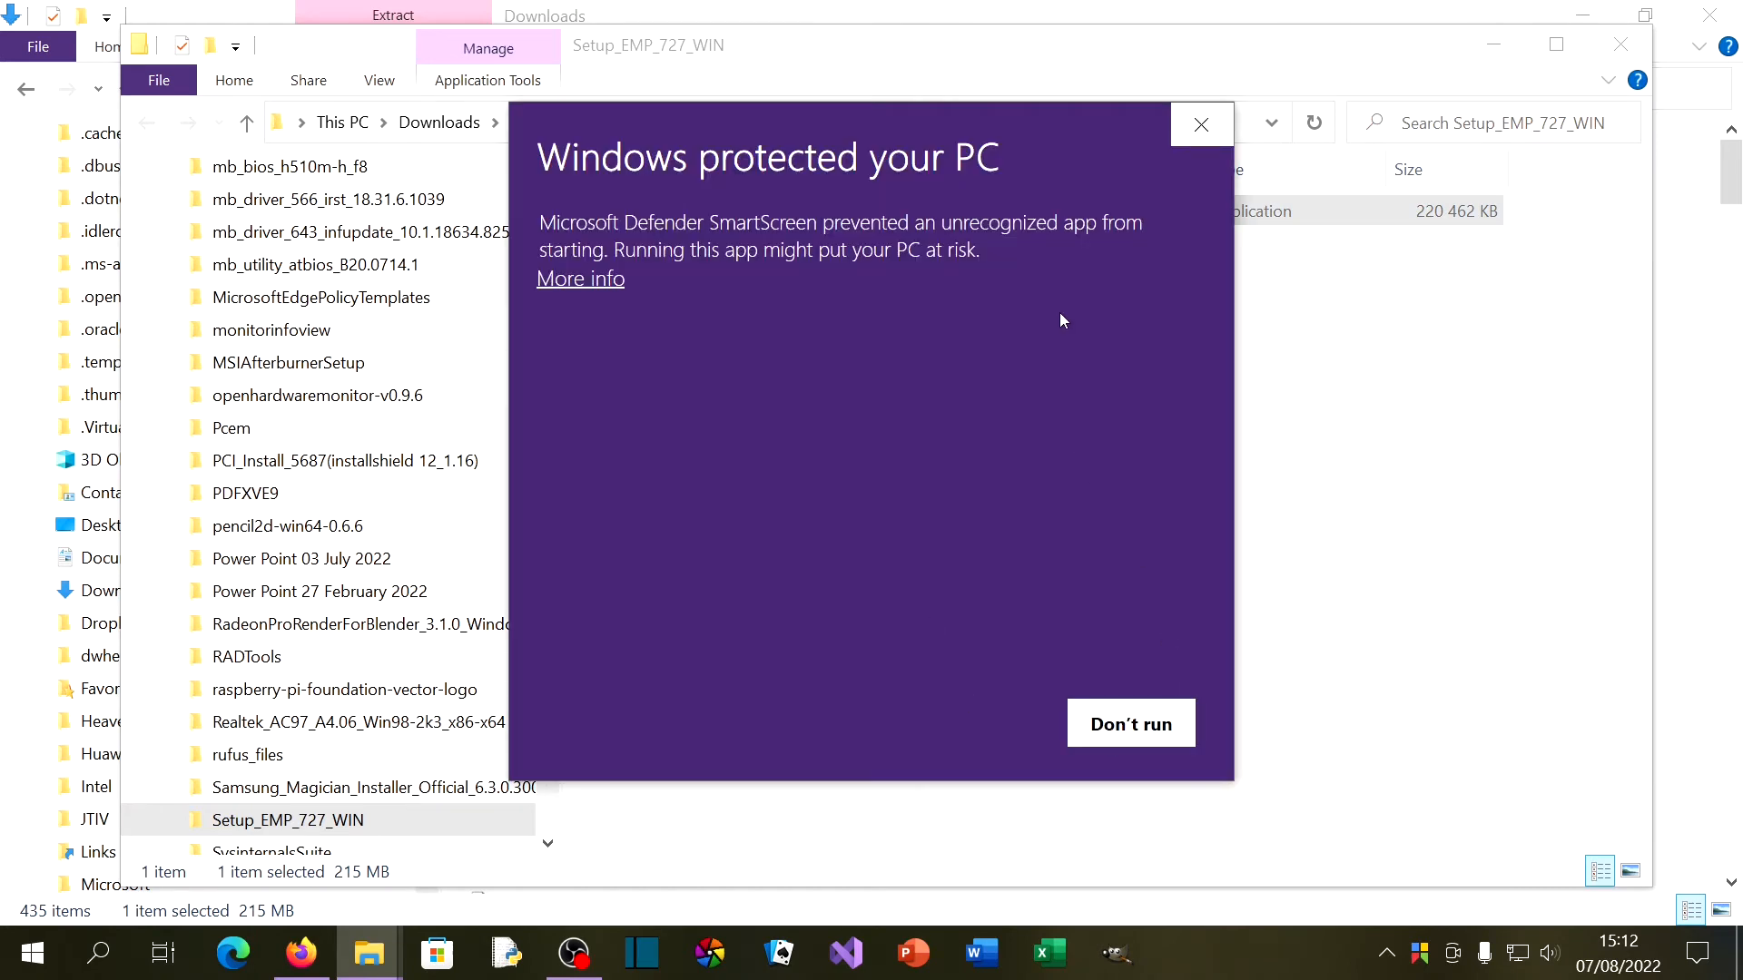
left_click(579, 278)
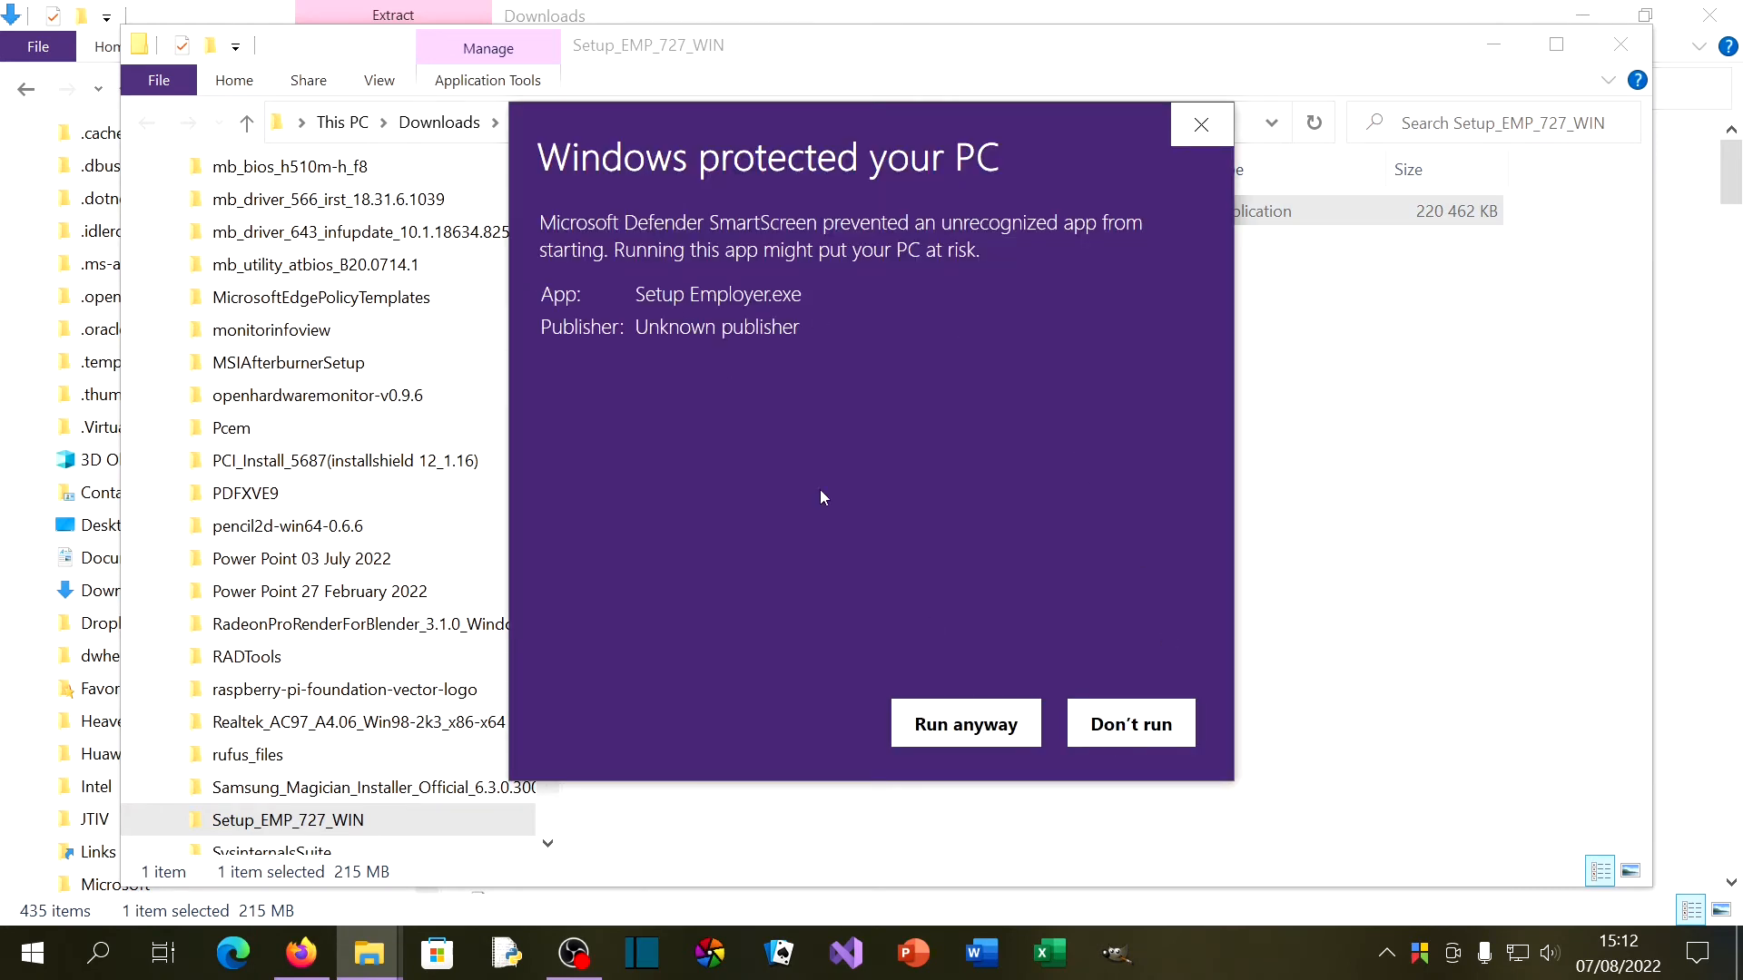
mouse_move(964, 725)
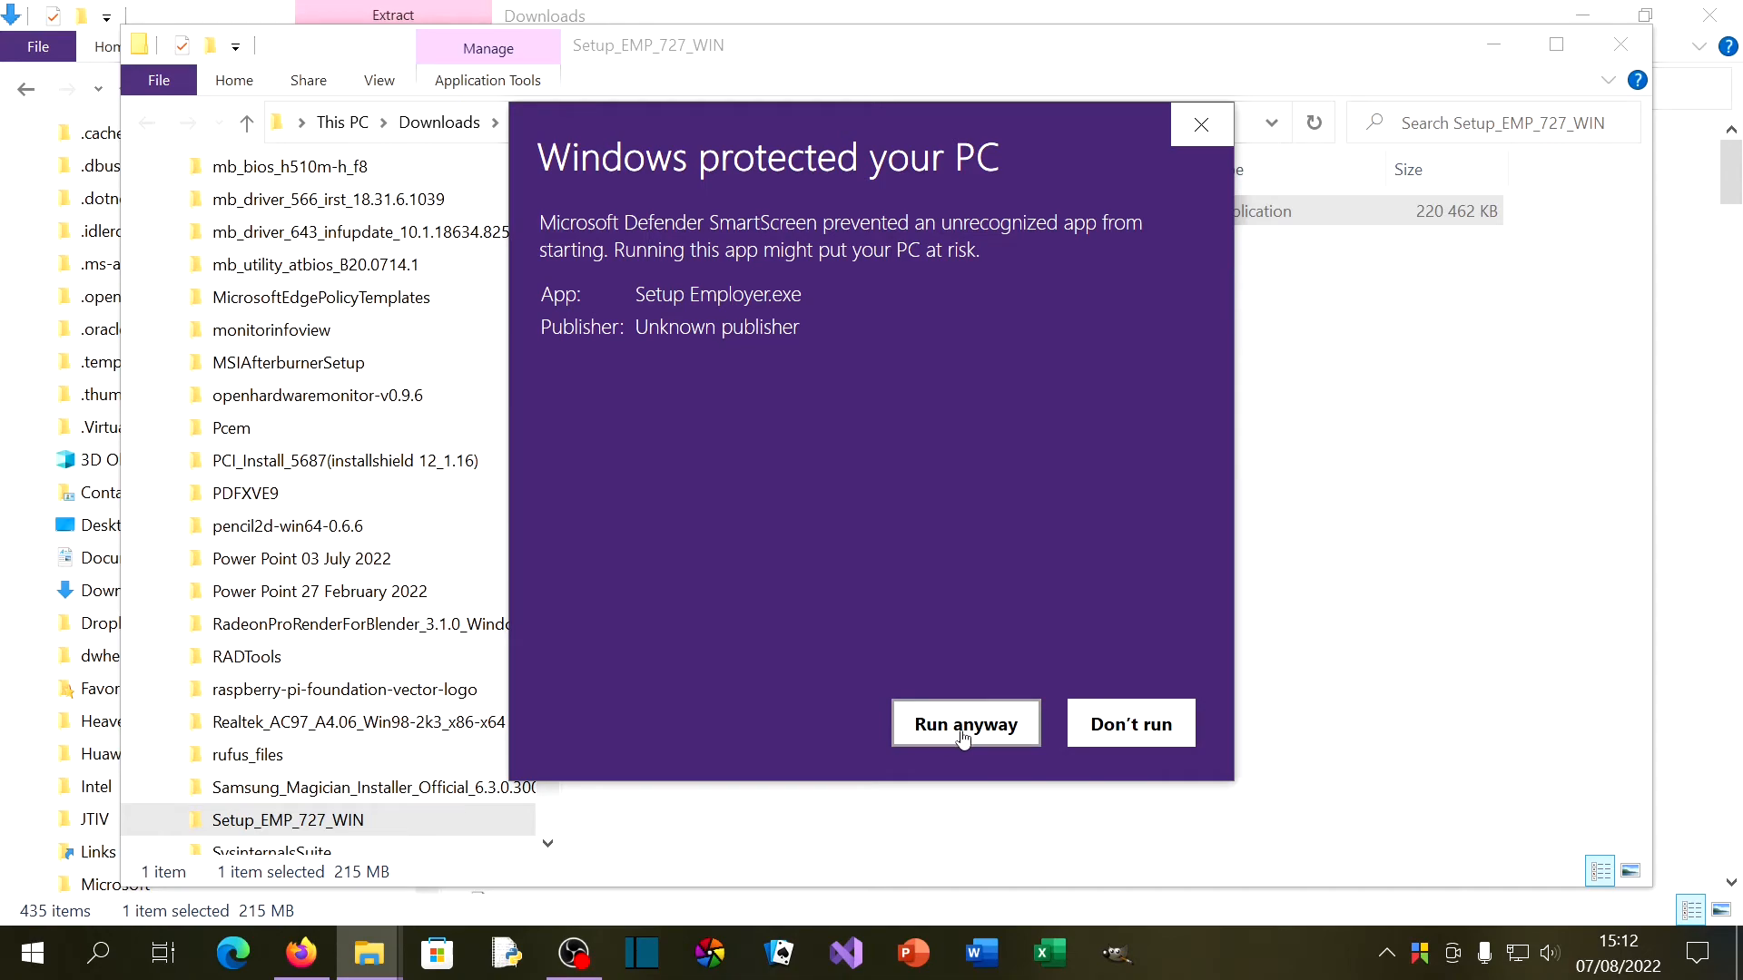
left_click(964, 724)
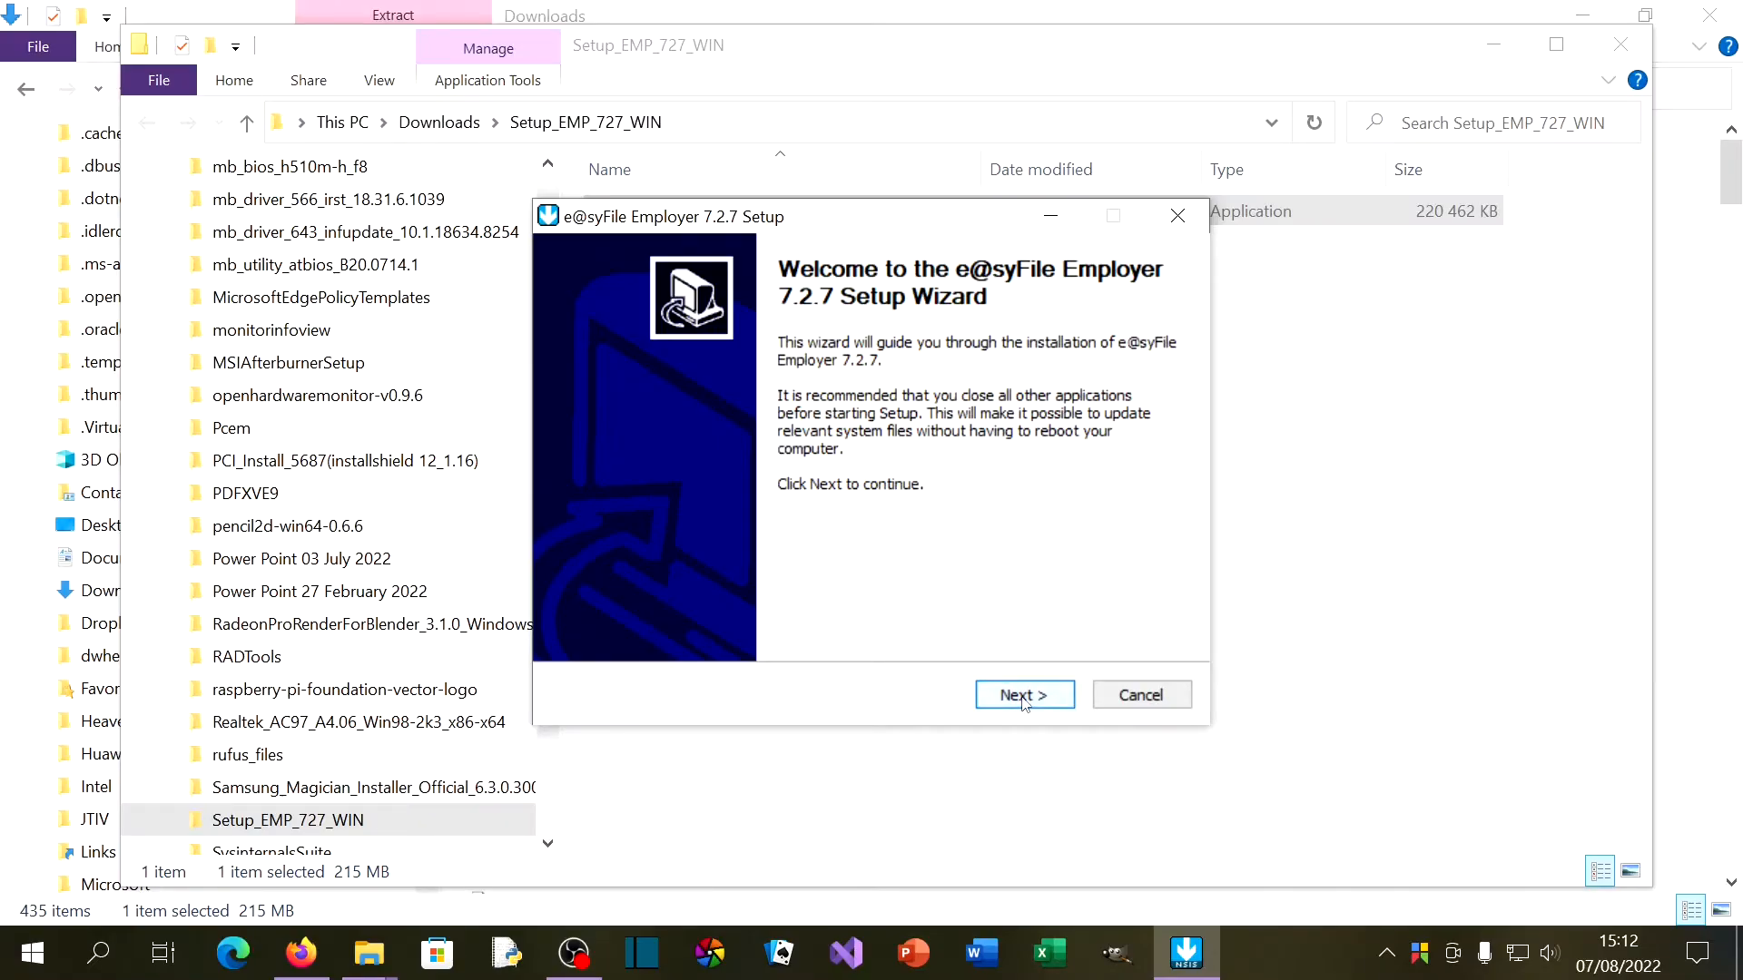
Accept the licence and install with defaults, then dismiss the application-already-exists error.
left_click(1020, 694)
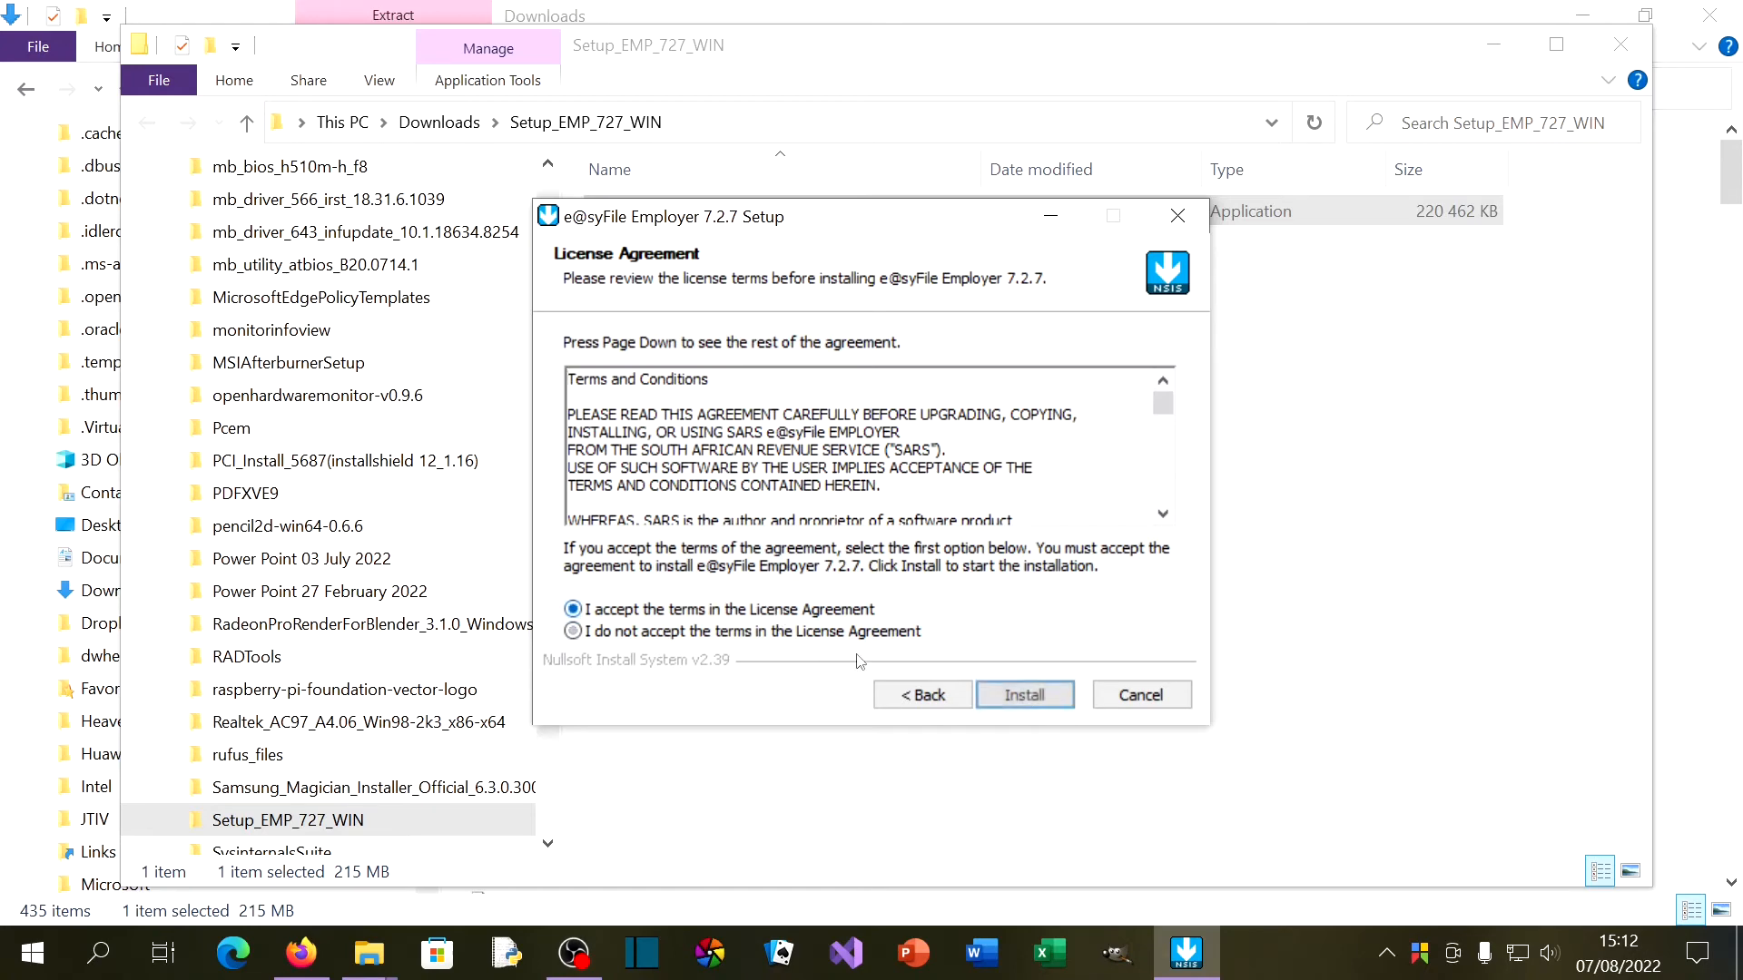
left_click(1022, 694)
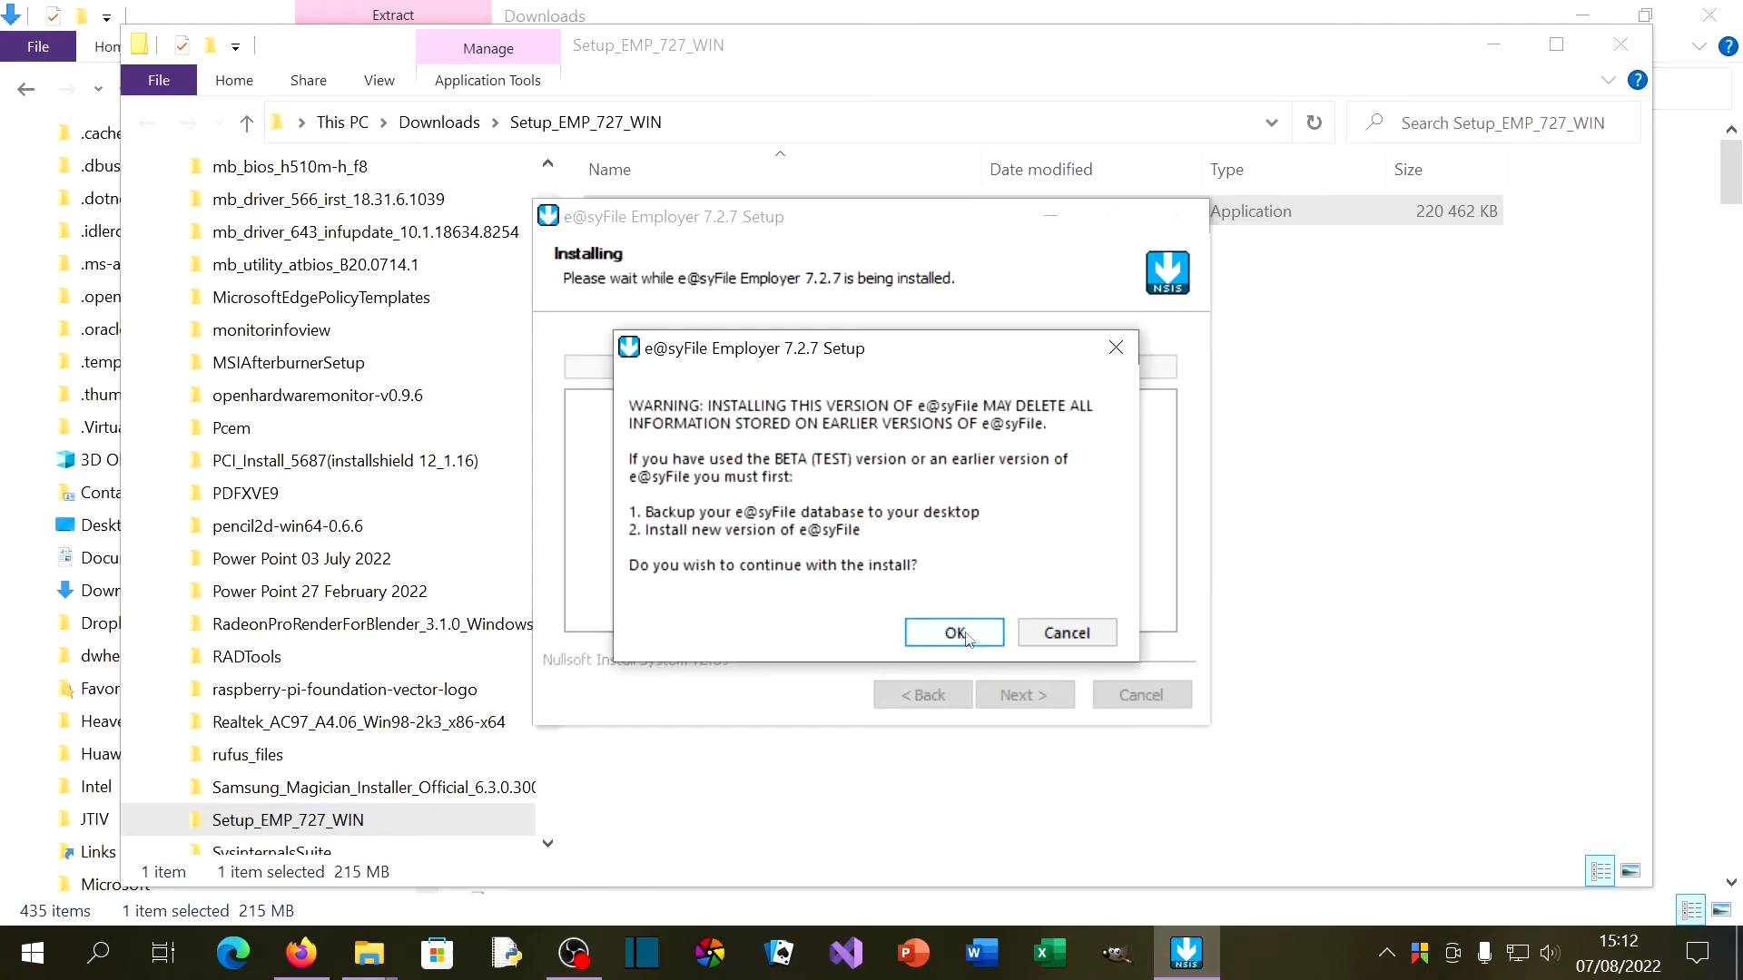
left_click(953, 632)
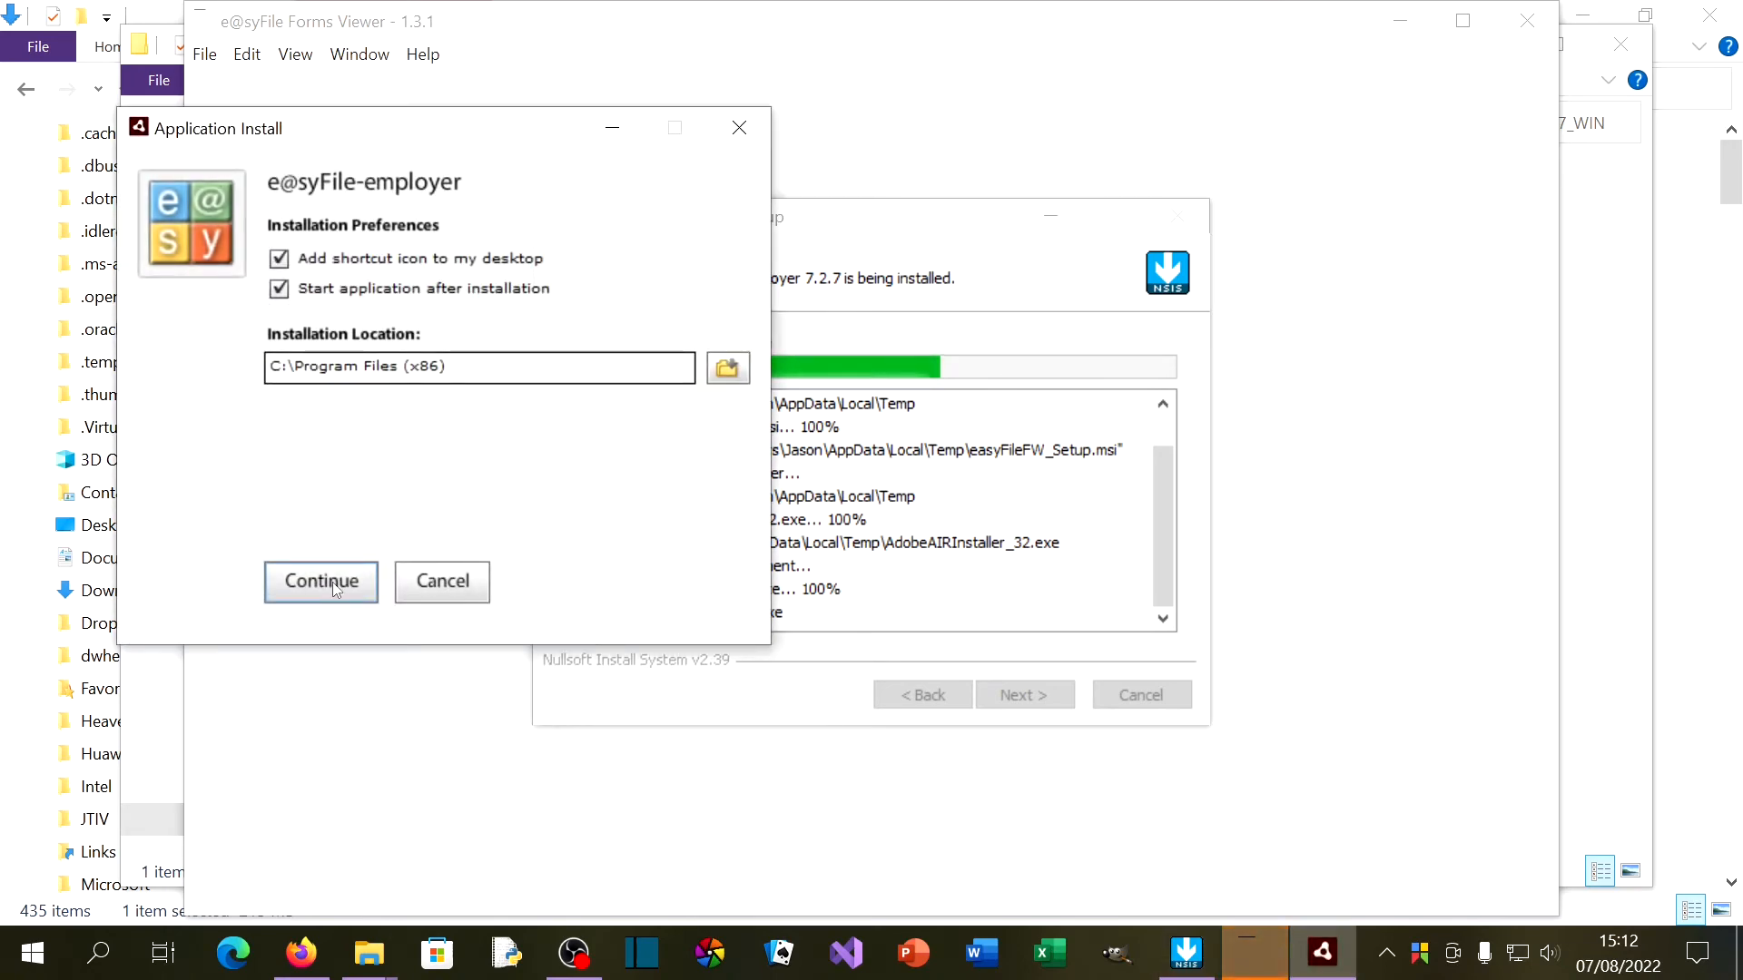
left_click(319, 581)
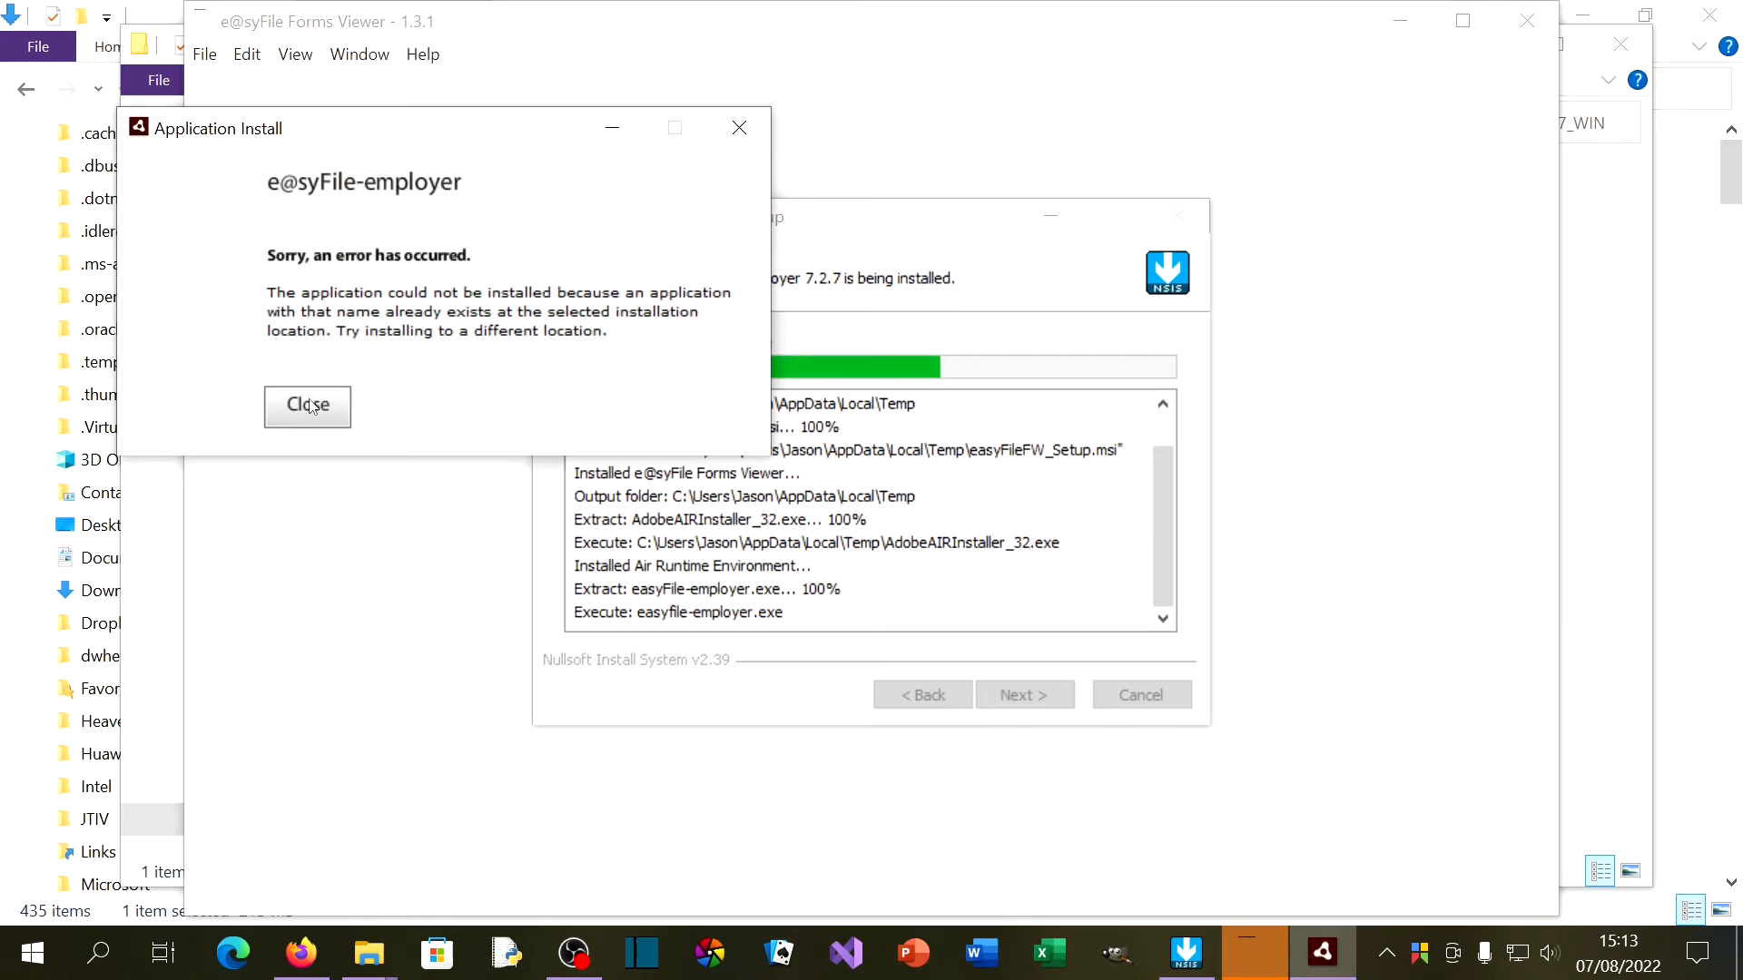
left_click(307, 406)
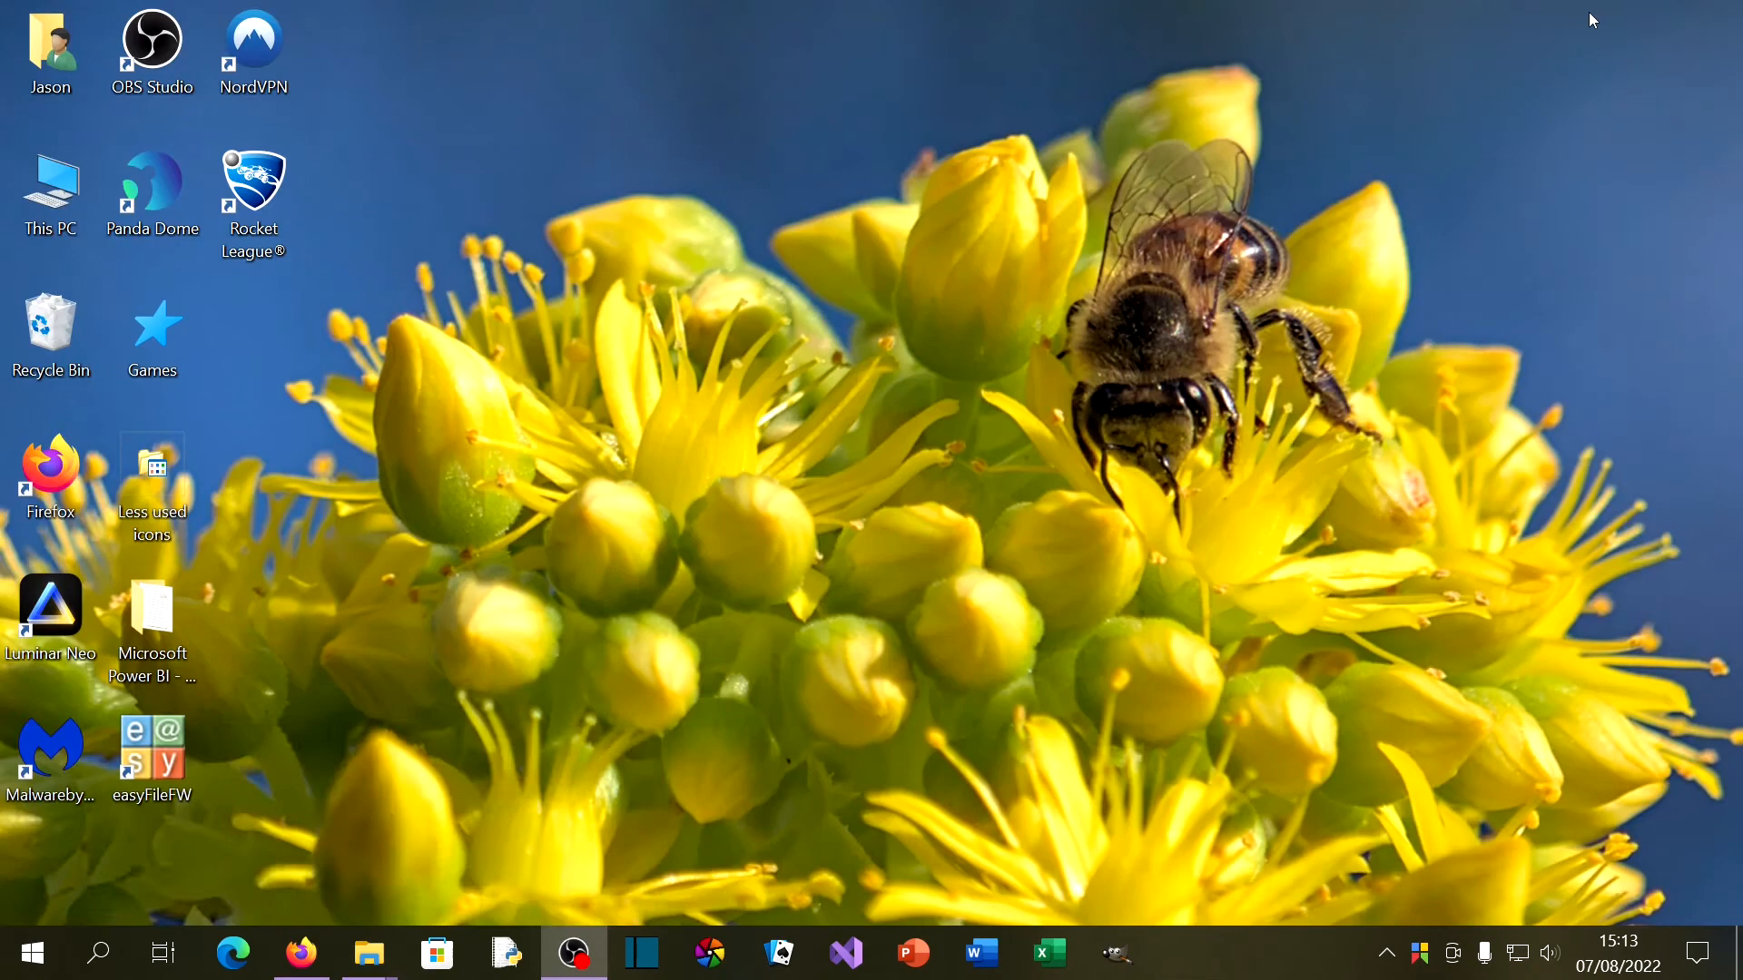
Locate the leftover e@syFile-employer folder under Program Files (x86) and bring up its context actions.
left_click(368, 953)
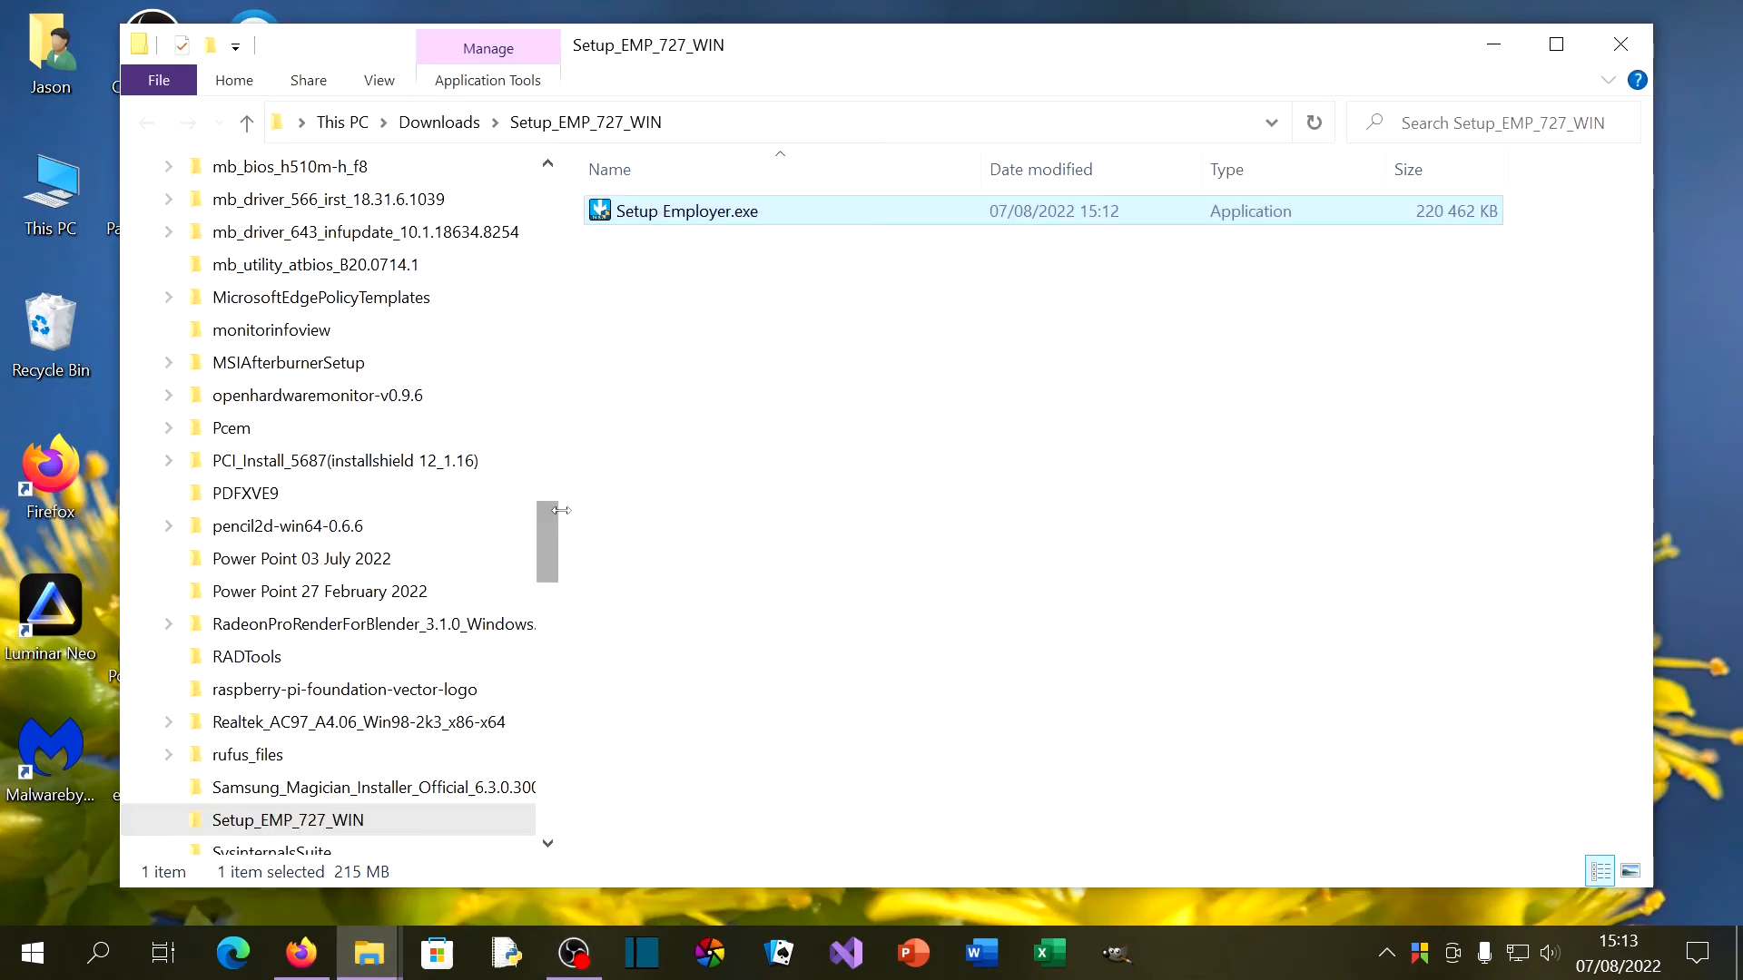
left_click(252, 460)
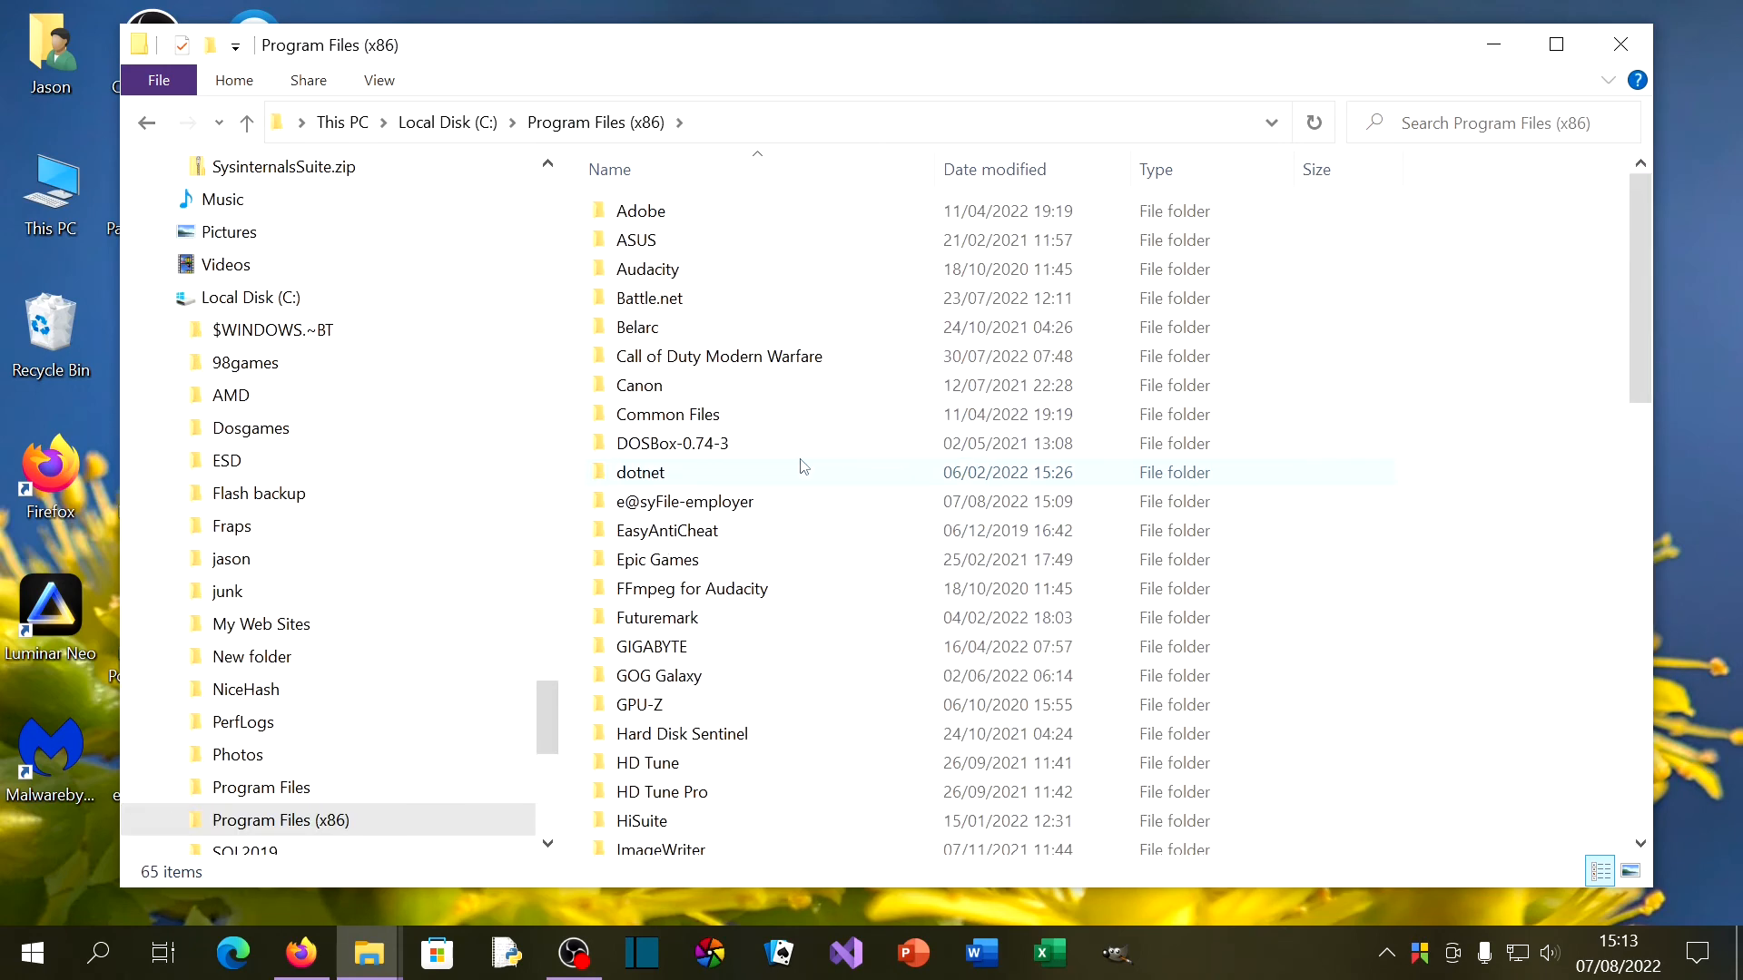
left_click(685, 501)
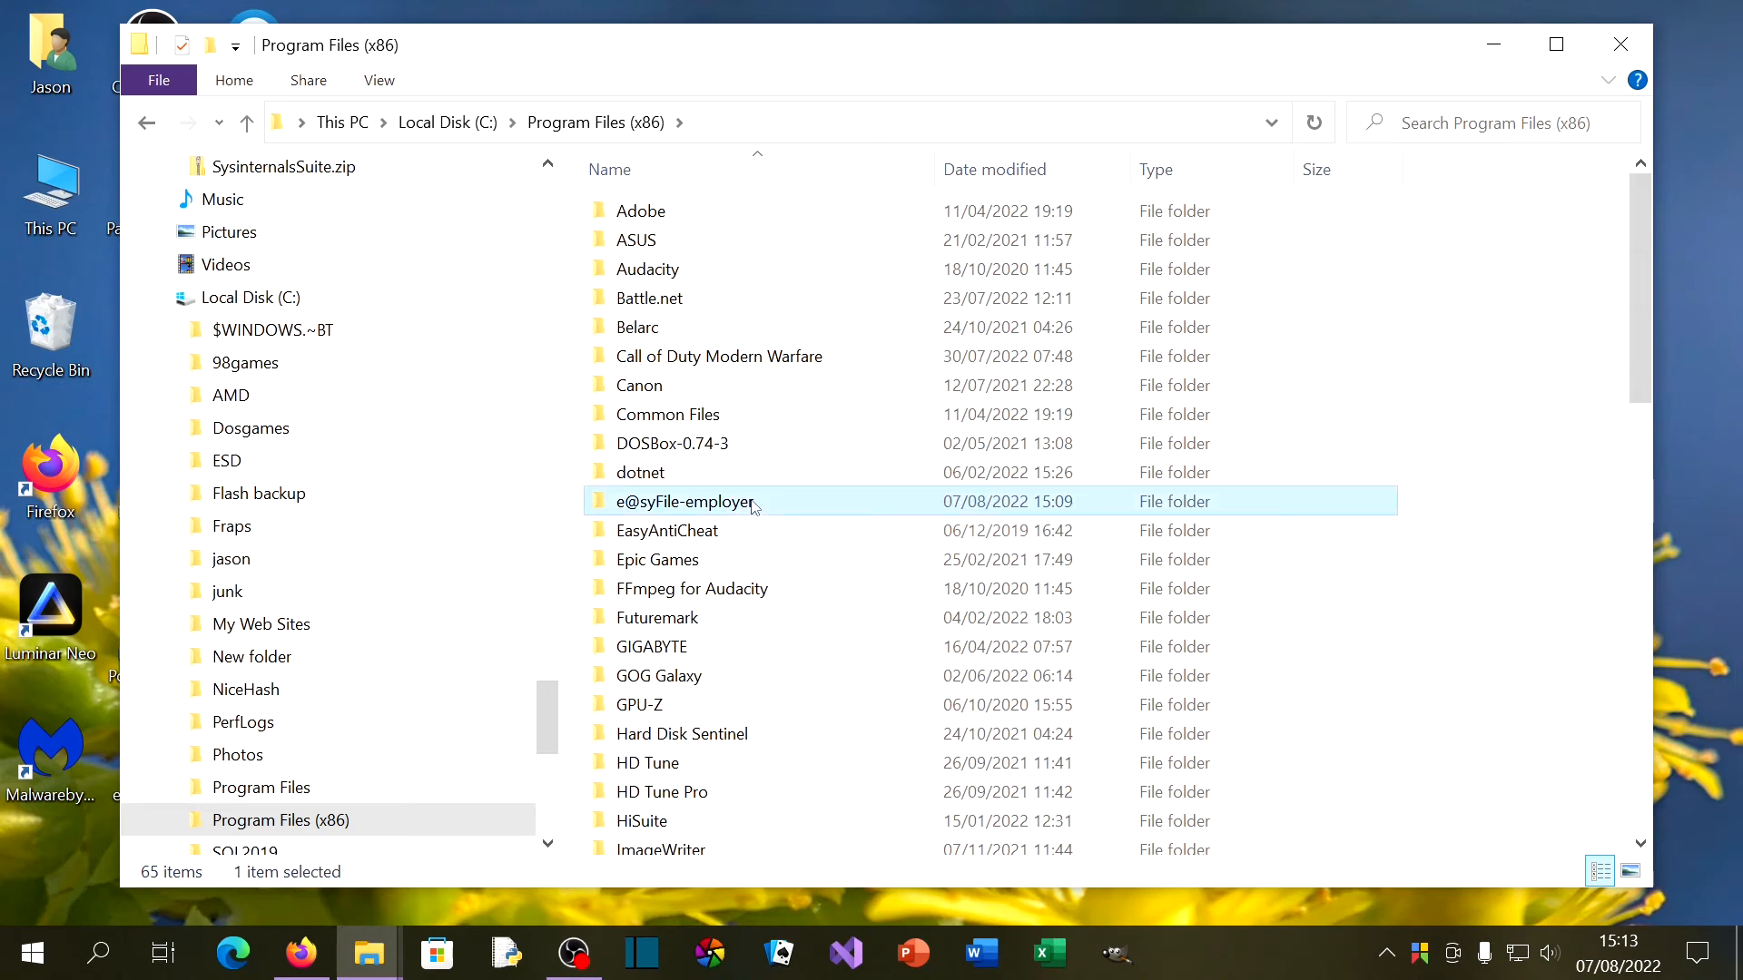
right_click(684, 501)
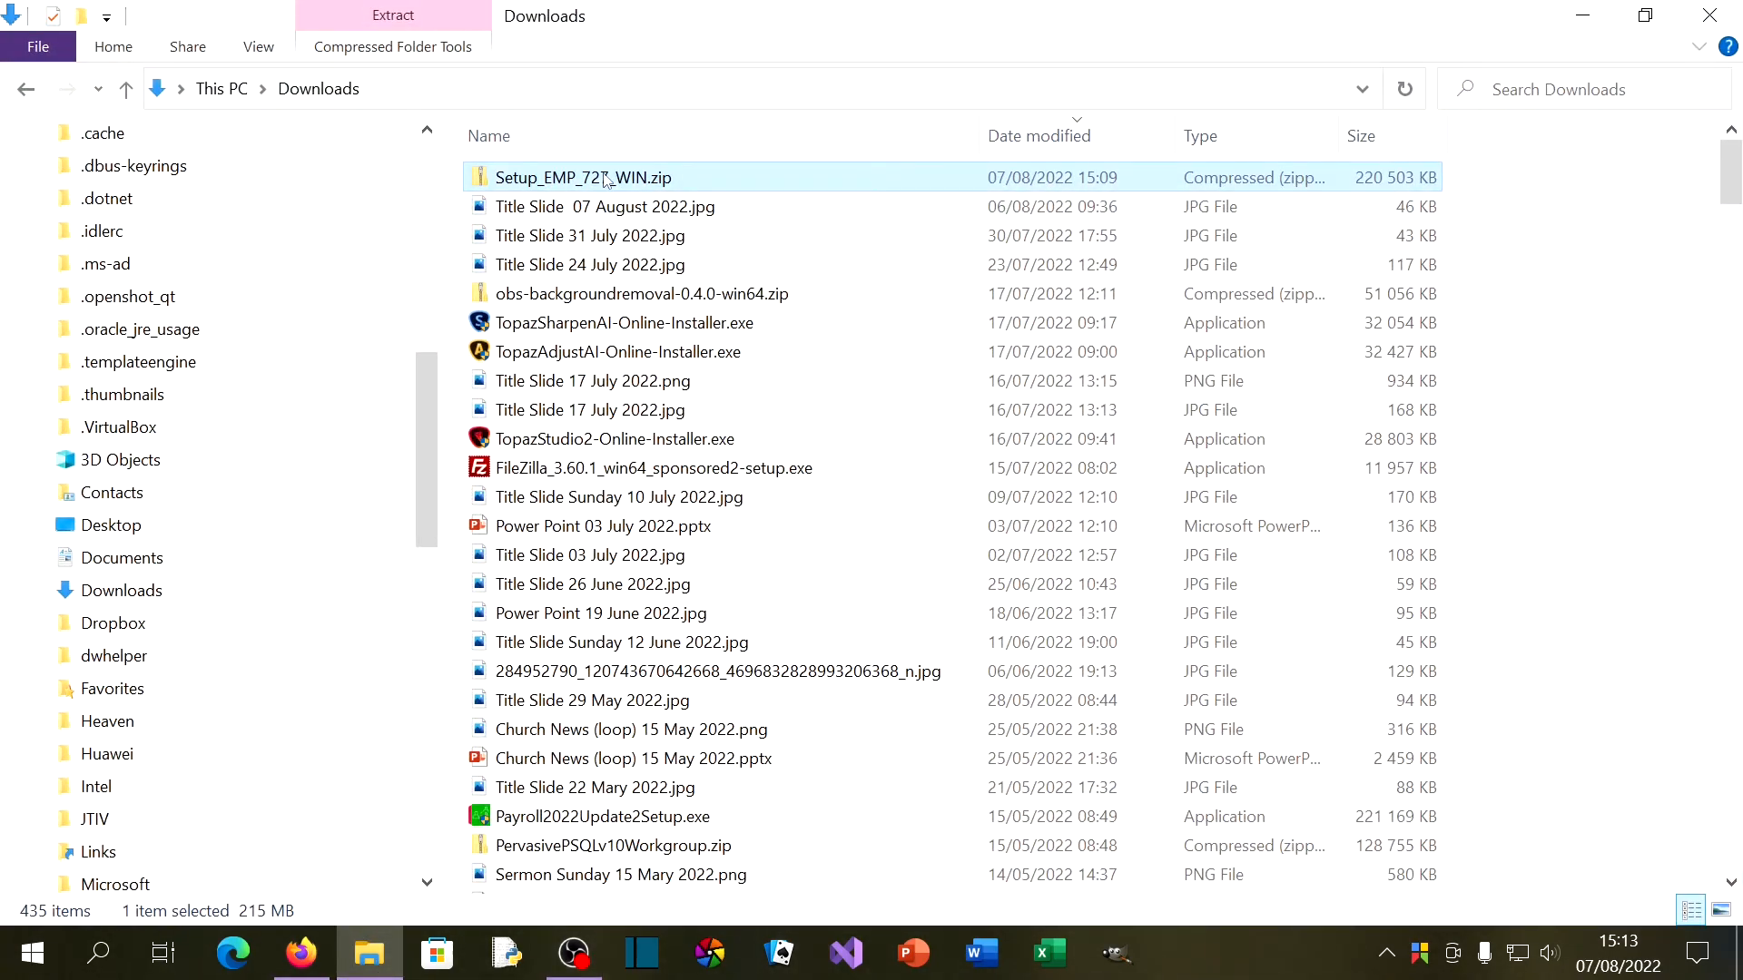
Rerun Setup Employer.exe from Downloads, accept the warning and install with default preferences.
scroll("down", 3)
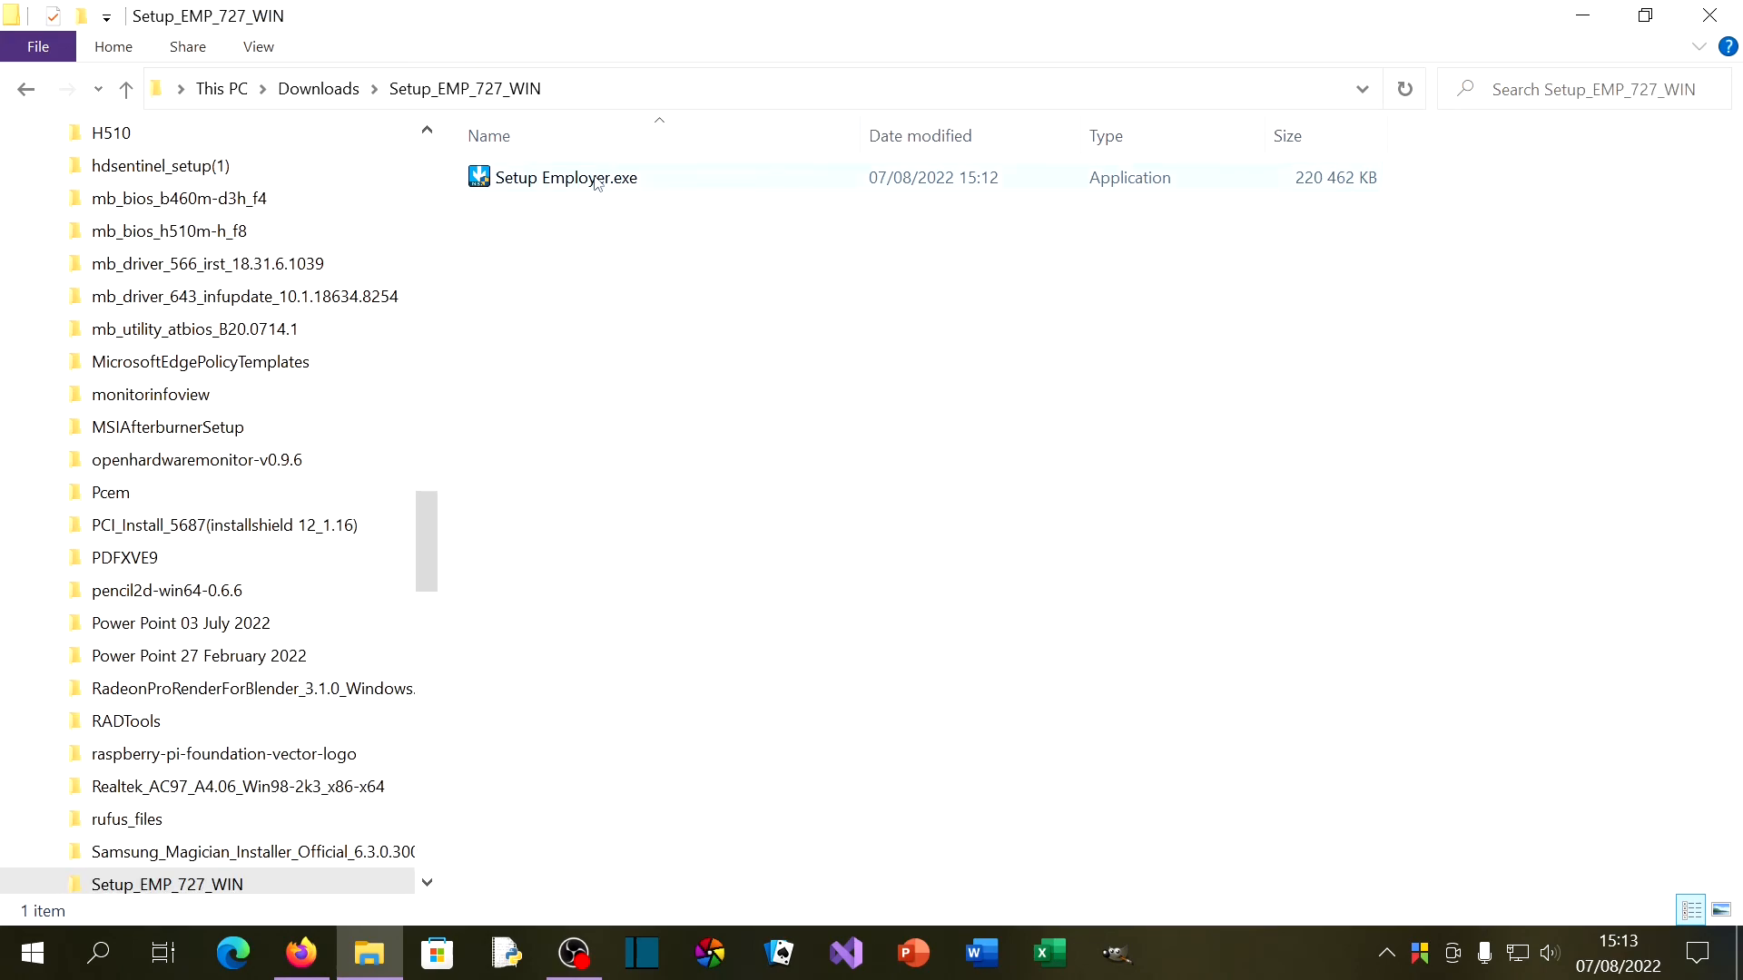
double_click(565, 178)
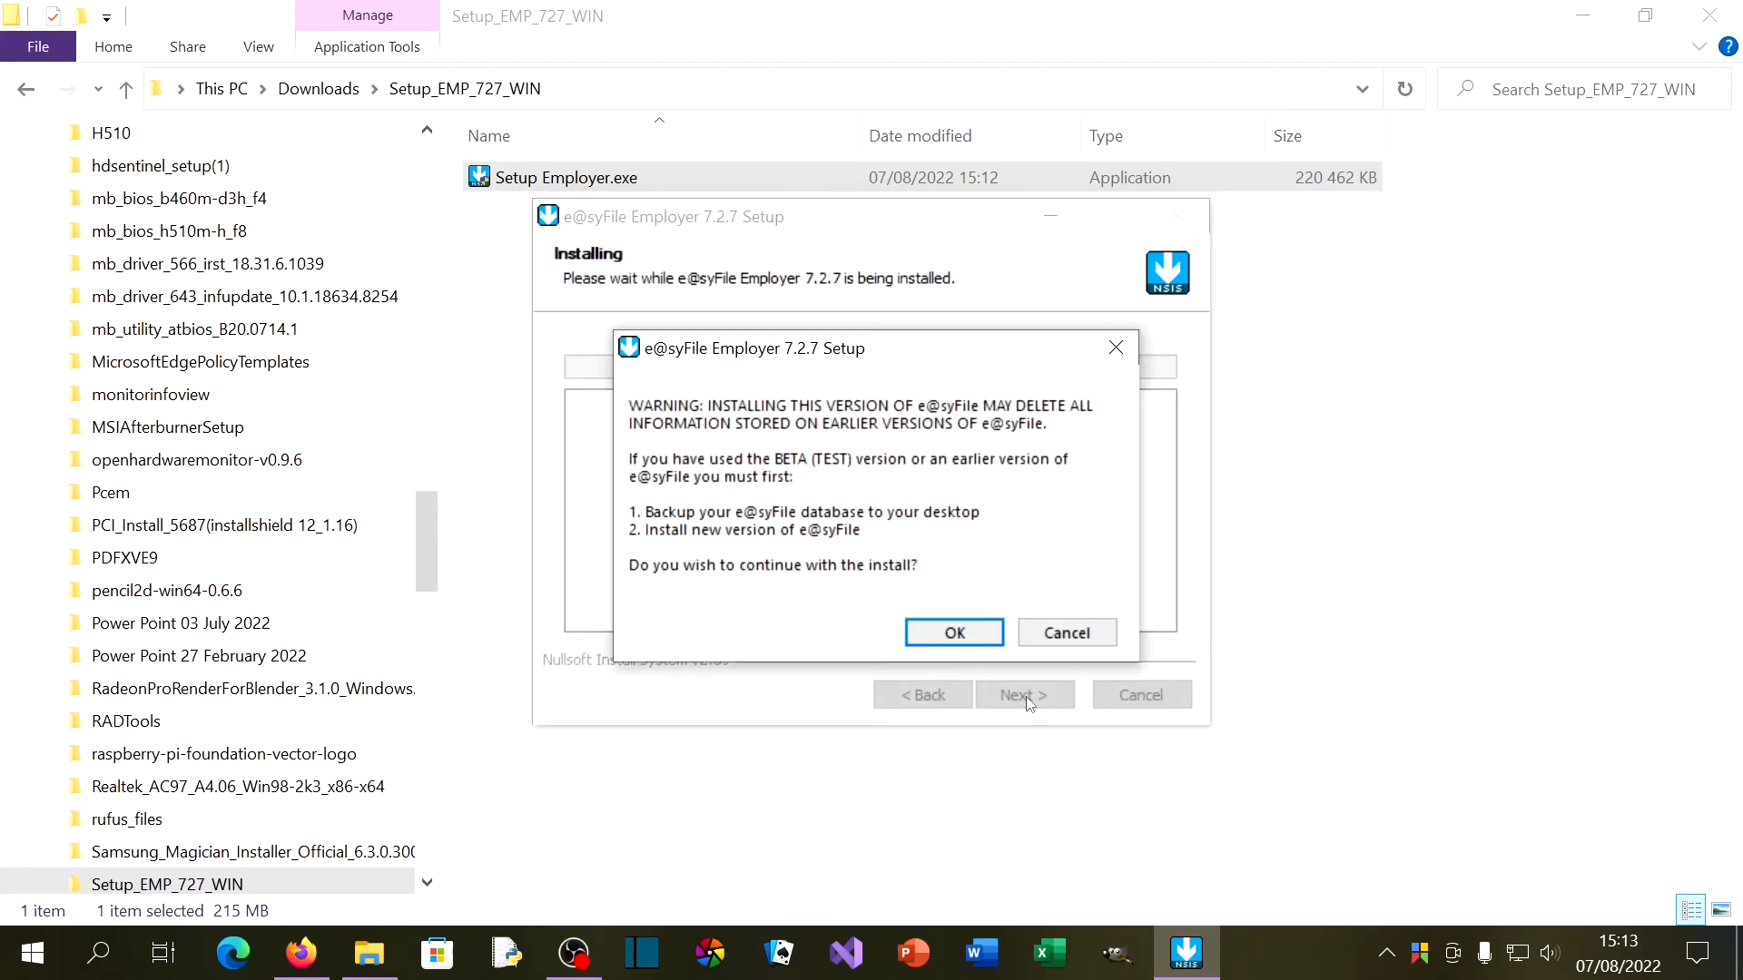
left_click(954, 631)
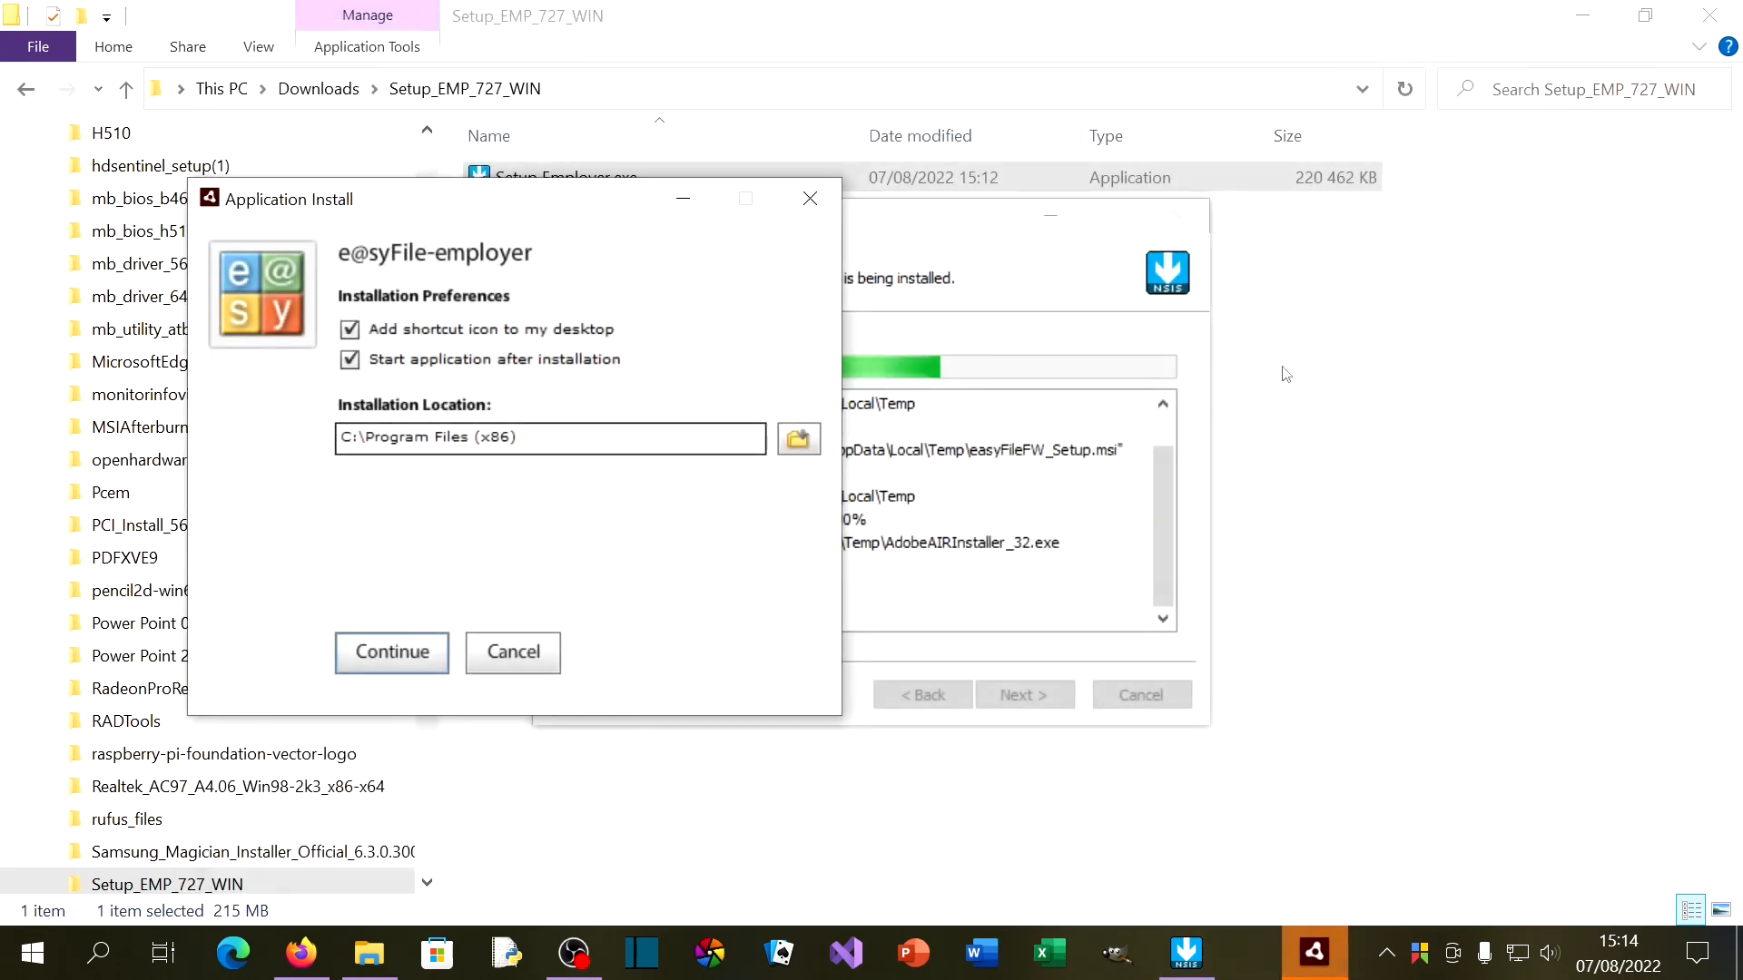
left_click(392, 652)
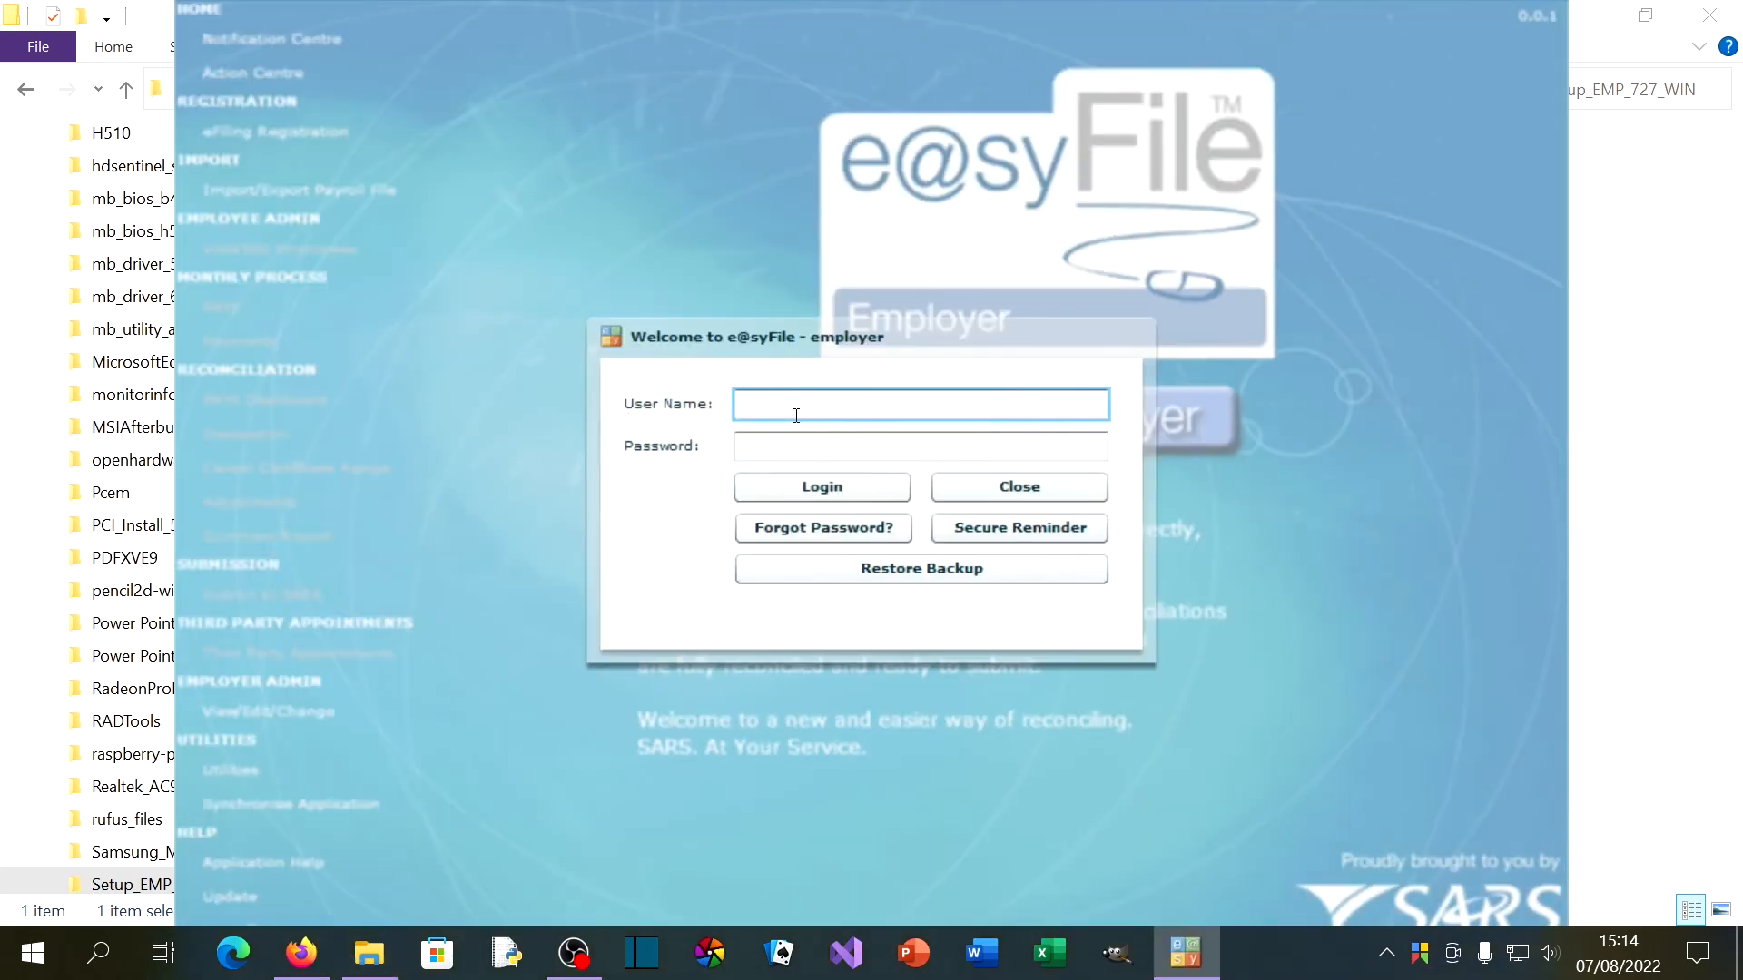
Enter ADMIN as the user name and relaunch e@syFile Employer from the desktop shortcut.
type("ADMIN")
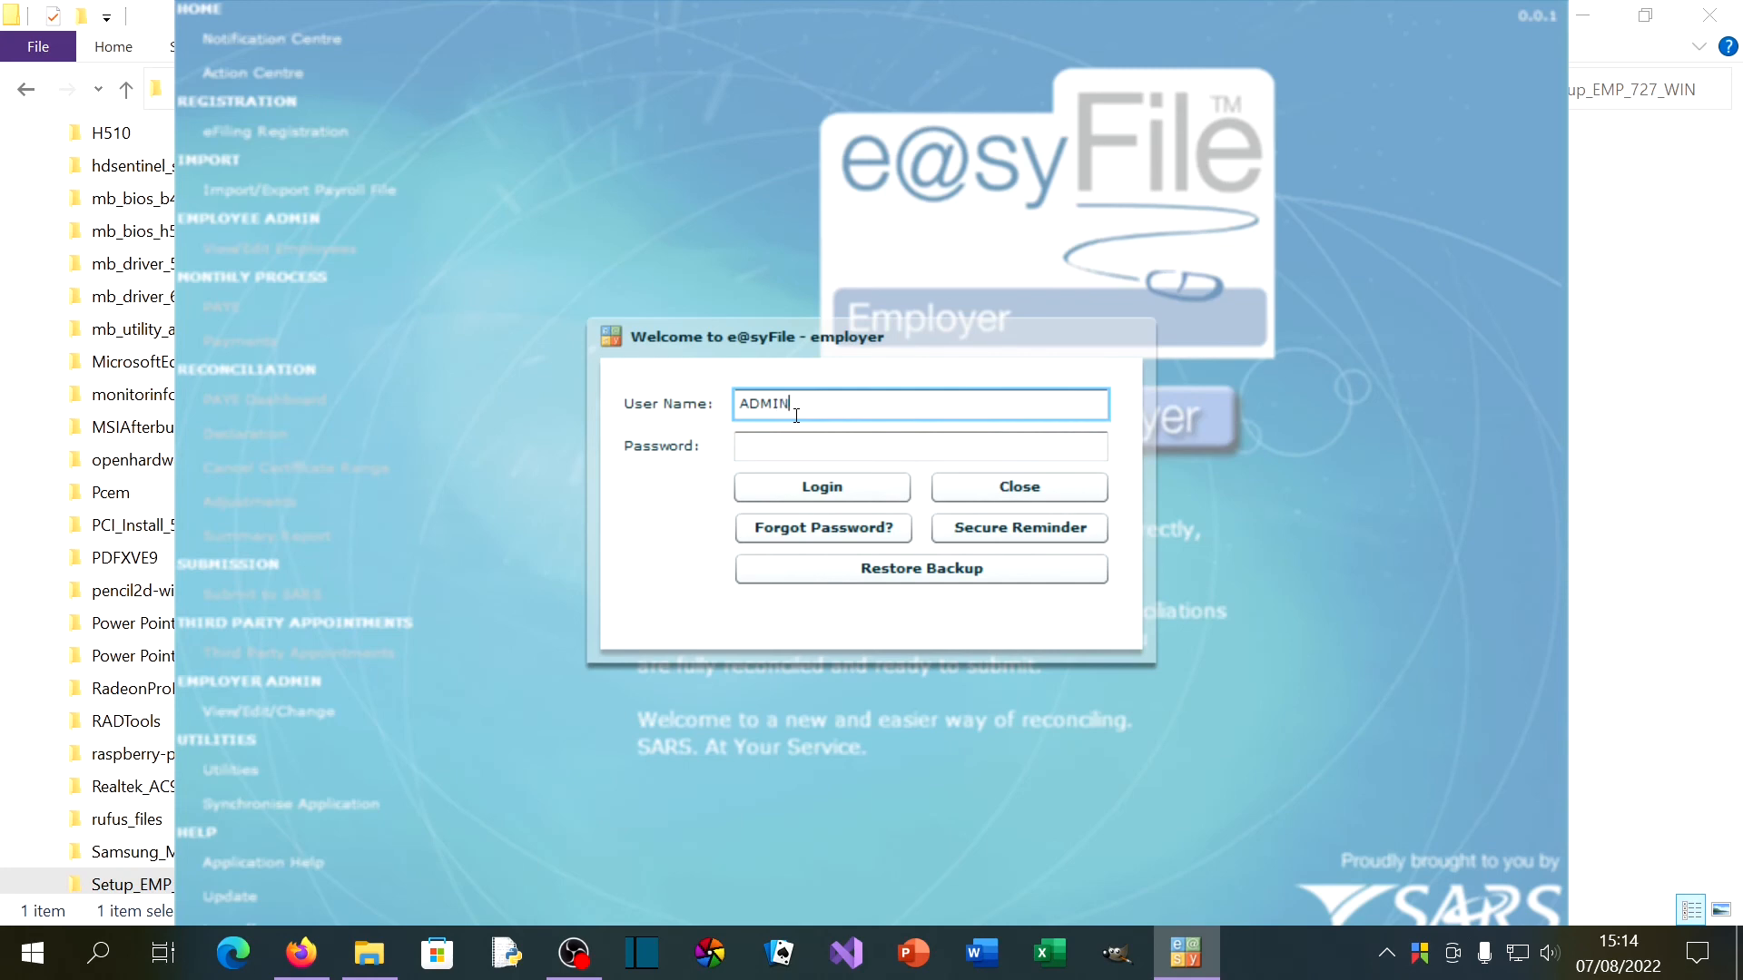
left_click(820, 487)
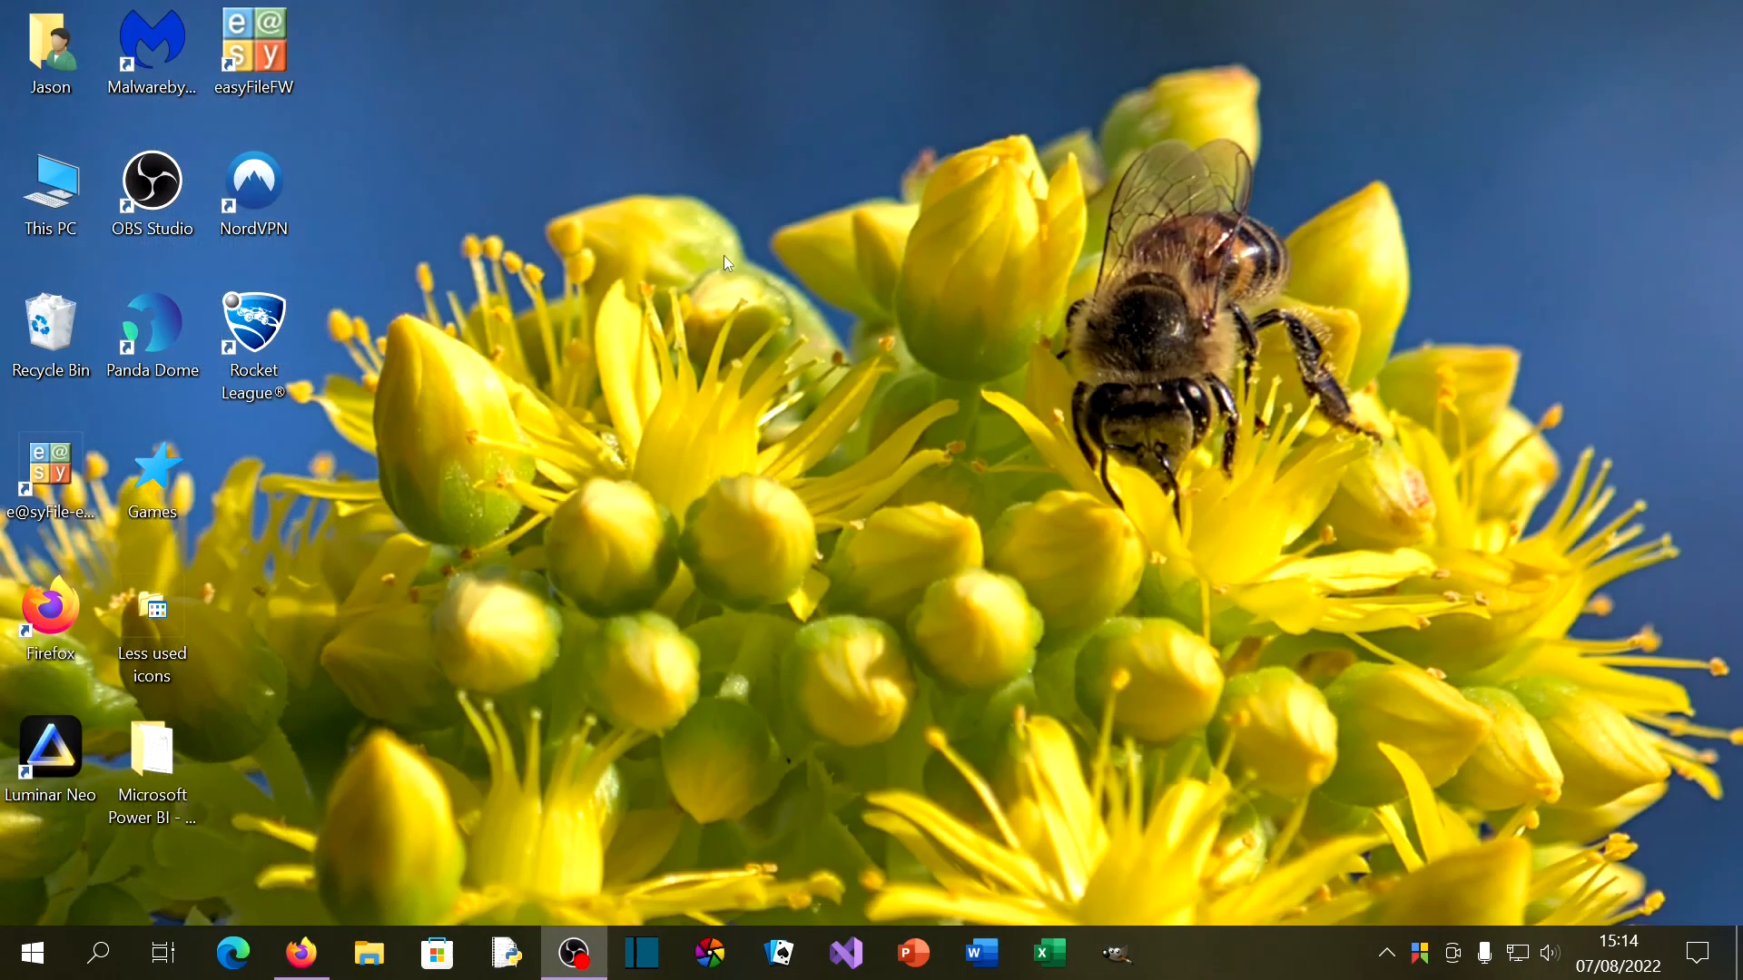
left_click(51, 478)
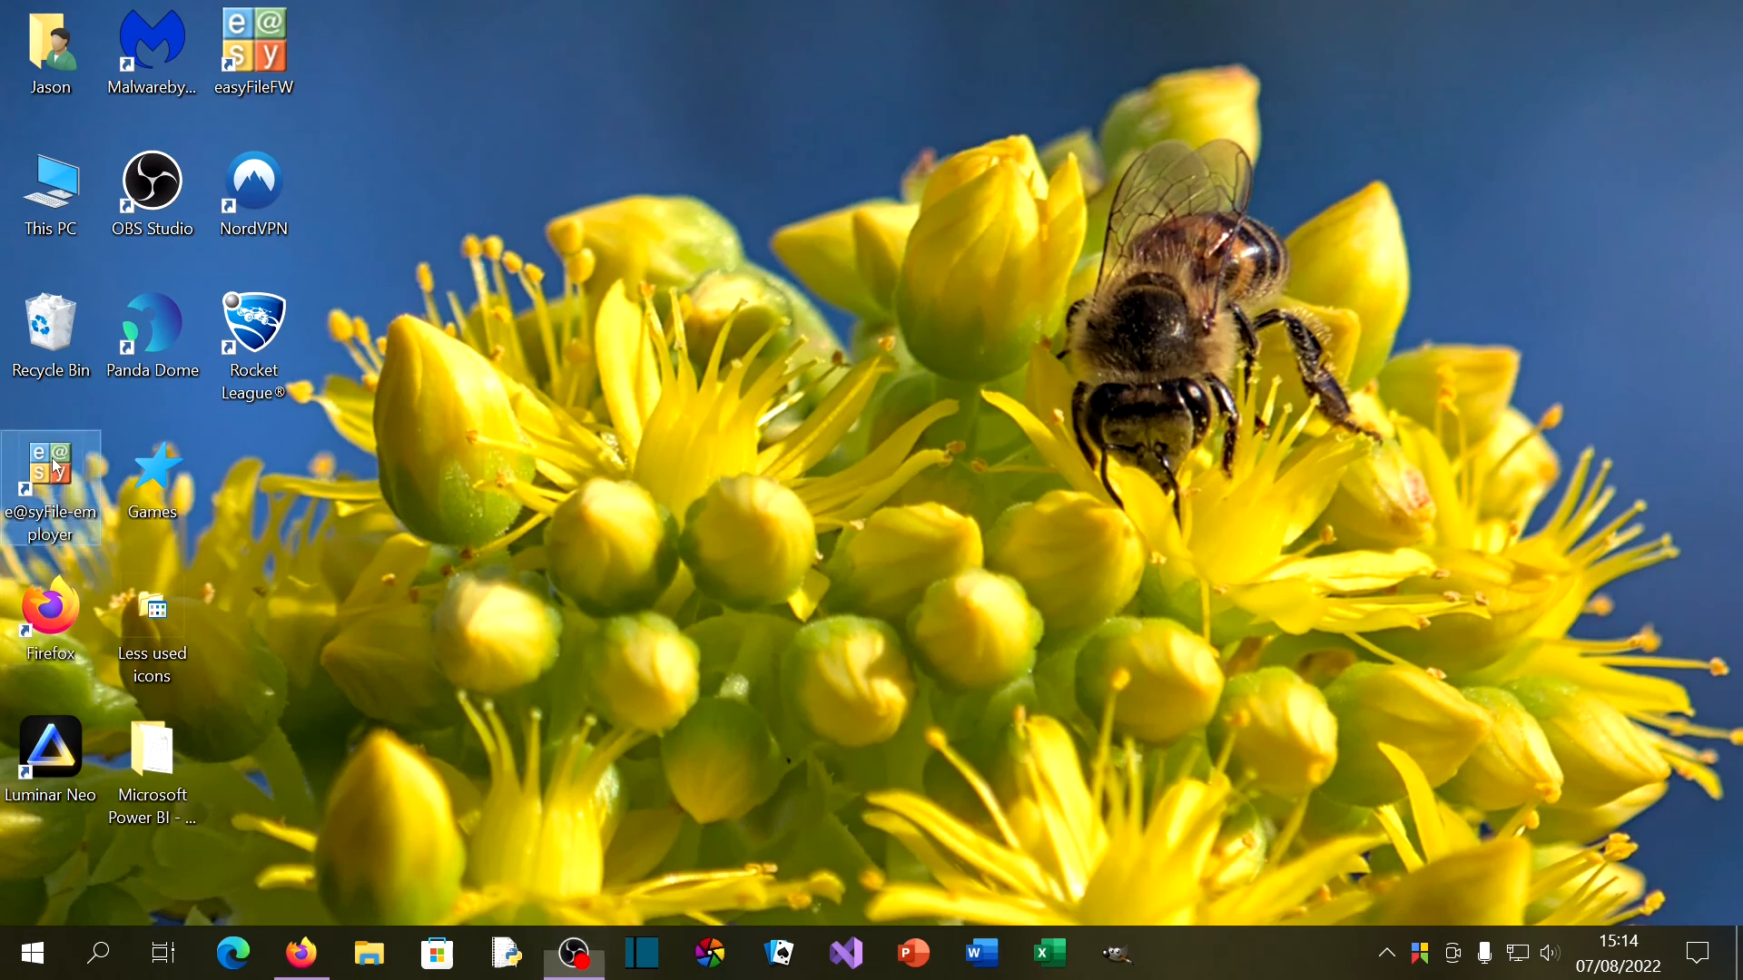
double_click(50, 467)
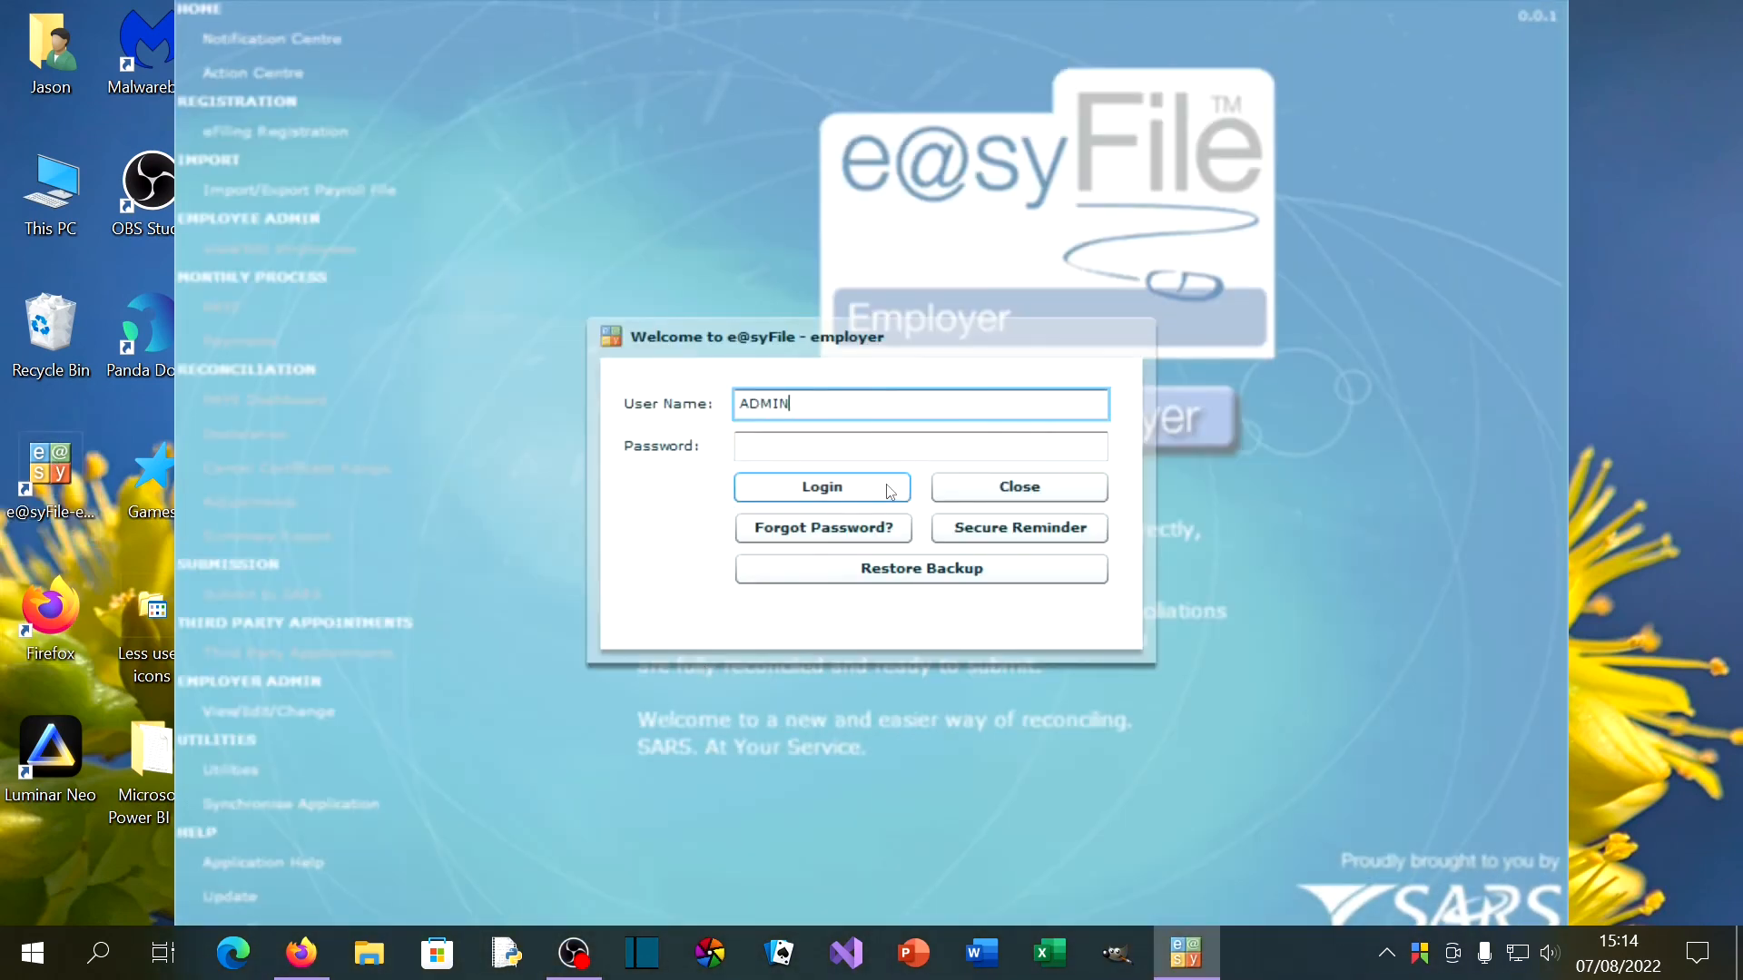
Log in as ADMIN and close the company selection dialog to reach System Utilities.
left_click(821, 486)
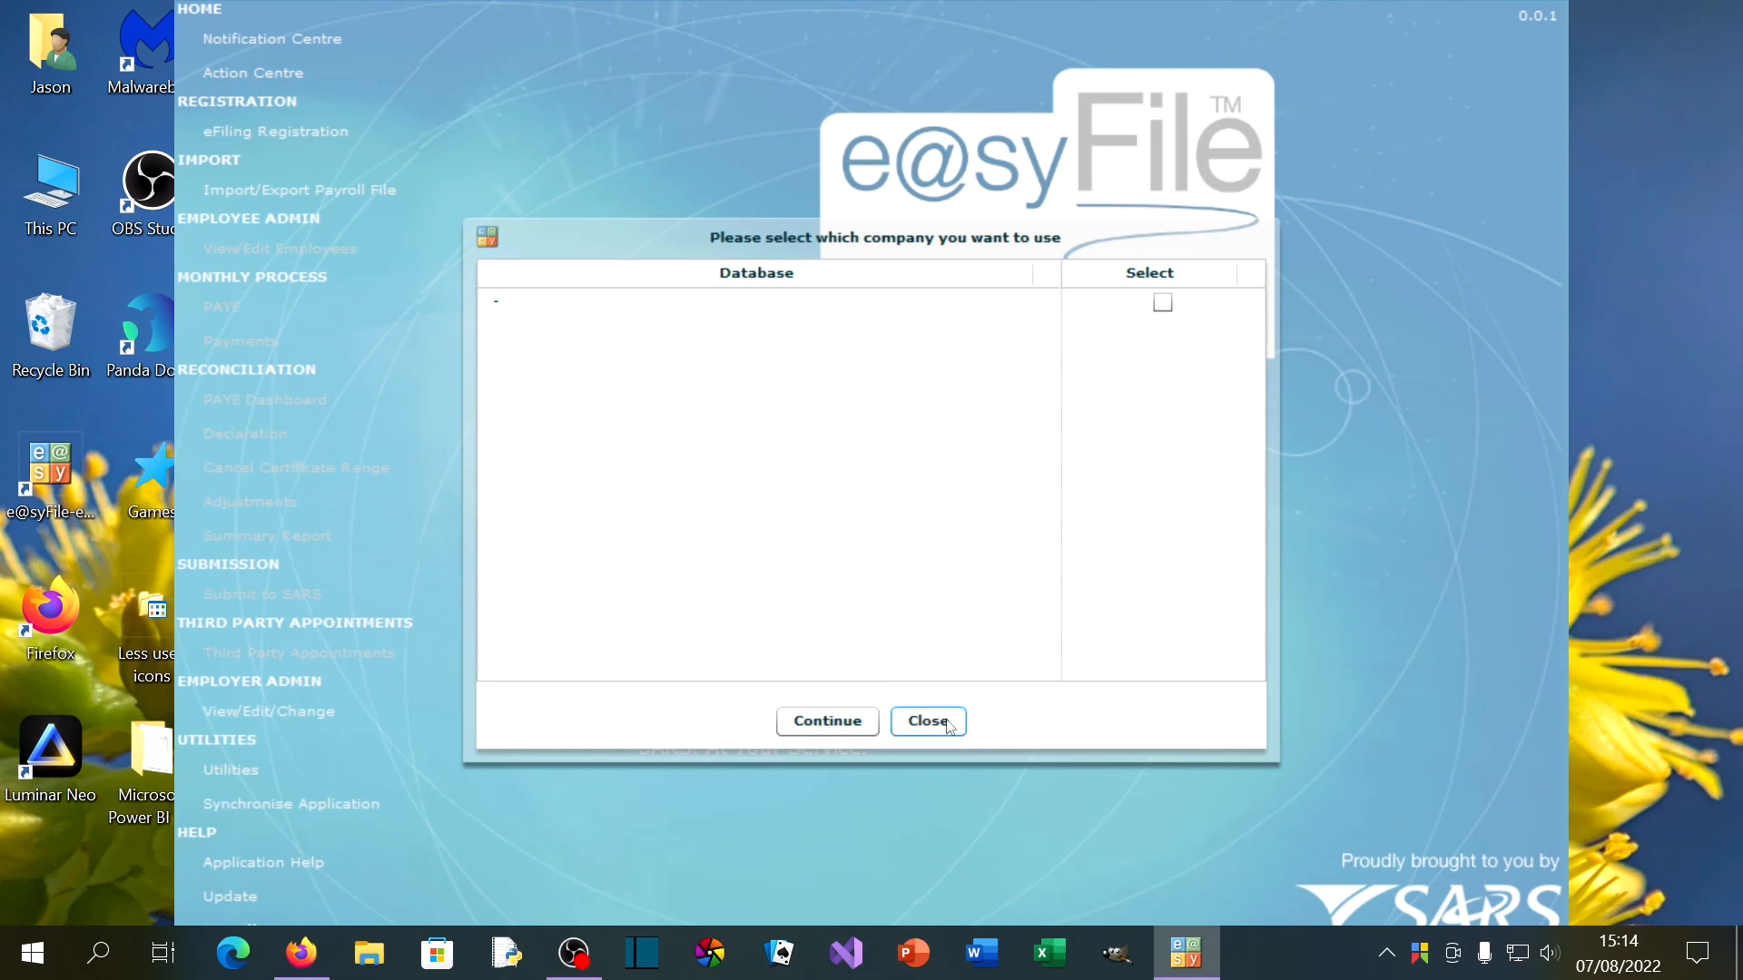
left_click(928, 721)
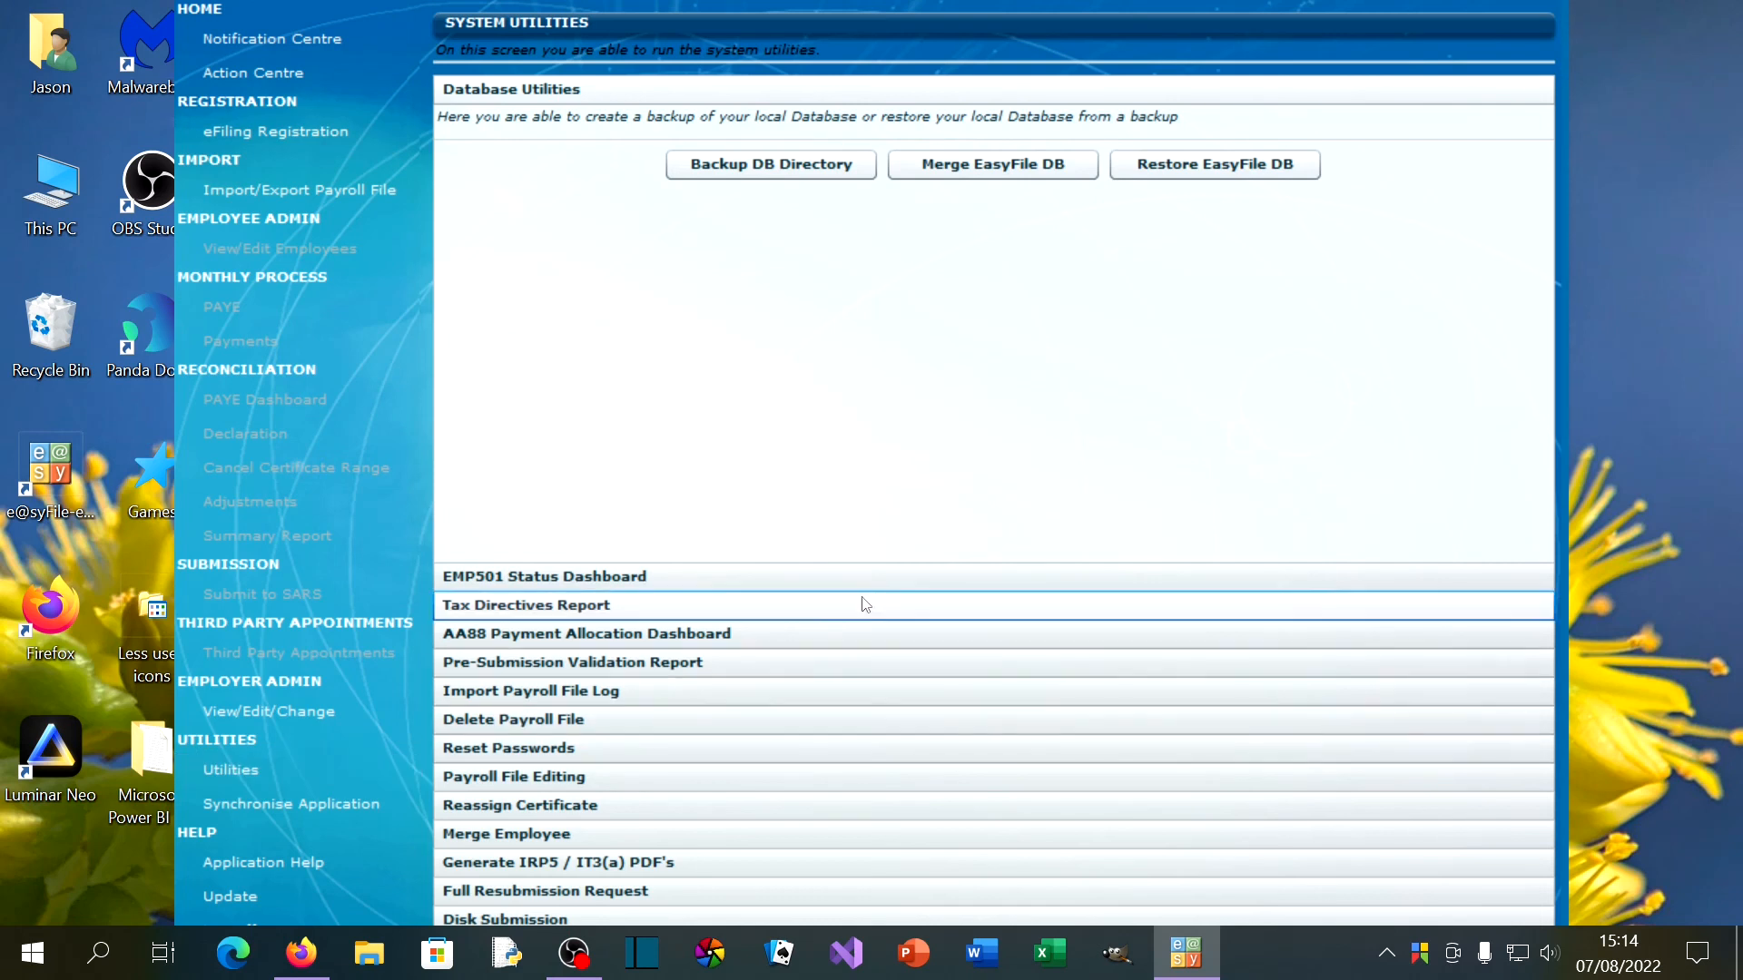
mouse_move(806, 701)
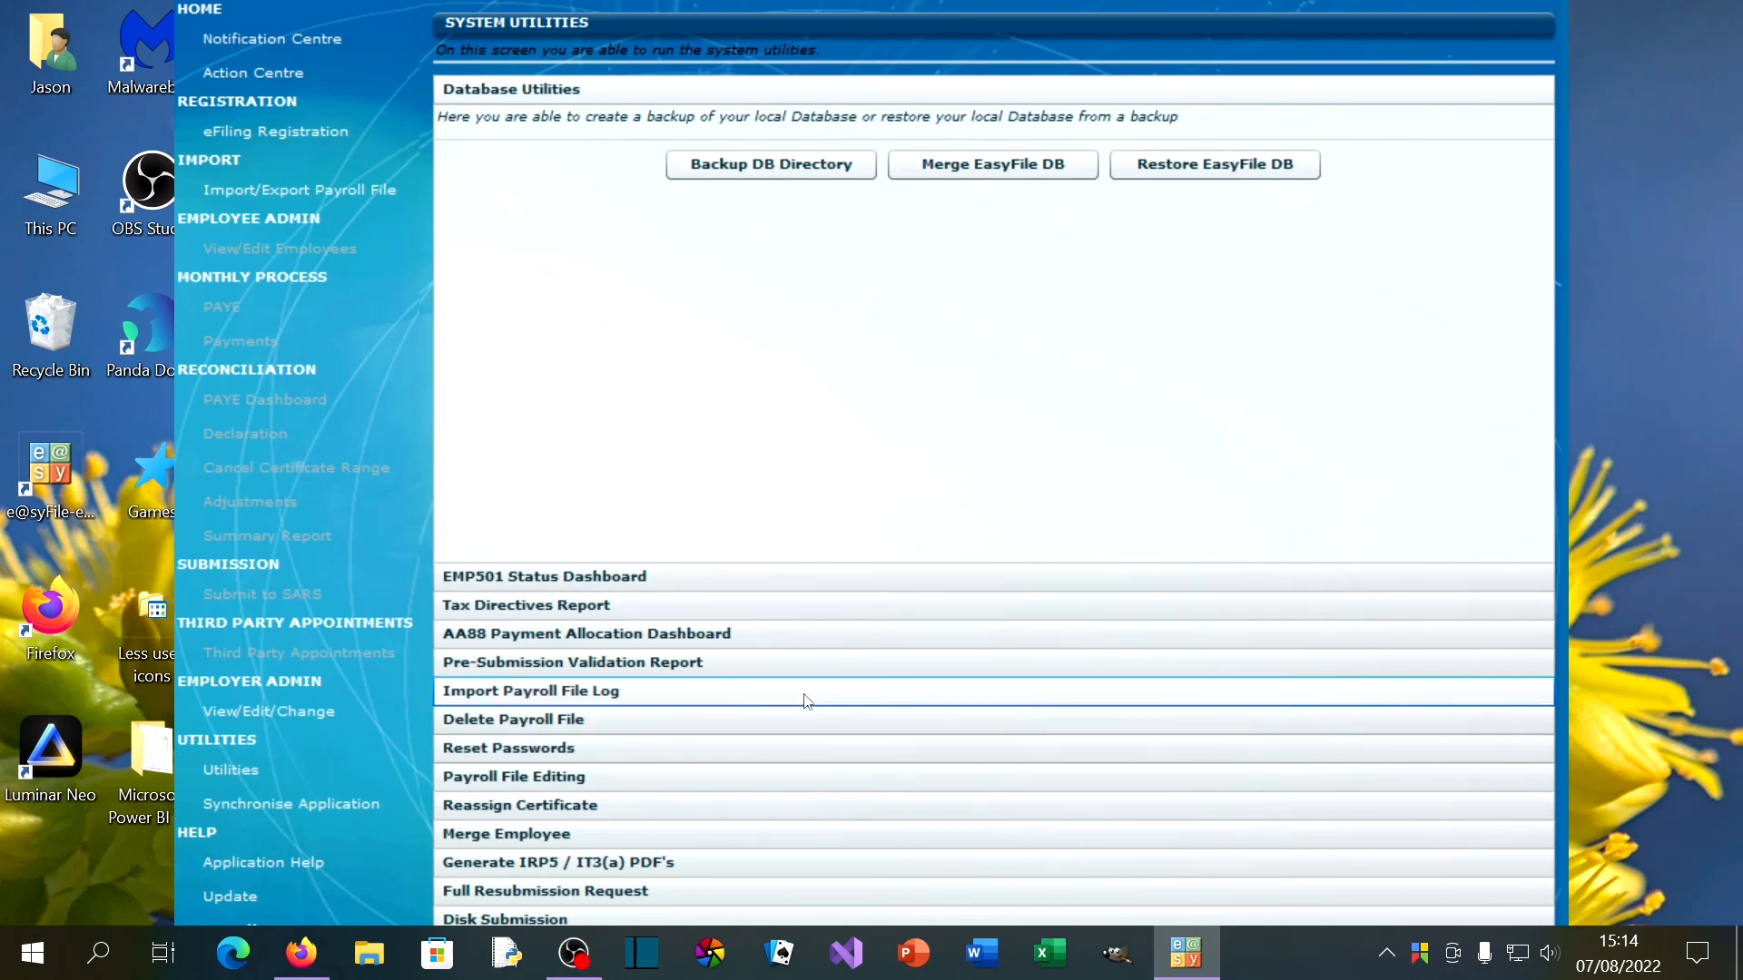